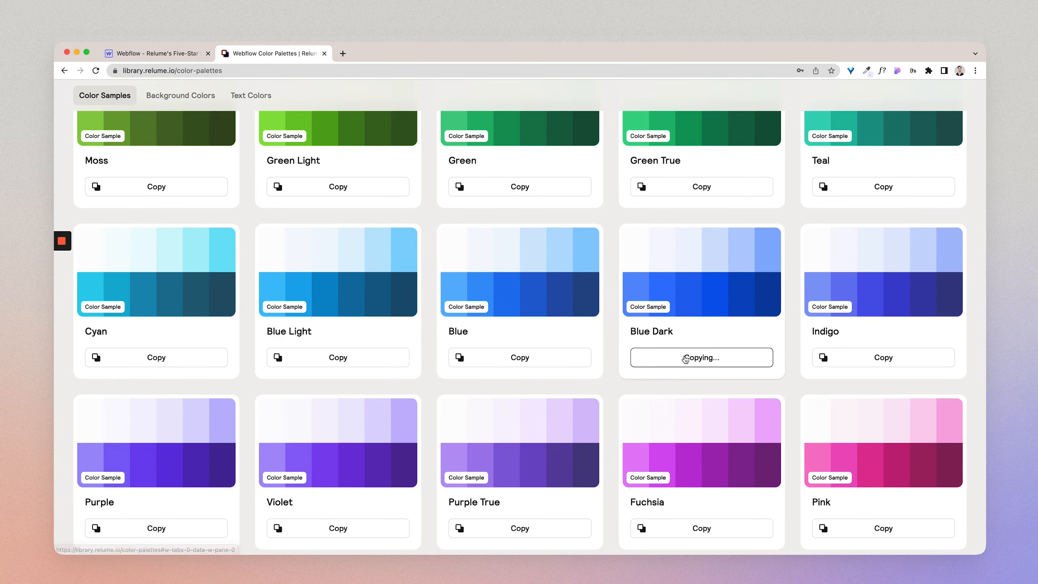
- Switch between the Webflow and Relume tabs and land on Relume's Color Samples page
{"action": "left_click", "coordinate": [153, 53]}
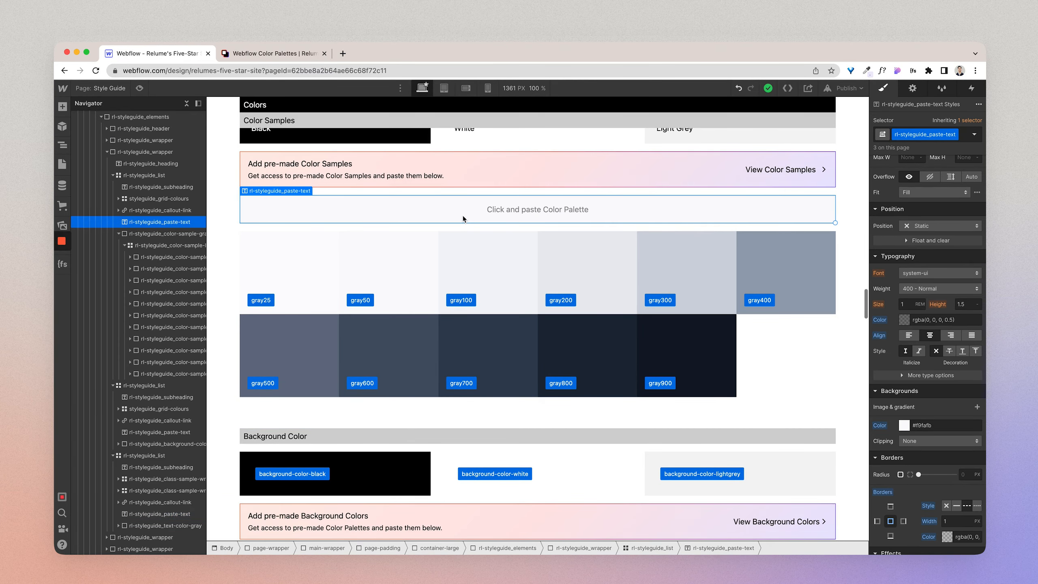
{"action": "left_click", "coordinate": [274, 53]}
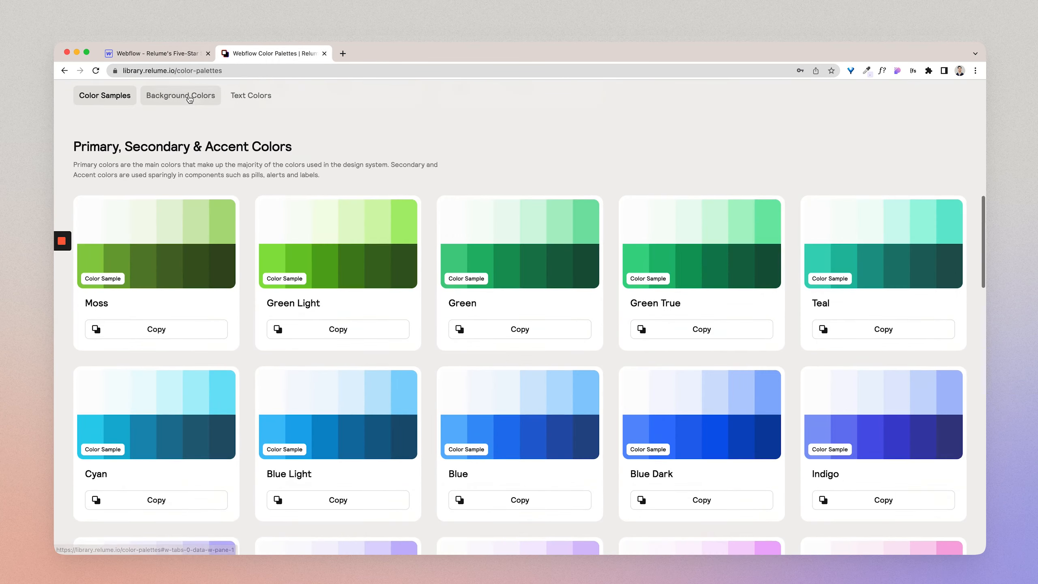
{"action": "left_click", "coordinate": [180, 96]}
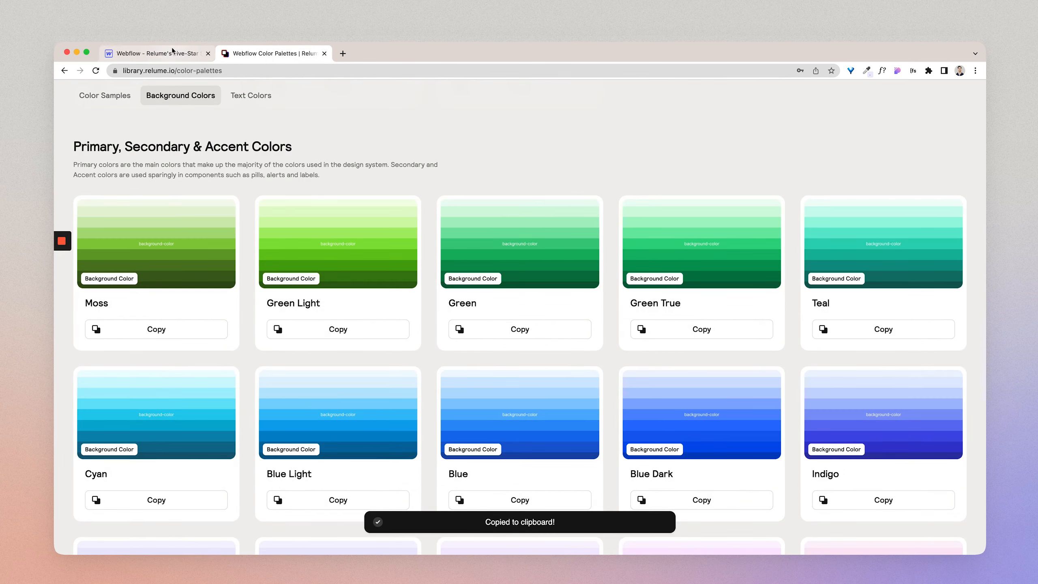
{"action": "left_click", "coordinate": [157, 53]}
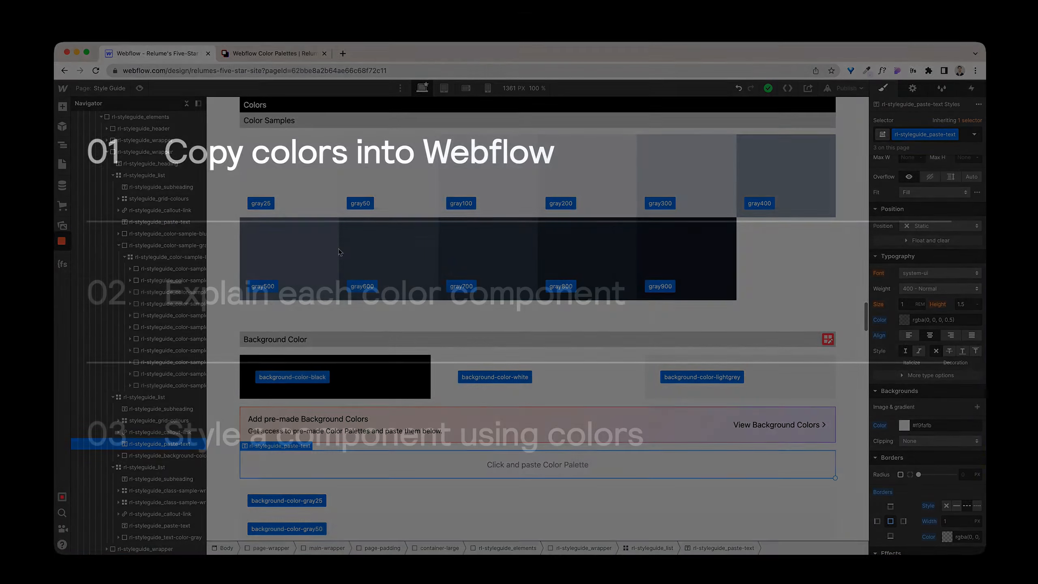
{"action": "left_click", "coordinate": [274, 53]}
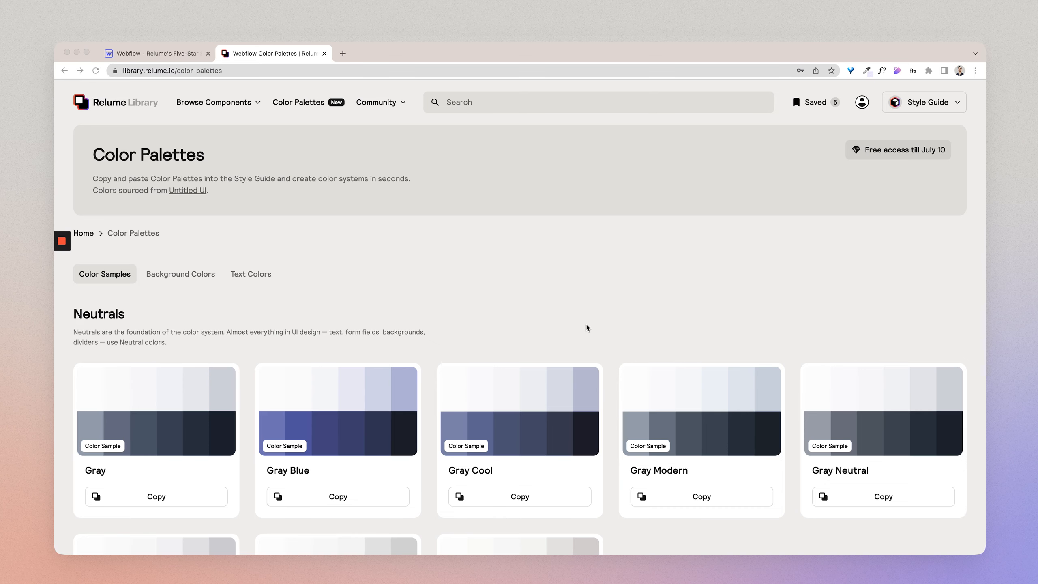
- Copy the Gray colour sample palette under Neutrals and return to the Webflow style guide
{"action": "scroll", "scroll_direction": "down", "scroll_amount": 3}
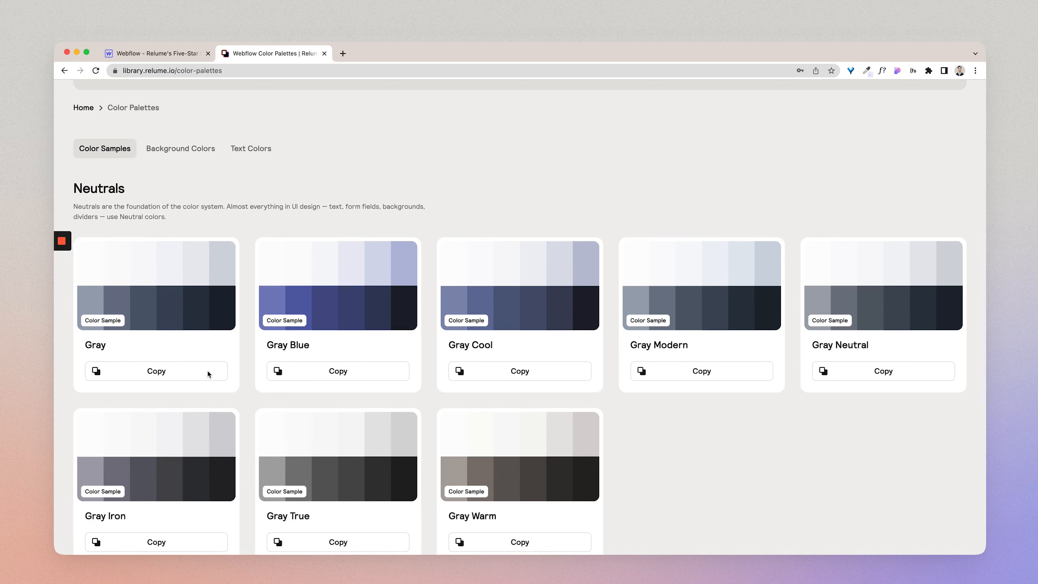
{"action": "left_click", "coordinate": [156, 371]}
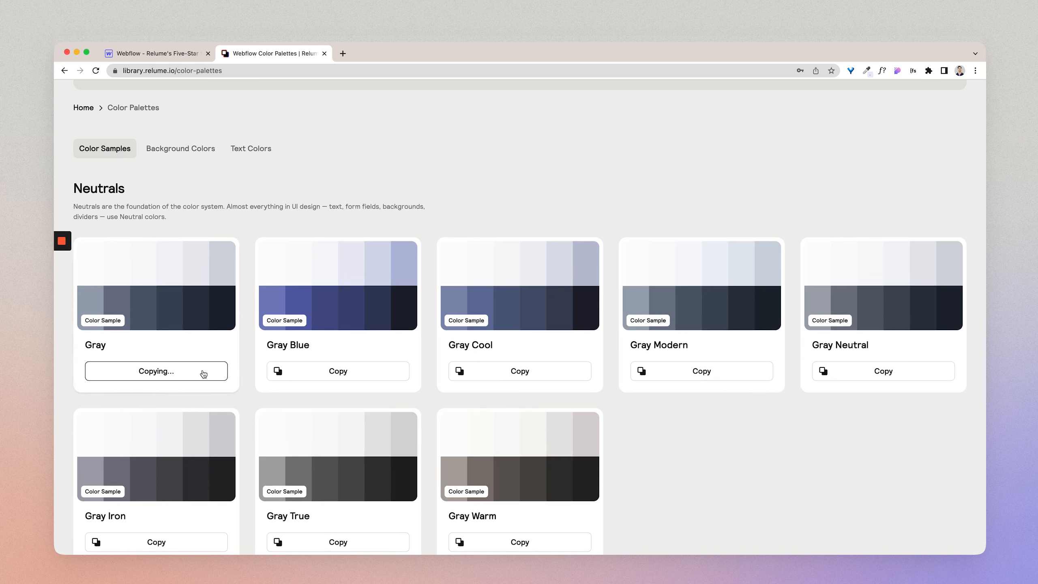
{"action": "left_click", "coordinate": [157, 371]}
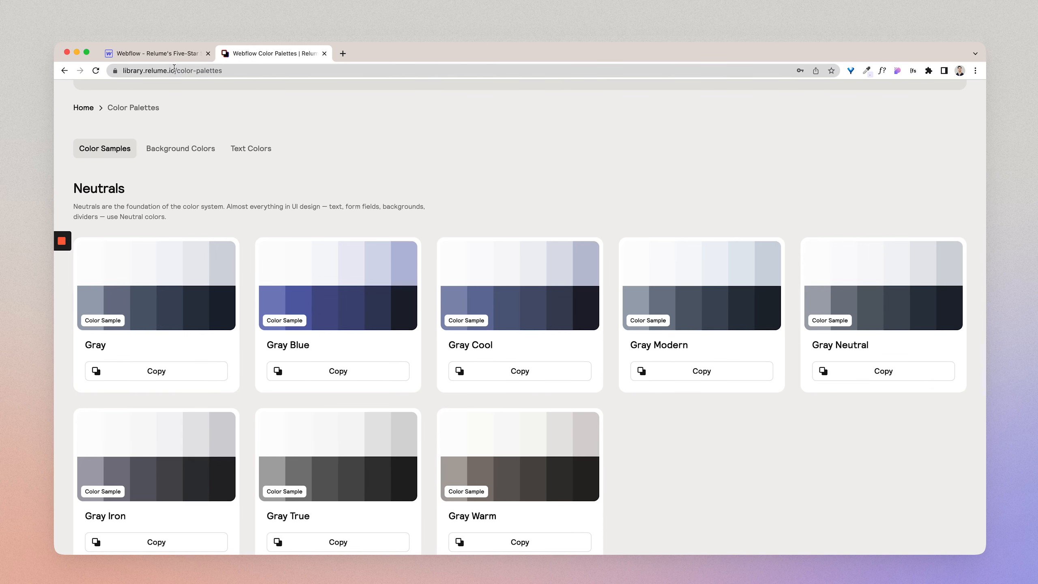
{"action": "left_click", "coordinate": [156, 53]}
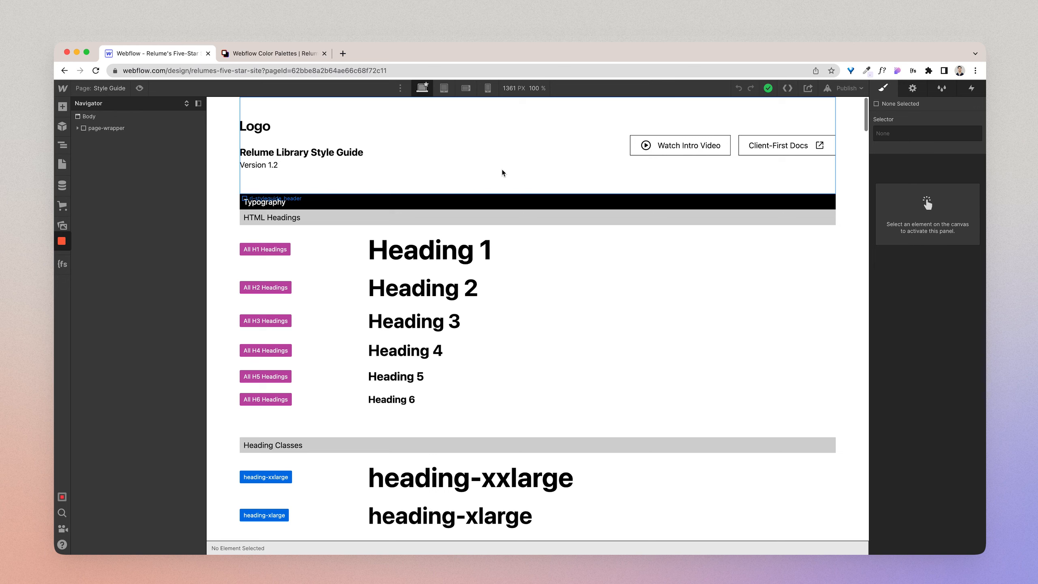
{"action": "mouse_move", "coordinate": [539, 249]}
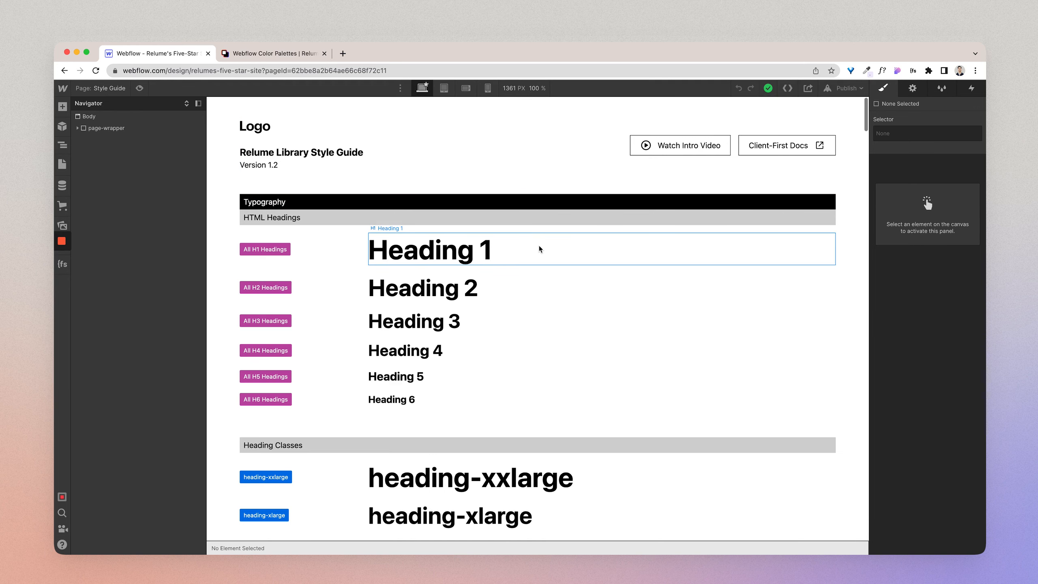
{"action": "mouse_move", "coordinate": [420, 193]}
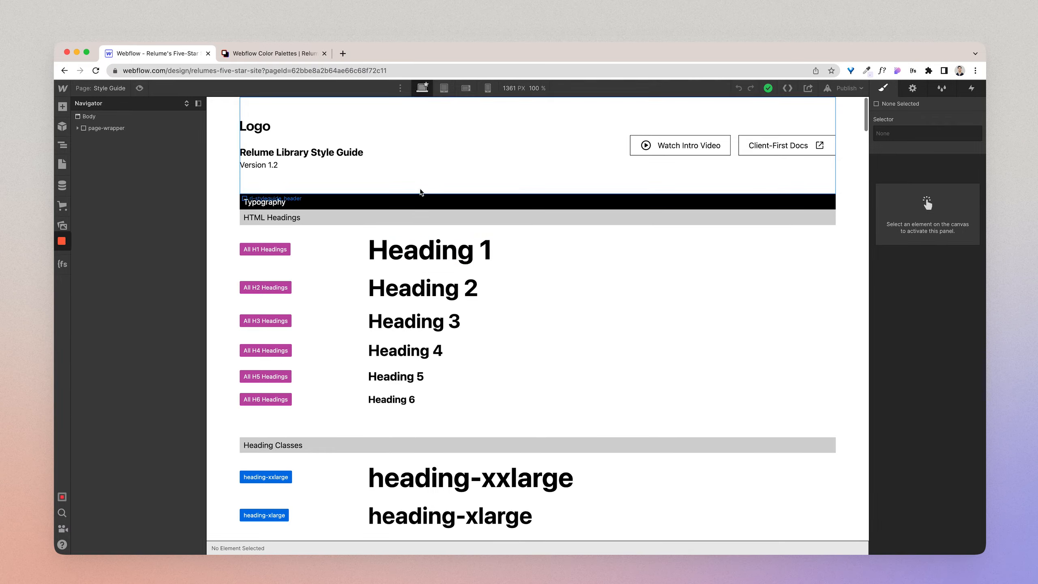
- Scroll the style guide past Typography down to the Colors section
{"action": "scroll", "scroll_direction": "down", "scroll_amount": 3}
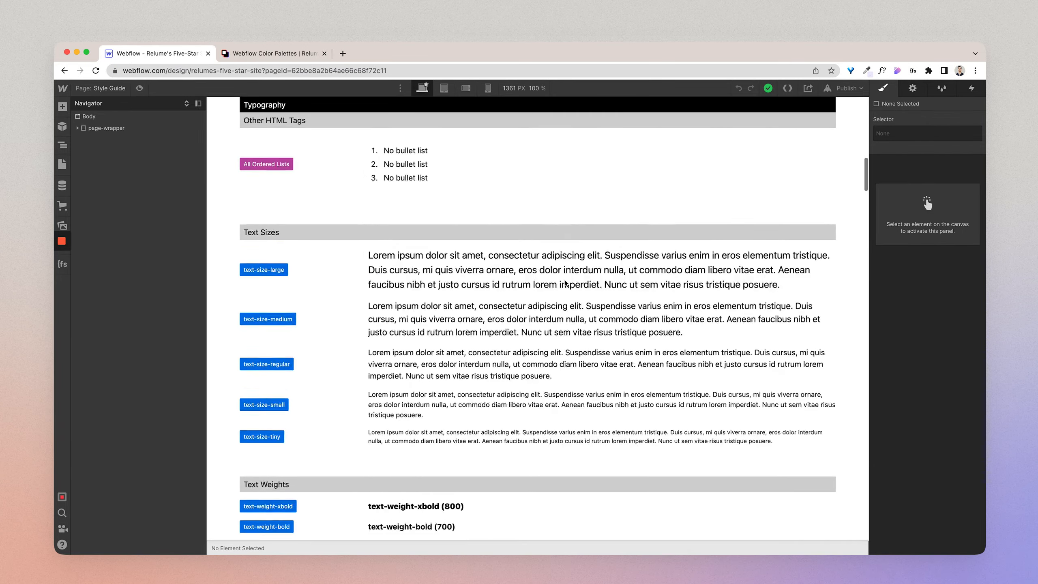
{"action": "scroll", "scroll_direction": "up", "scroll_amount": 3}
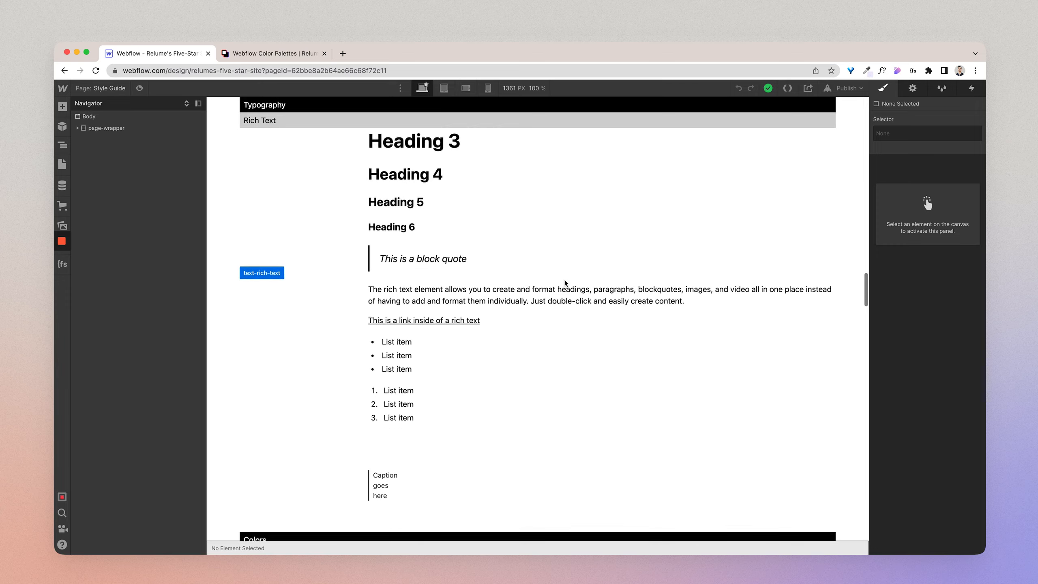
{"action": "scroll", "scroll_direction": "down", "scroll_amount": 3}
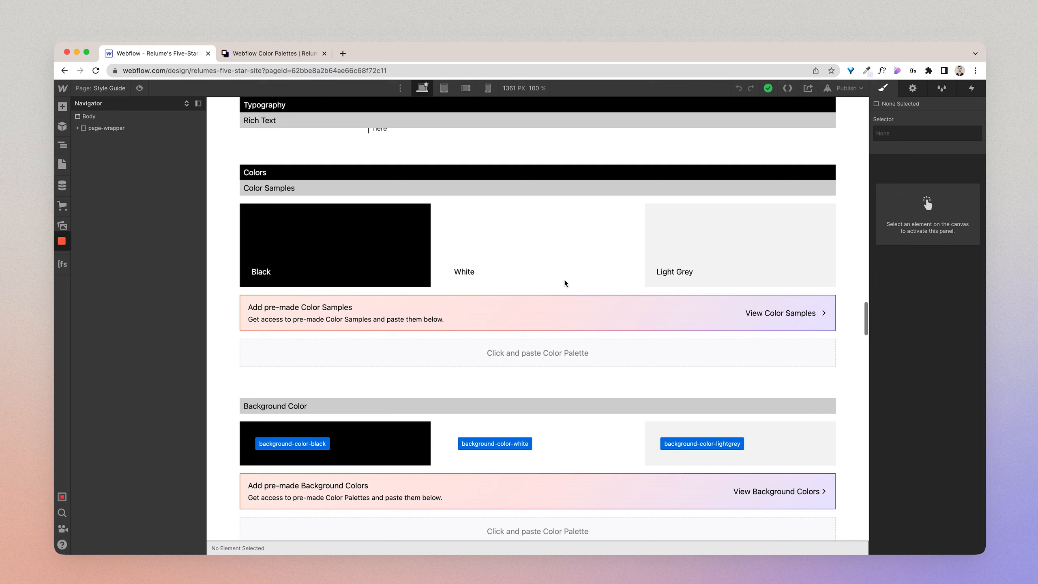
{"action": "mouse_move", "coordinate": [561, 287]}
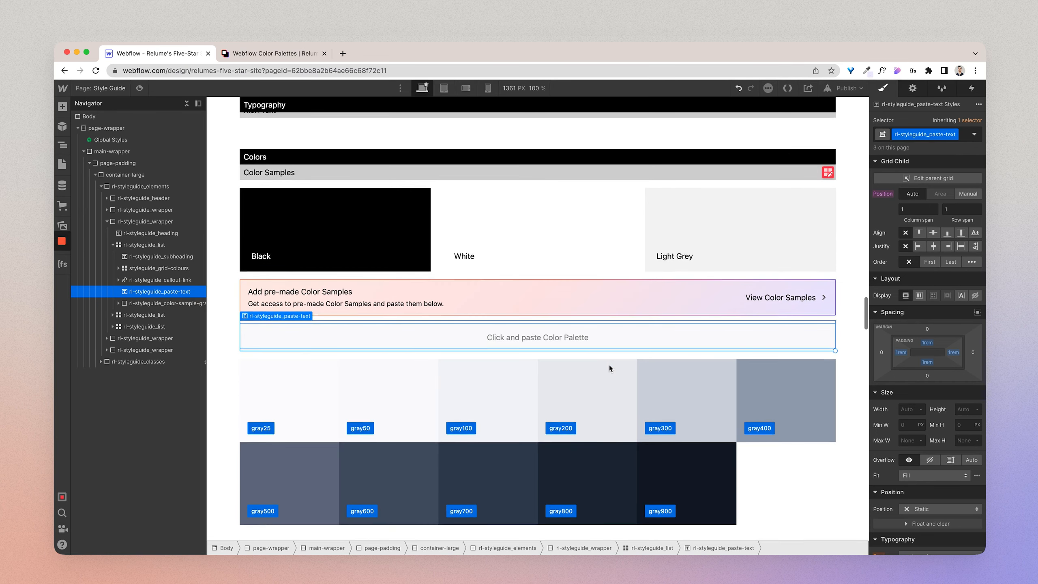
- Scroll to the pasted Gray palette, gray25 through gray900, under Color Samples
{"action": "scroll", "scroll_direction": "down", "scroll_amount": 3}
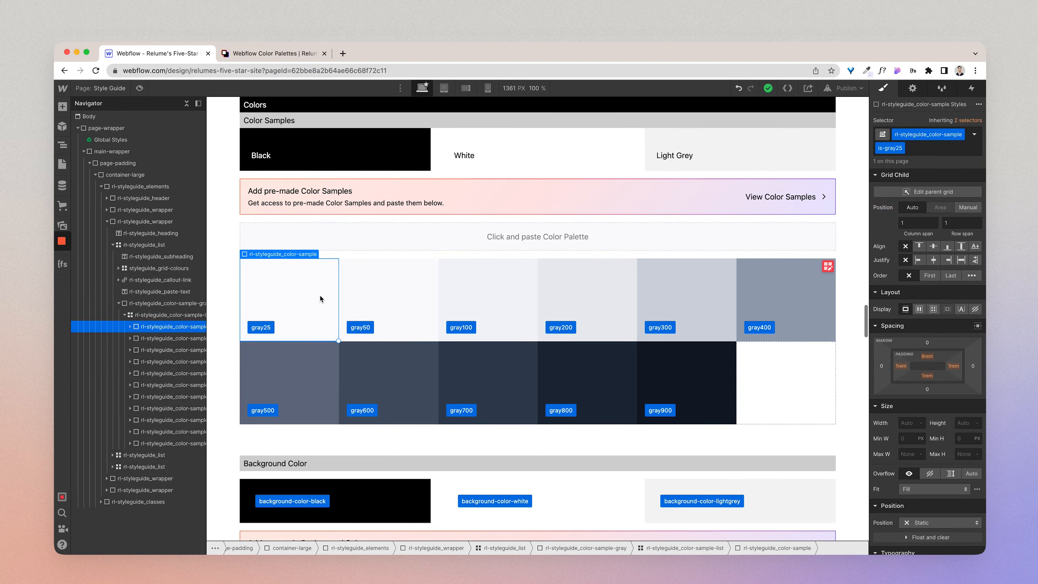
- Save the gray25 sample's background colour as a global swatch named gray25
{"action": "scroll", "scroll_direction": "down", "scroll_amount": 3}
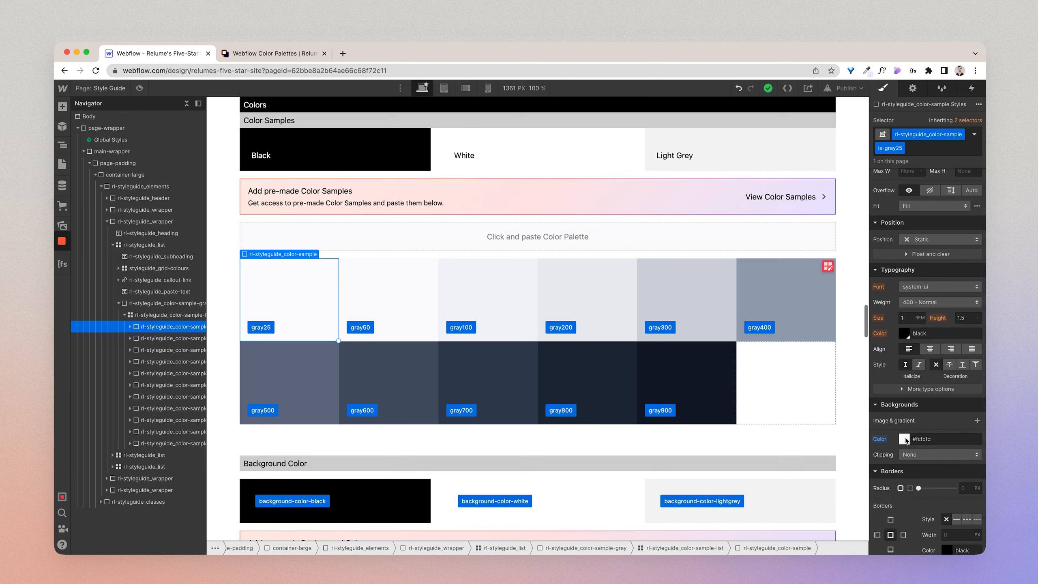
{"action": "left_click", "coordinate": [905, 438]}
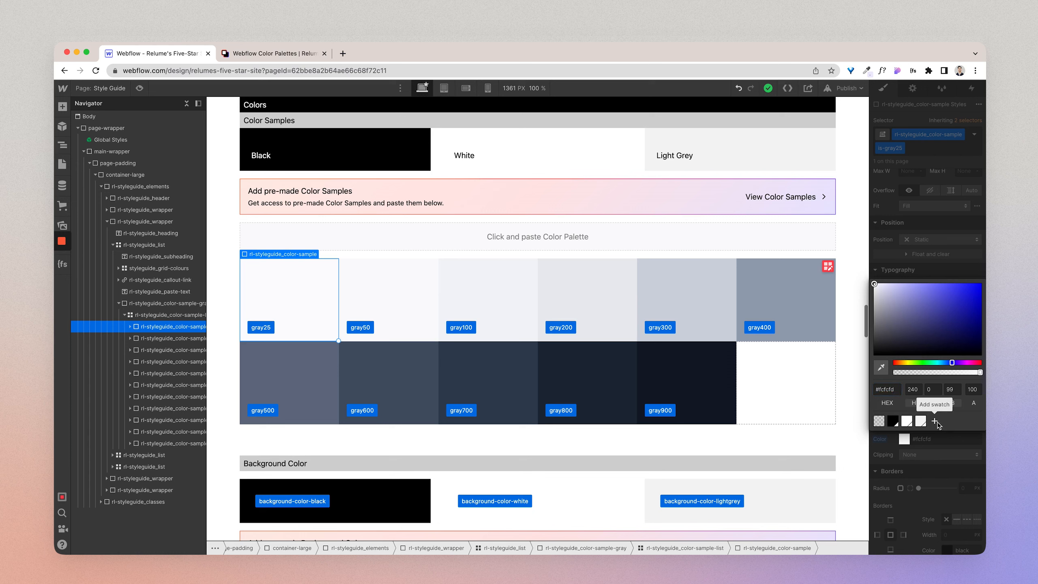
{"action": "left_click", "coordinate": [937, 421]}
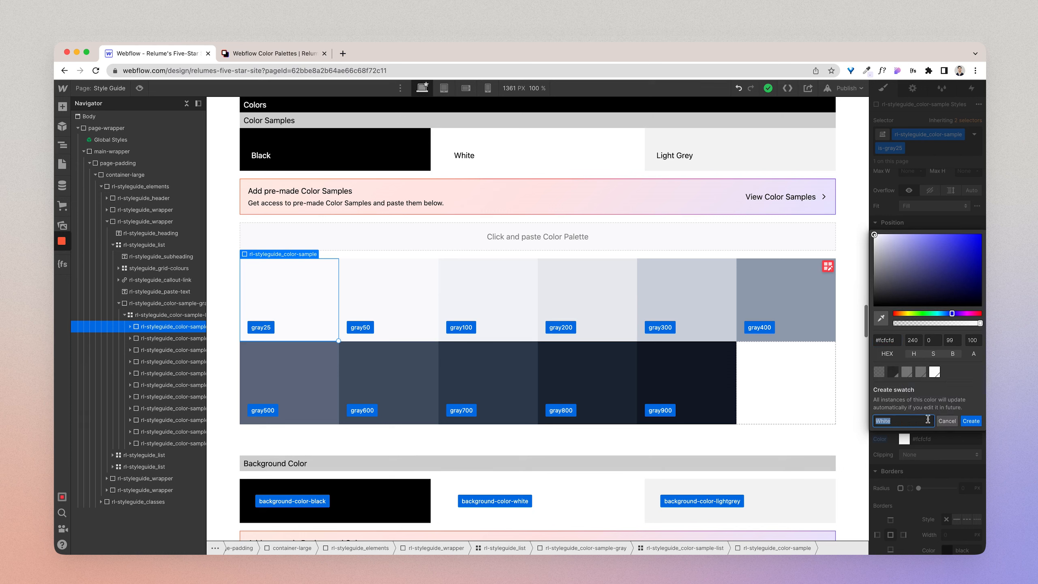
{"action": "type", "text": "gray25"}
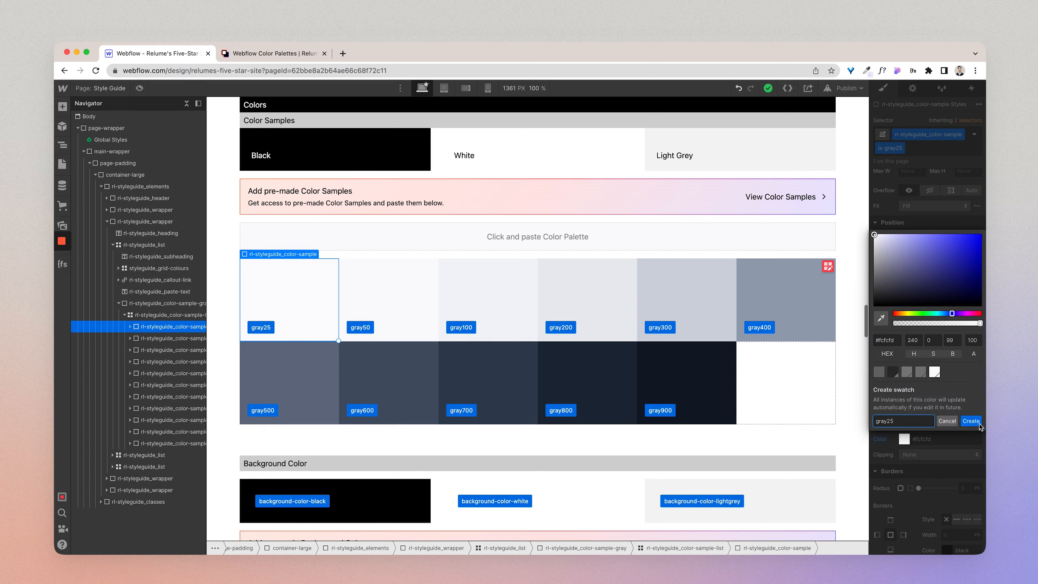
{"action": "left_click", "coordinate": [971, 421]}
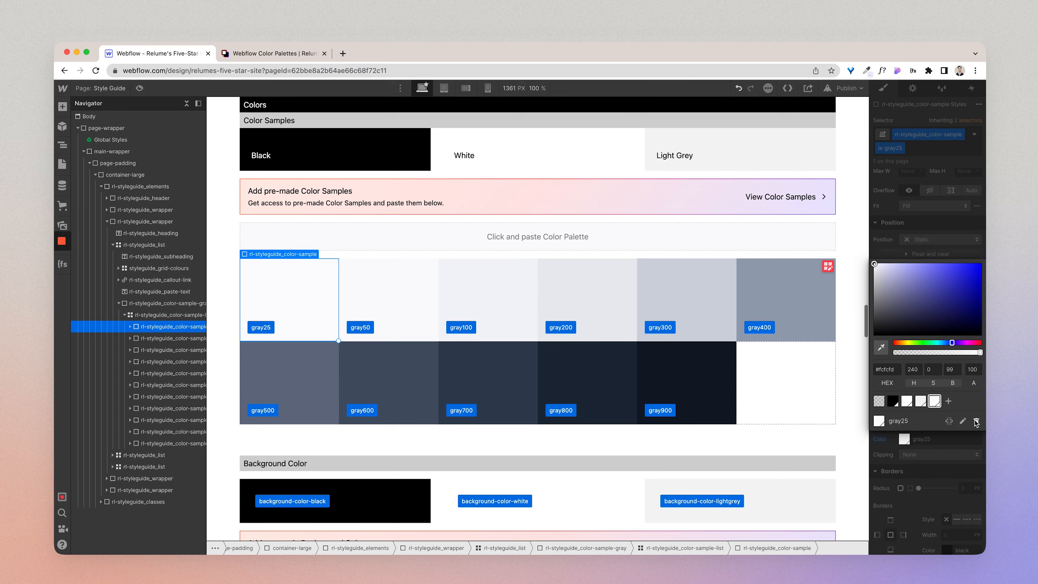
{"action": "mouse_move", "coordinate": [975, 421]}
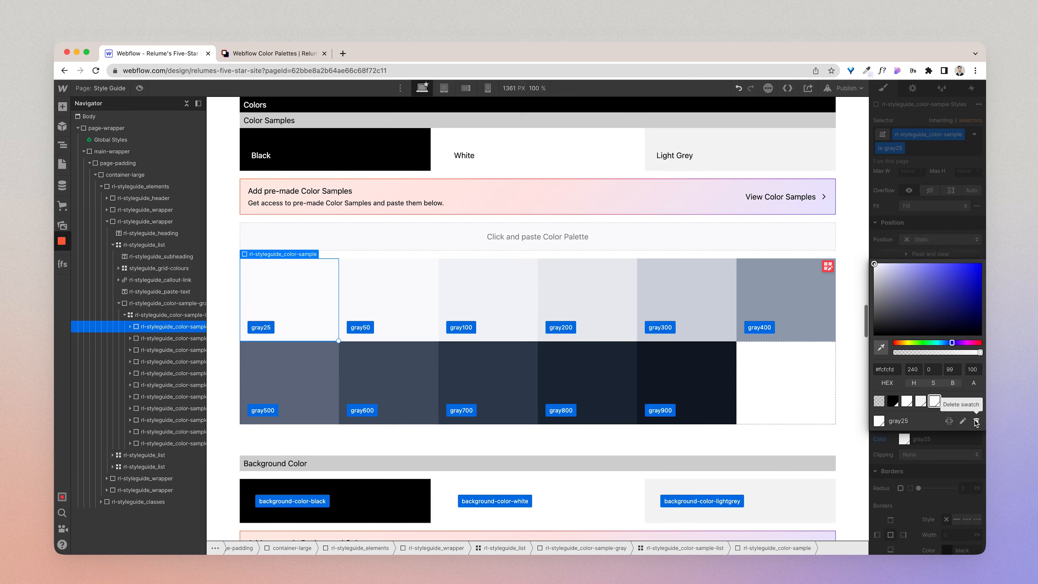
- Open the background colour pickers for the gray50 and gray100 samples
{"action": "left_click", "coordinate": [387, 297]}
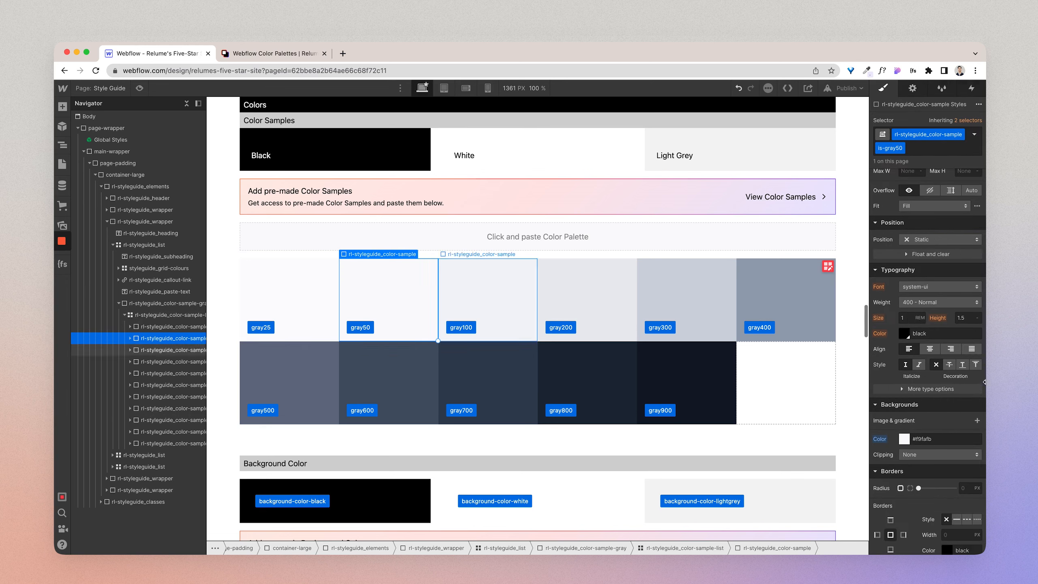
{"action": "left_click", "coordinate": [904, 438]}
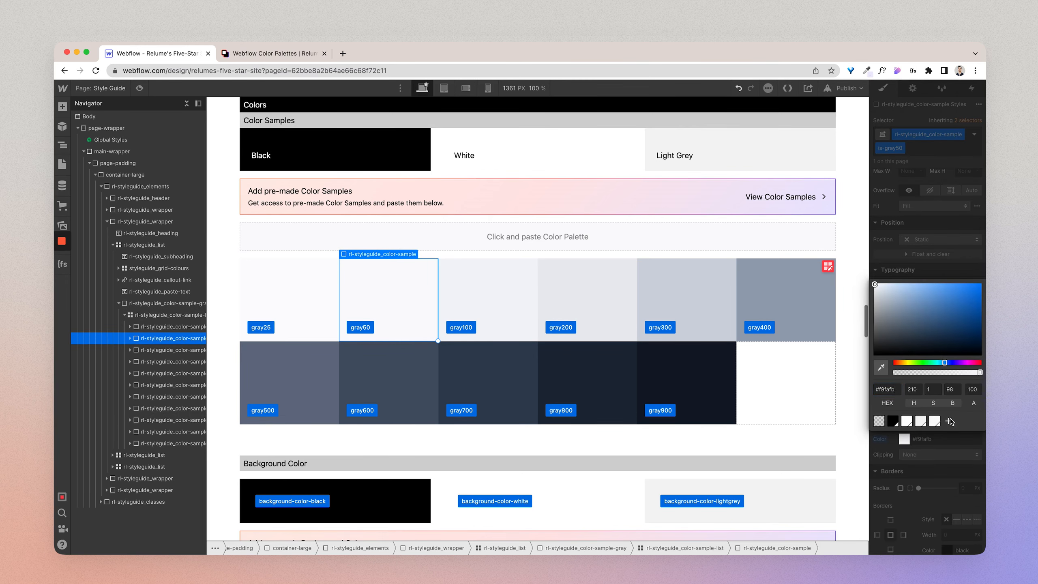
{"action": "left_click", "coordinate": [488, 300]}
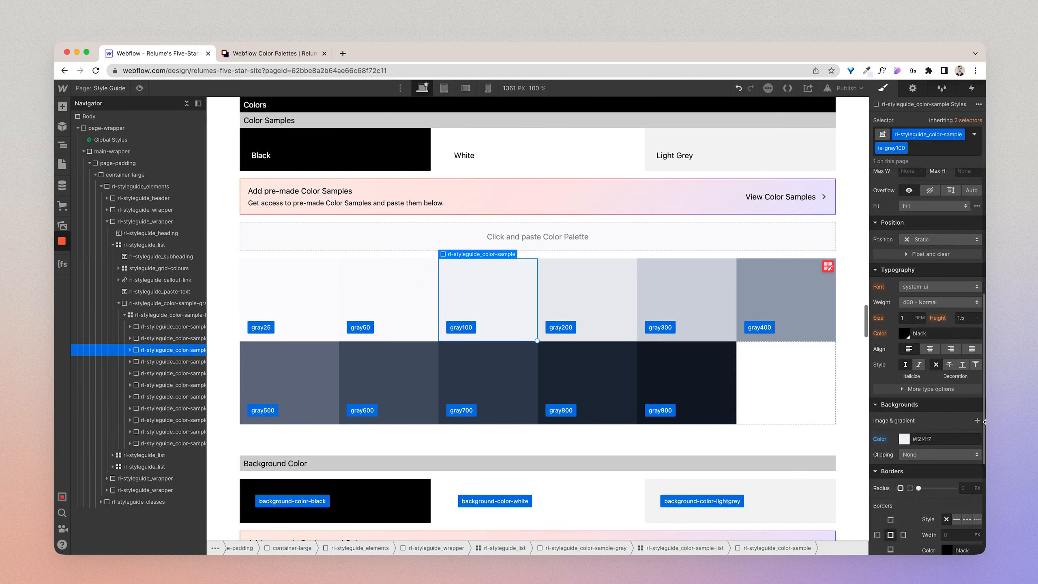
{"action": "left_click", "coordinate": [904, 437]}
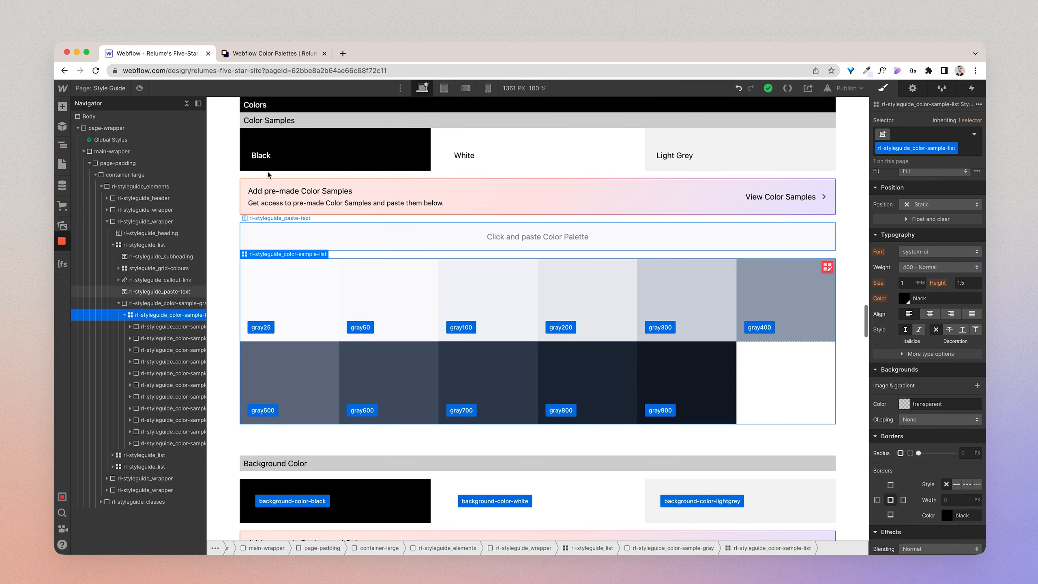
- Switch to Relume's Color Palettes page and show the Neutrals Text Colors palettes
{"action": "left_click", "coordinate": [273, 53]}
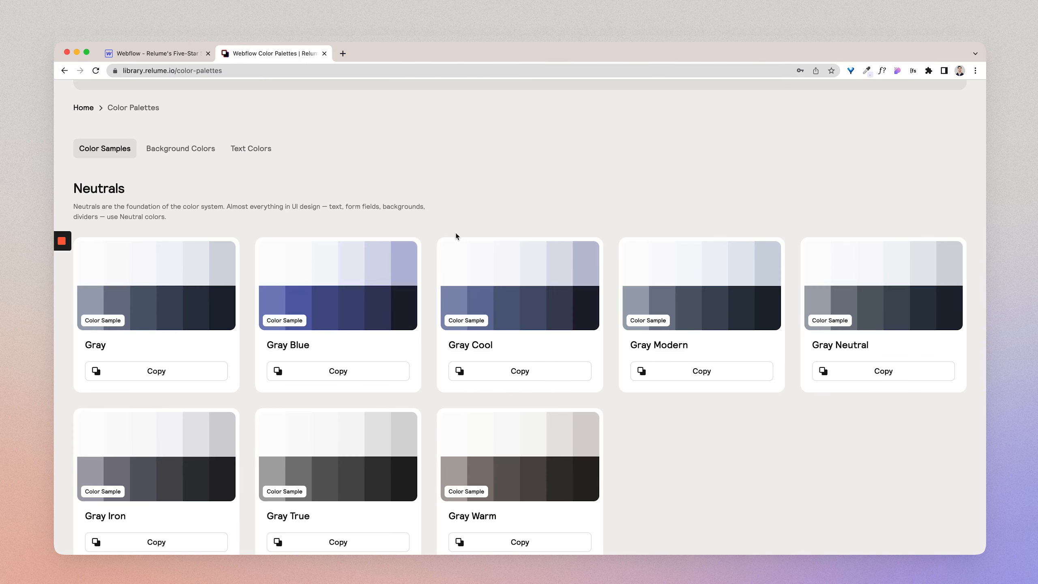
{"action": "mouse_move", "coordinate": [244, 202]}
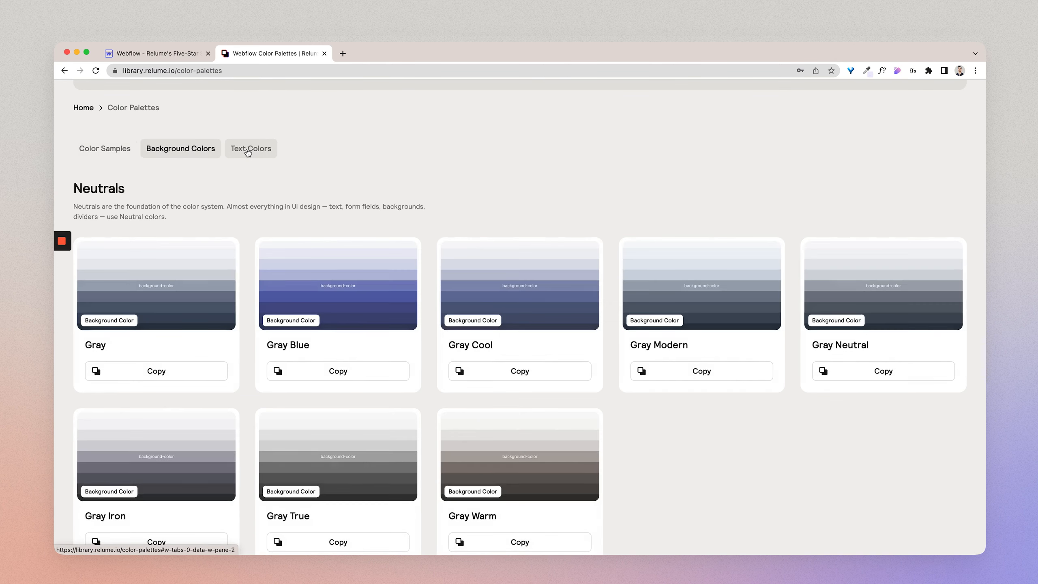
{"action": "left_click", "coordinate": [251, 148]}
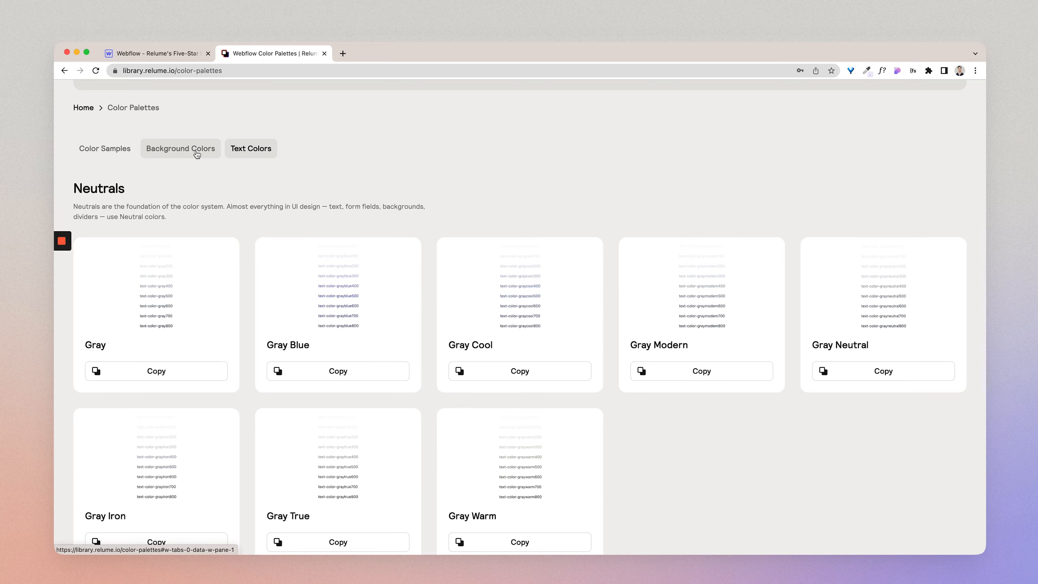
{"action": "left_click", "coordinate": [180, 149]}
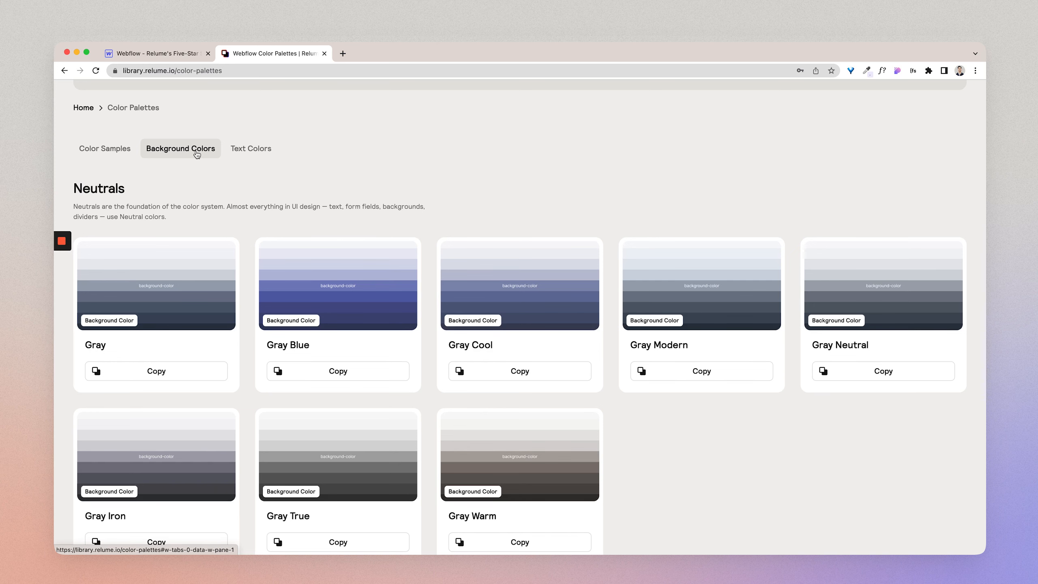
{"action": "left_click", "coordinate": [251, 148]}
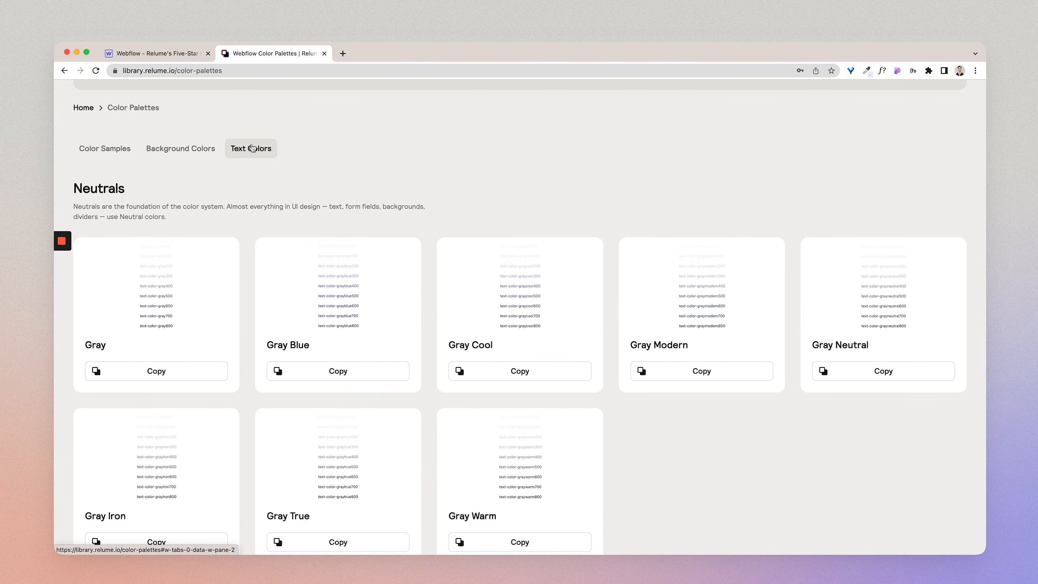
{"action": "mouse_move", "coordinate": [193, 283]}
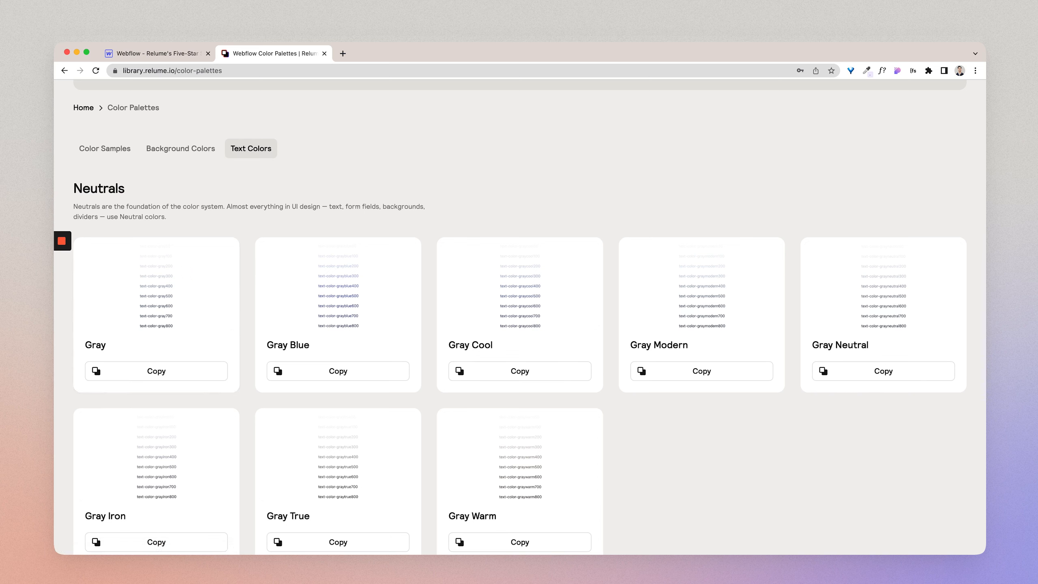
{"action": "mouse_move", "coordinate": [479, 284]}
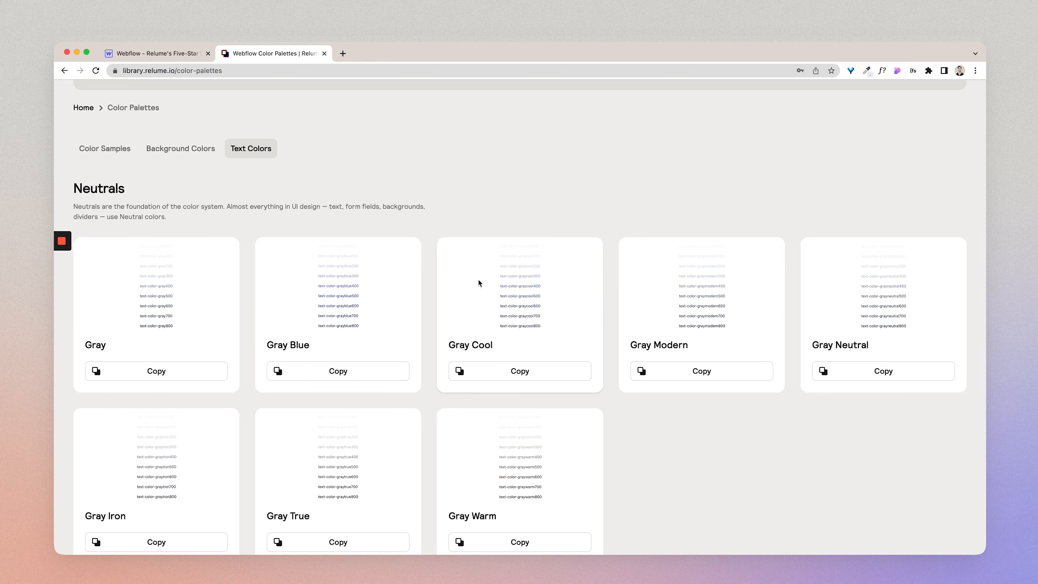
{"action": "mouse_move", "coordinate": [180, 148]}
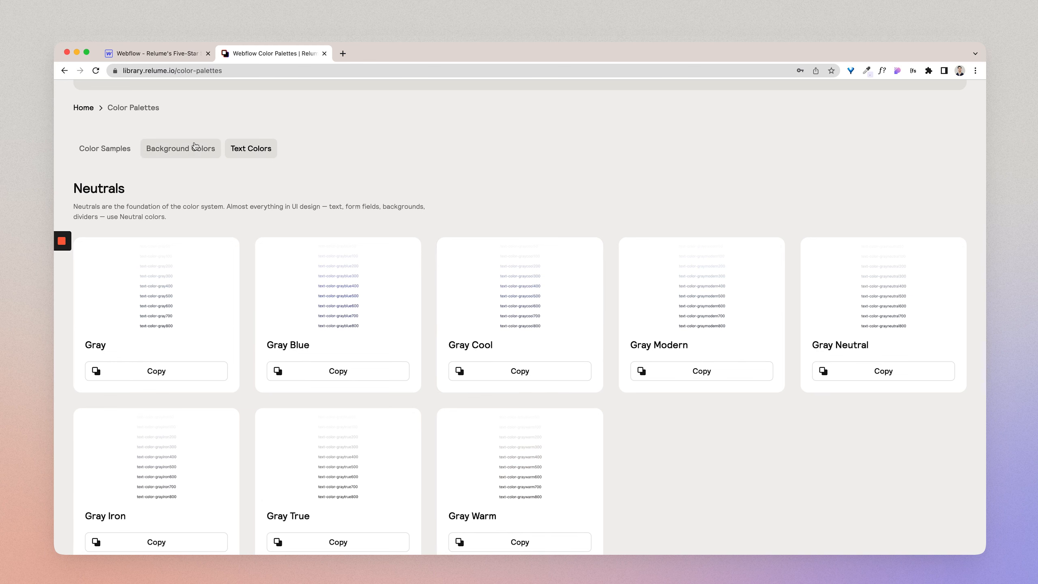
- Copy the Gray background colour palette and switch to the Webflow style guide to paste it
{"action": "left_click", "coordinate": [180, 148]}
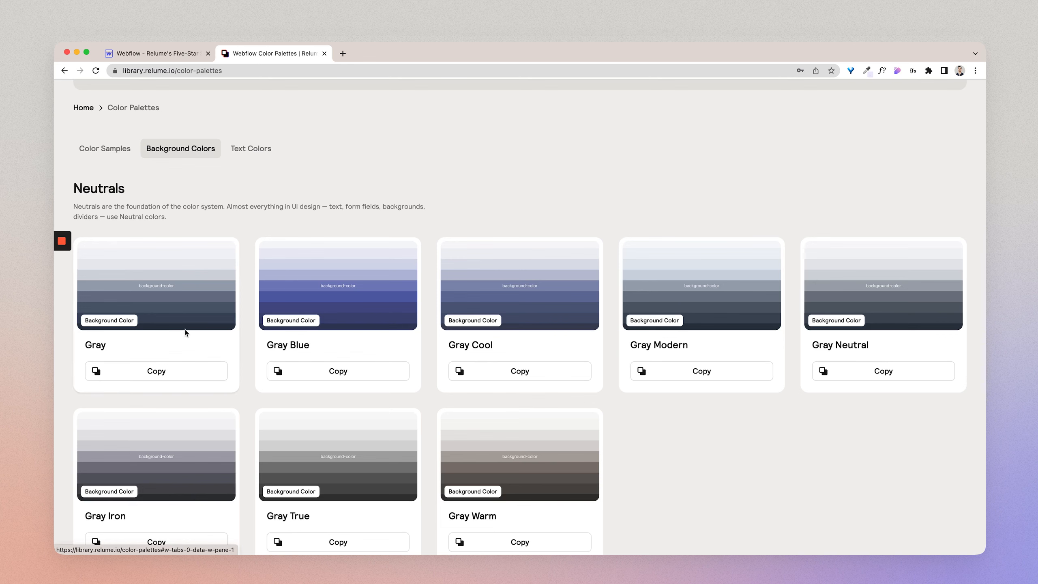
{"action": "left_click", "coordinate": [157, 371]}
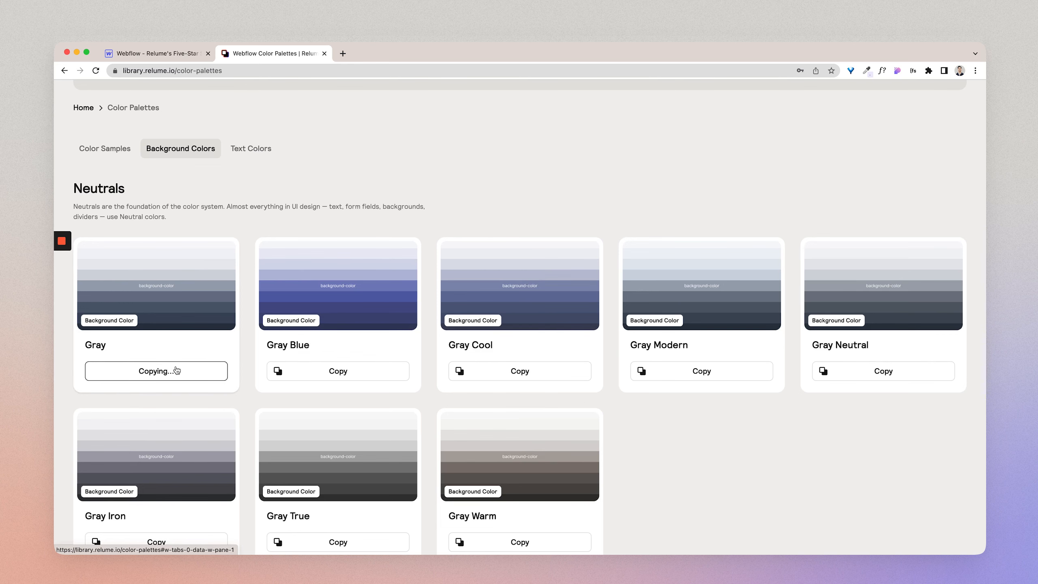
{"action": "left_click", "coordinate": [156, 53]}
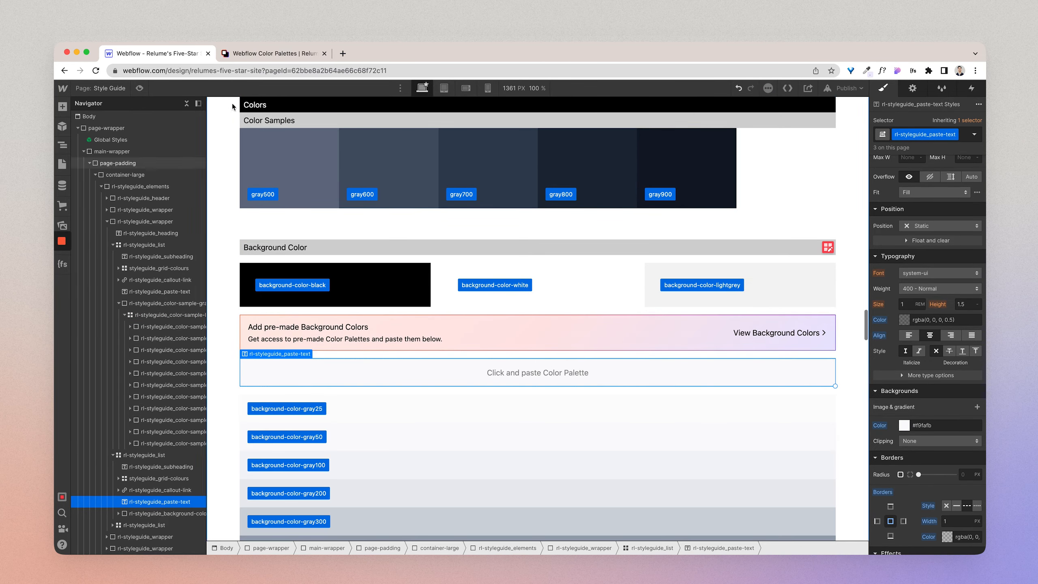
- Copy the Gray text colour palette, bring it to the Webflow style guide, then return to Relume
{"action": "left_click", "coordinate": [274, 53]}
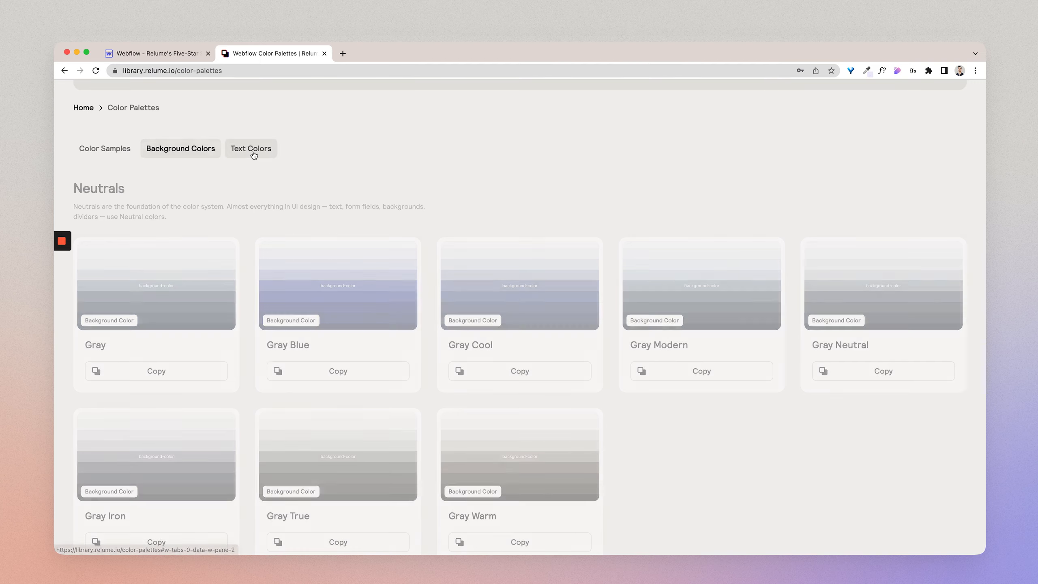
{"action": "left_click", "coordinate": [251, 148]}
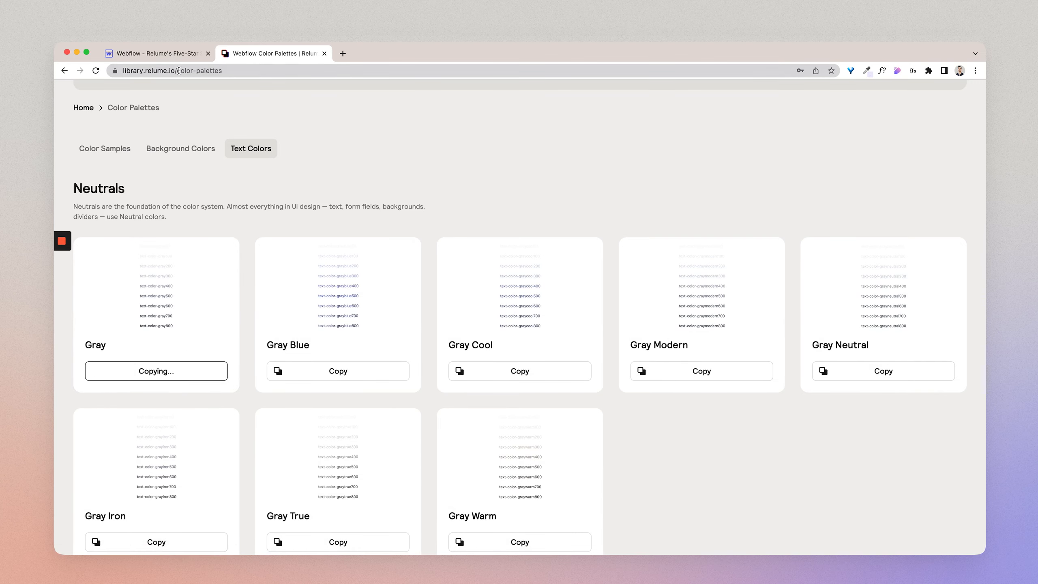
{"action": "left_click", "coordinate": [157, 52]}
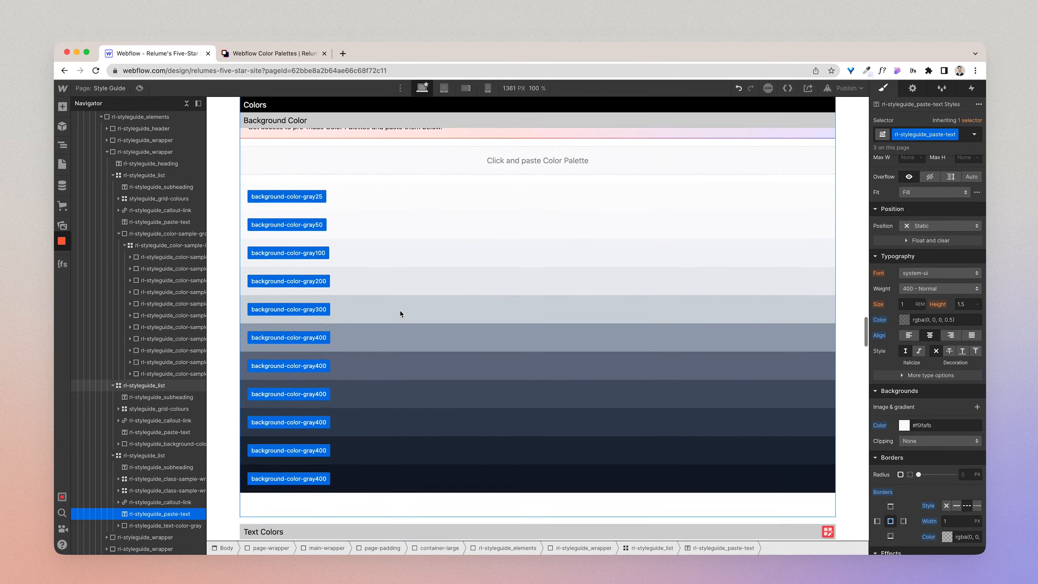
{"action": "scroll", "scroll_direction": "up", "scroll_amount": 3}
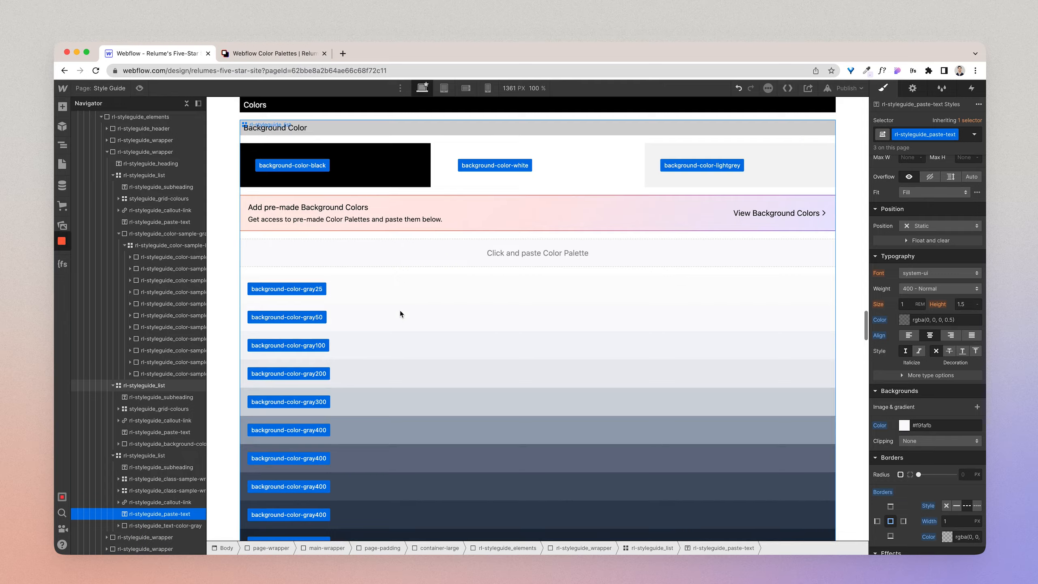
{"action": "scroll", "scroll_direction": "up", "scroll_amount": 3}
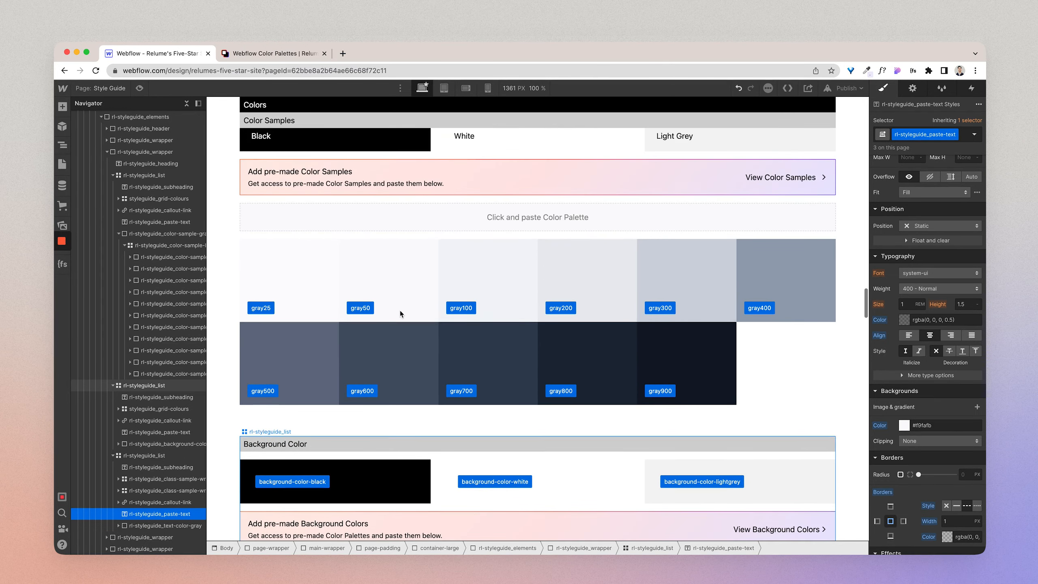
{"action": "left_click", "coordinate": [274, 53]}
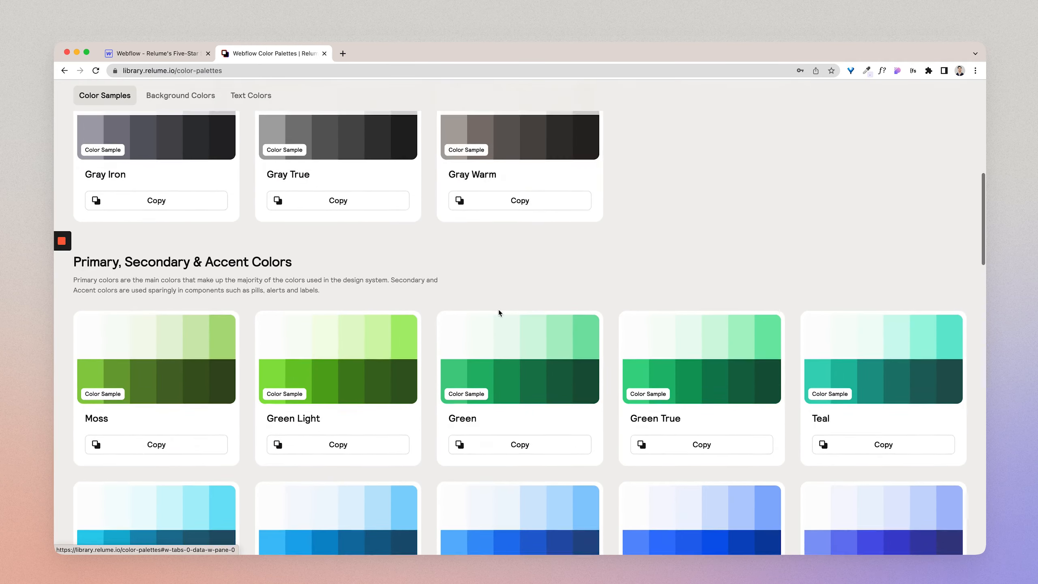
- Copy the Blue Dark colour samples and background colours into the Webflow style guide
{"action": "scroll", "scroll_direction": "down", "scroll_amount": 3}
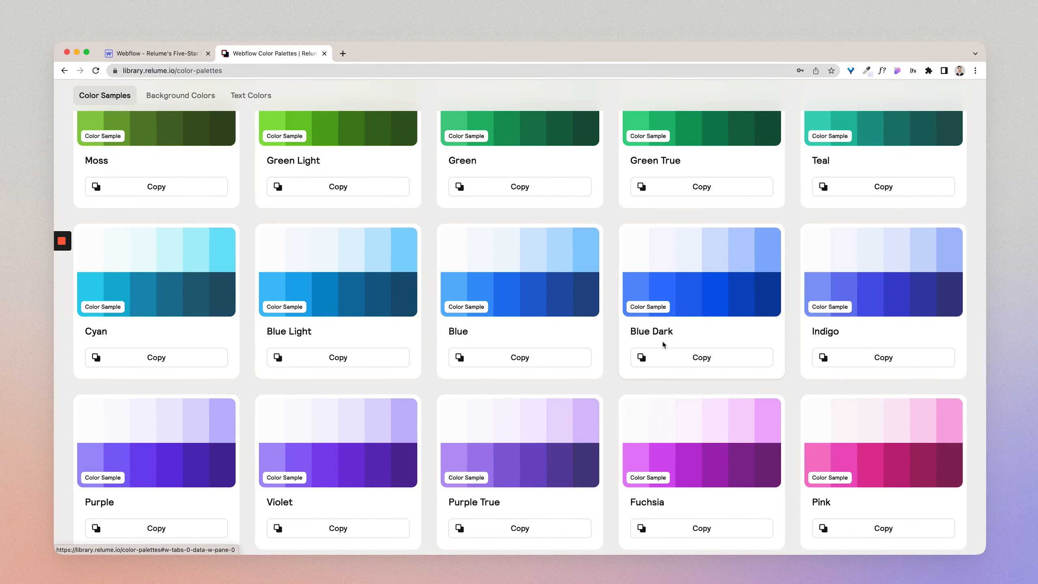
{"action": "left_click", "coordinate": [701, 357]}
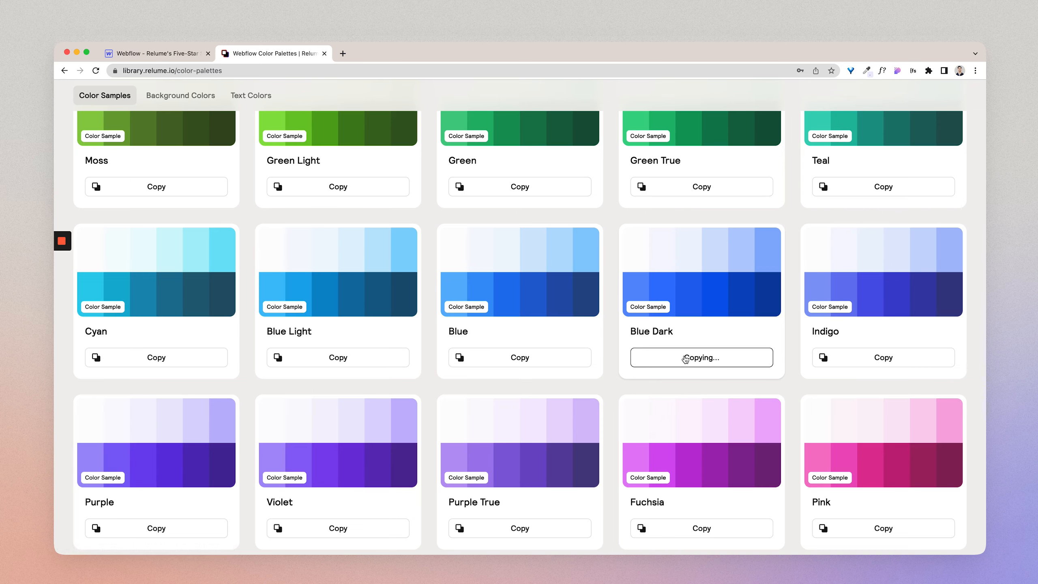
{"action": "left_click", "coordinate": [153, 53]}
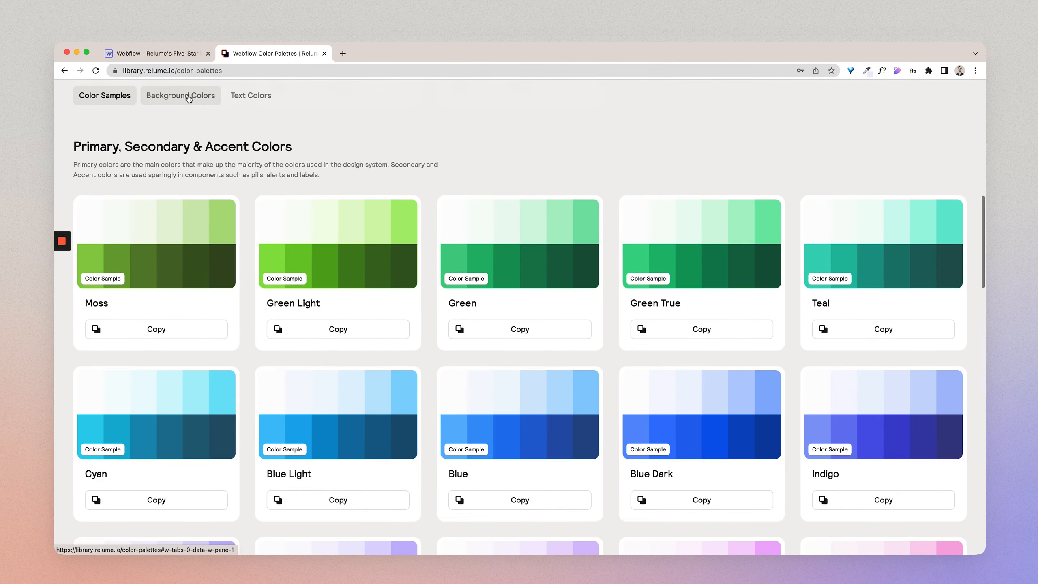
{"action": "left_click", "coordinate": [180, 95]}
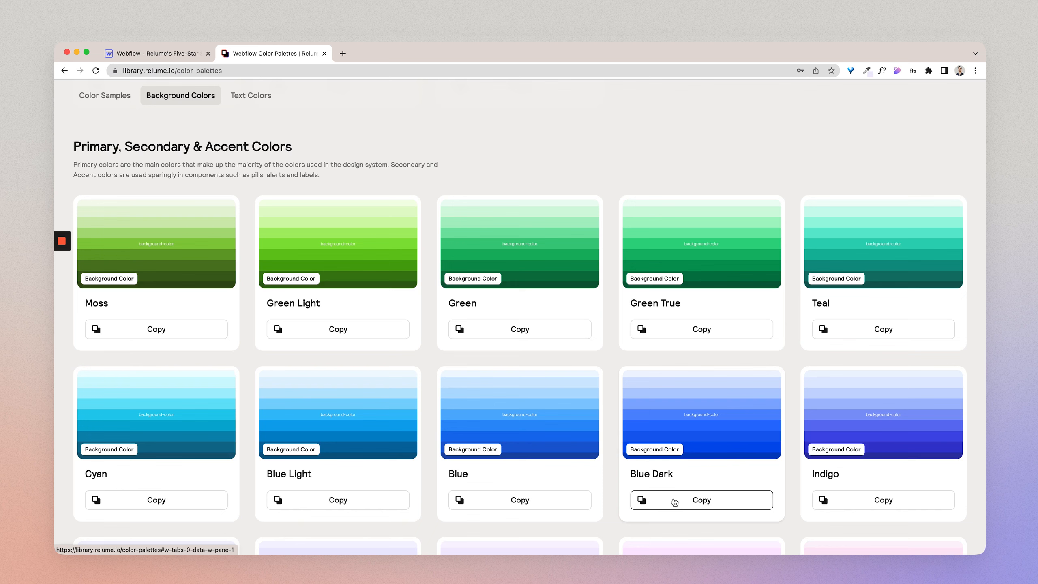
{"action": "left_click", "coordinate": [702, 499]}
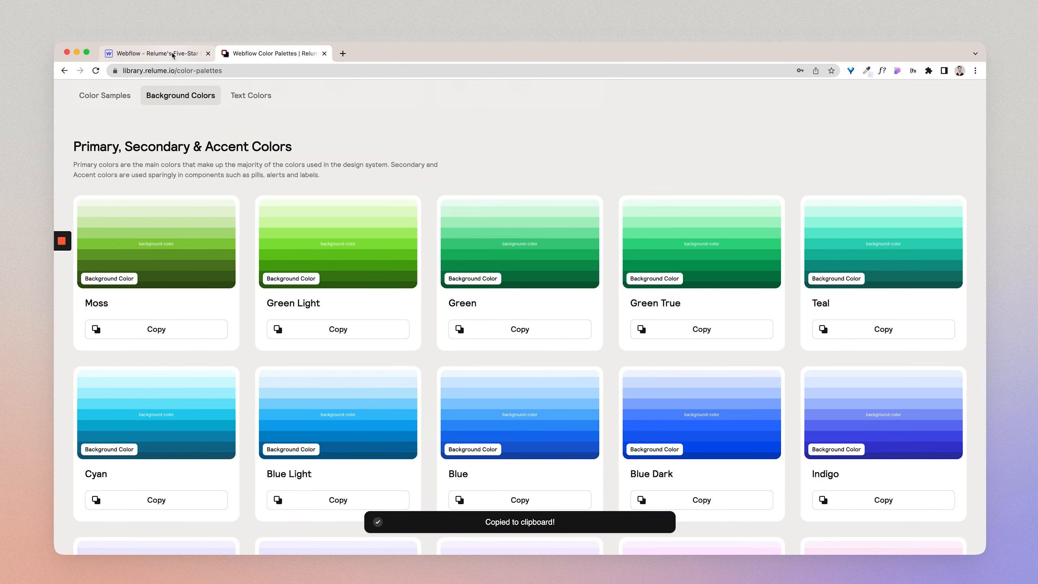
{"action": "left_click", "coordinate": [158, 53]}
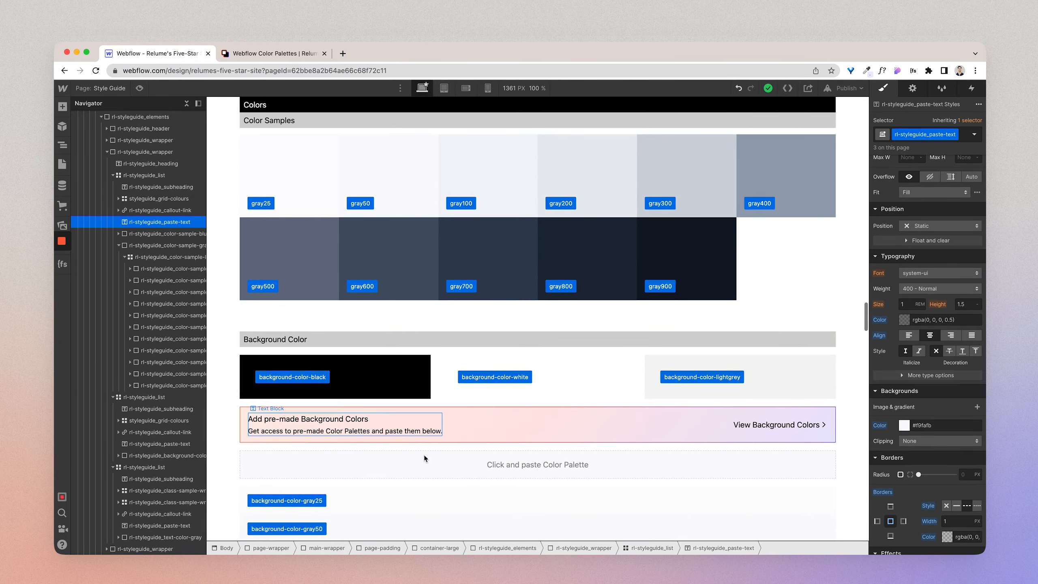
{"action": "left_click", "coordinate": [537, 464]}
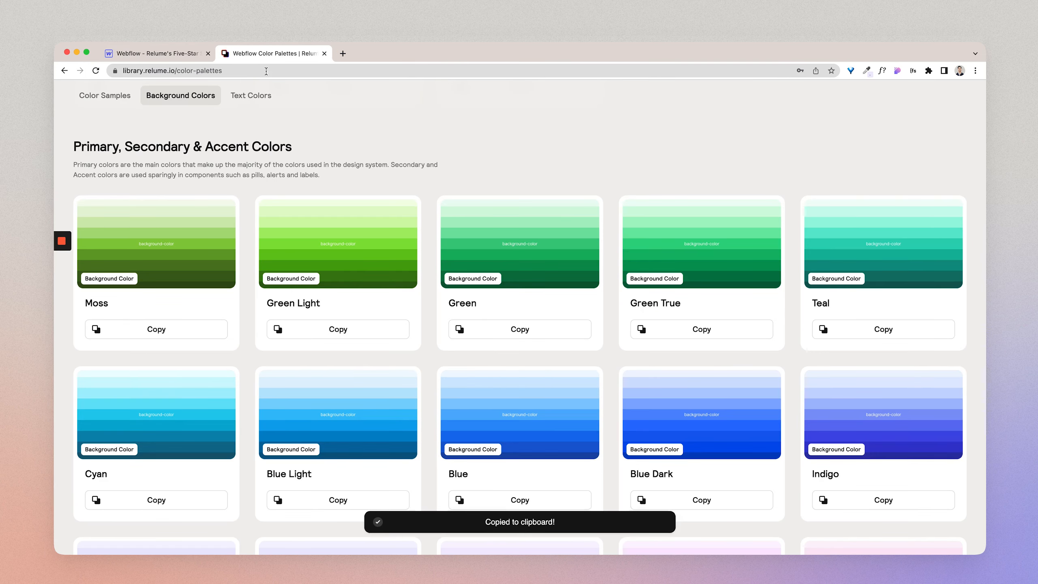
- Copy the Blue Dark text colour palette and bring it into the Webflow style guide
{"action": "left_click", "coordinate": [251, 95]}
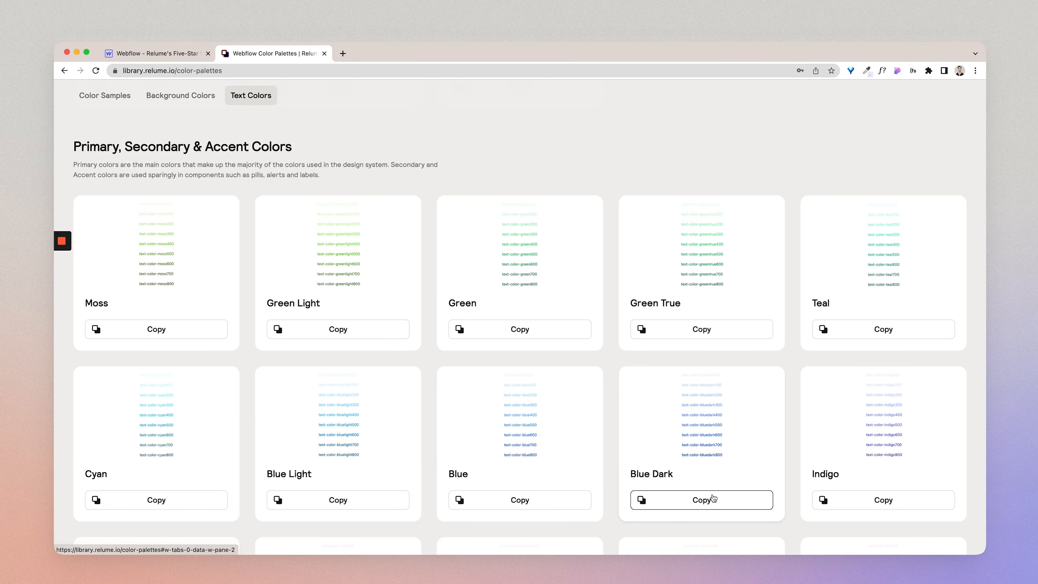
{"action": "left_click", "coordinate": [701, 500]}
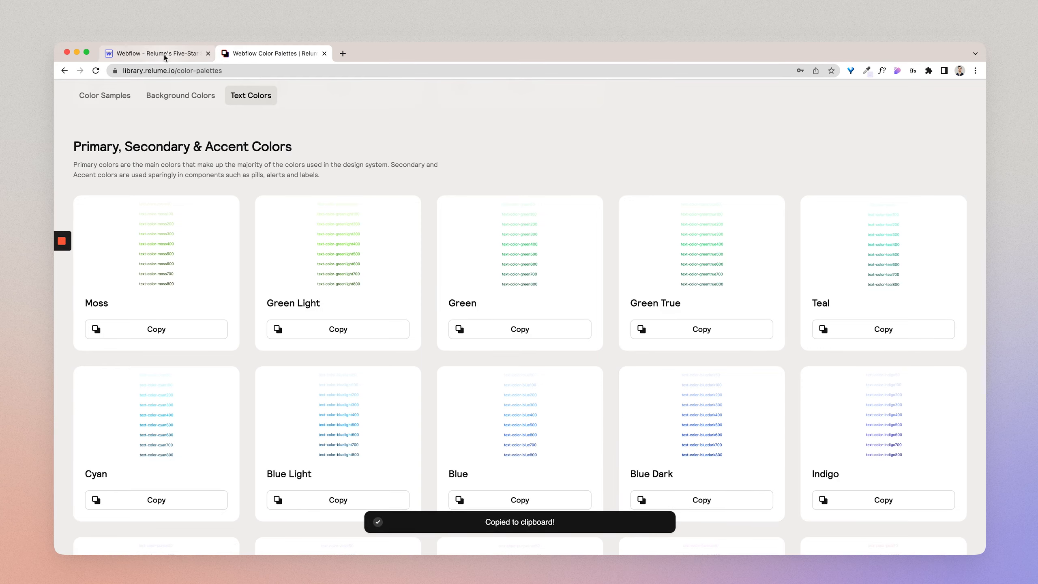
{"action": "left_click", "coordinate": [153, 52]}
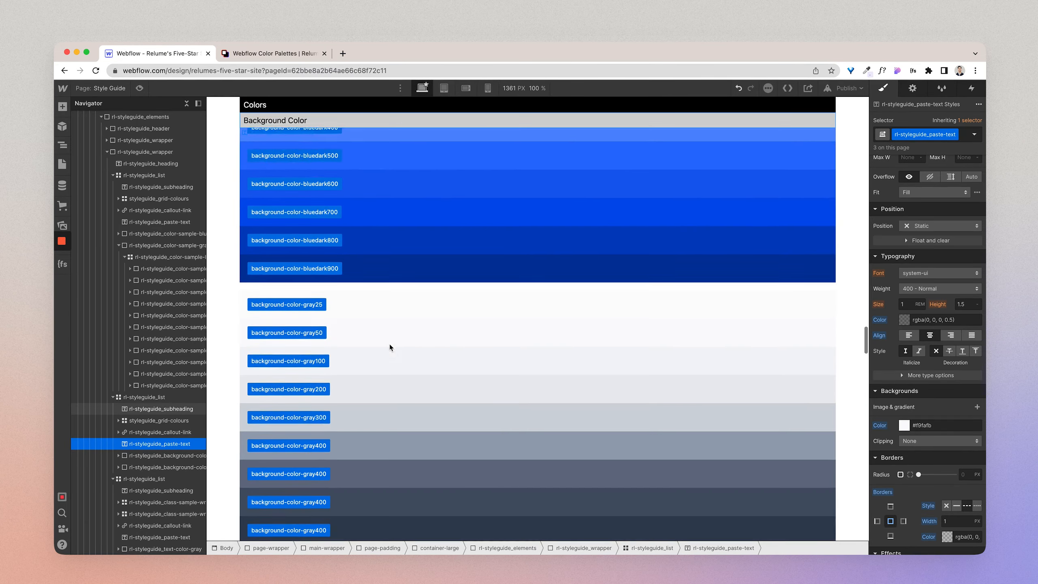
{"action": "scroll", "scroll_direction": "down", "scroll_amount": 3}
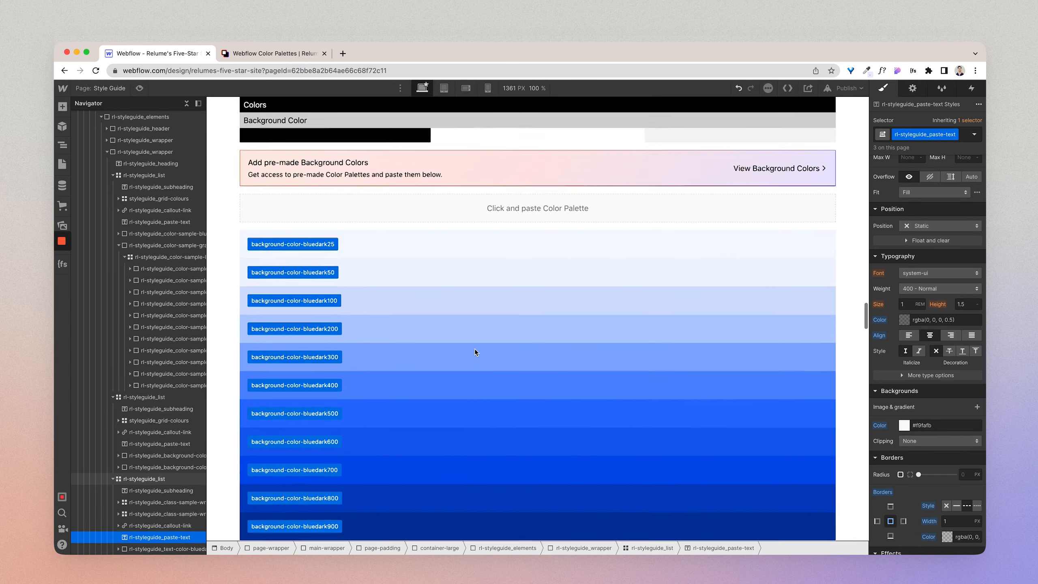
- Copy the Green True text colour palette from Relume and scroll to Color Samples in Webflow
{"action": "scroll", "scroll_direction": "up", "scroll_amount": 3}
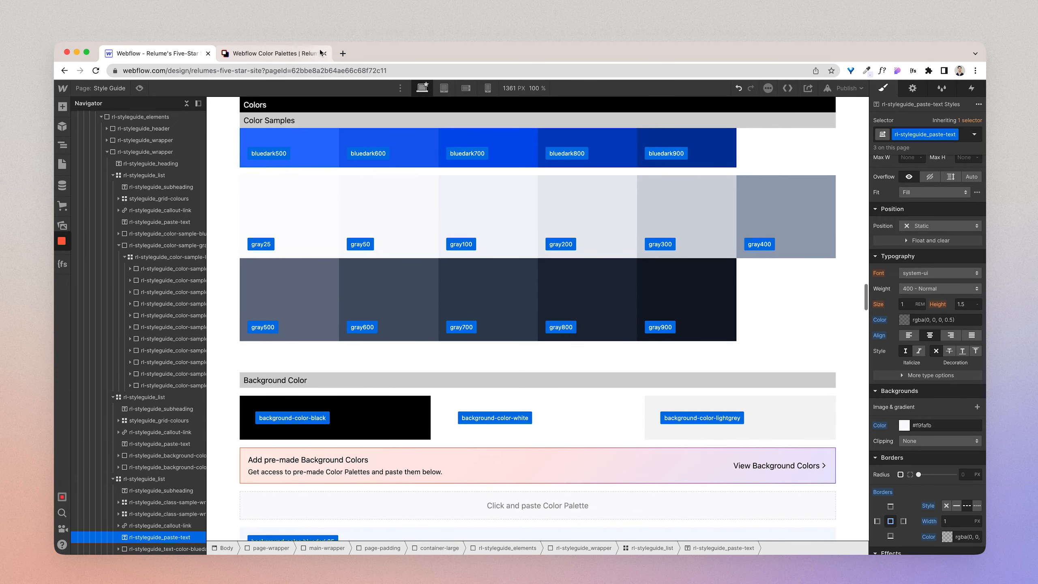
{"action": "left_click", "coordinate": [271, 52]}
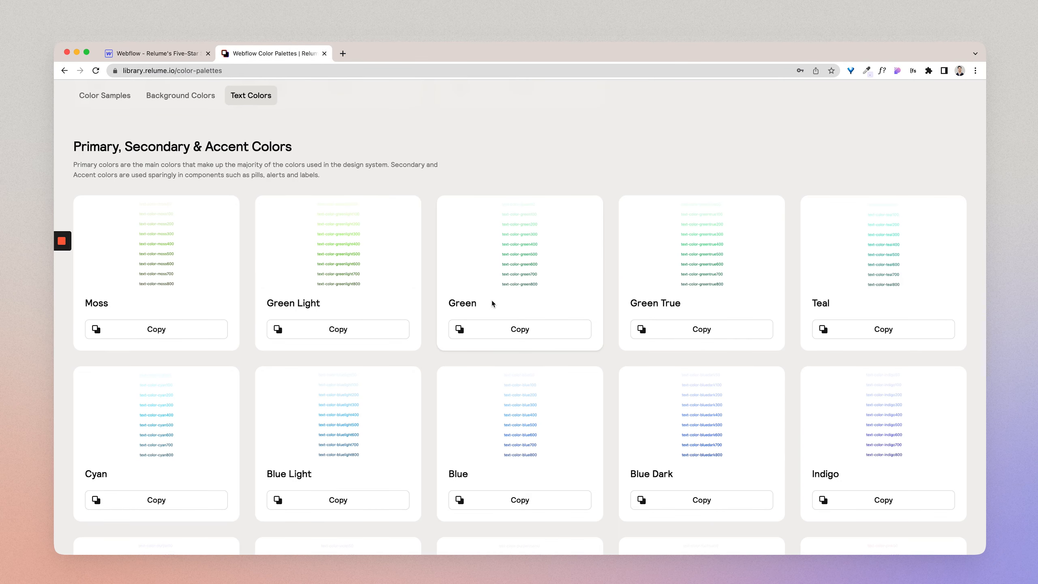
{"action": "left_click", "coordinate": [700, 329]}
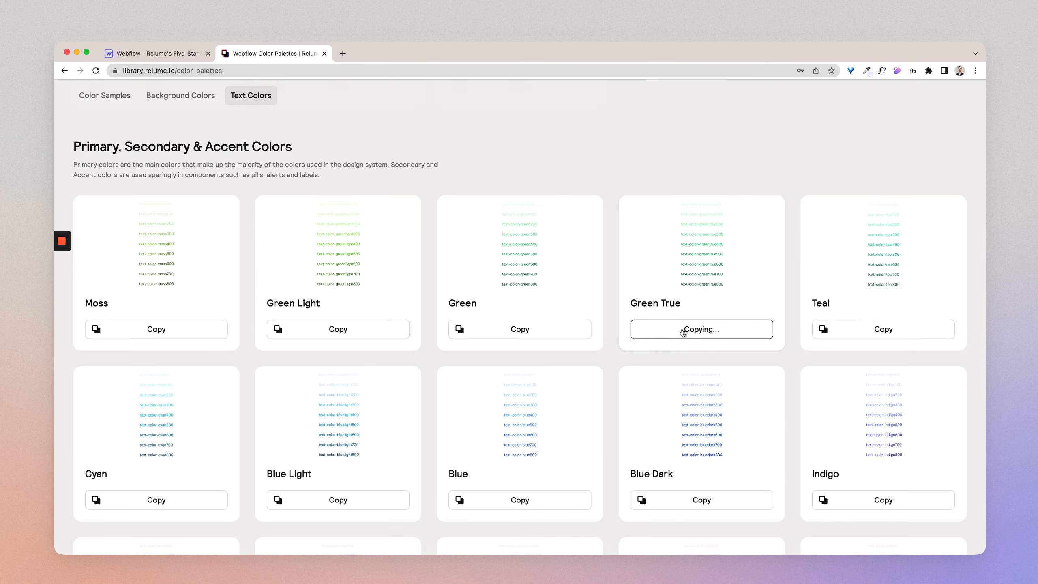
{"action": "left_click", "coordinate": [155, 52]}
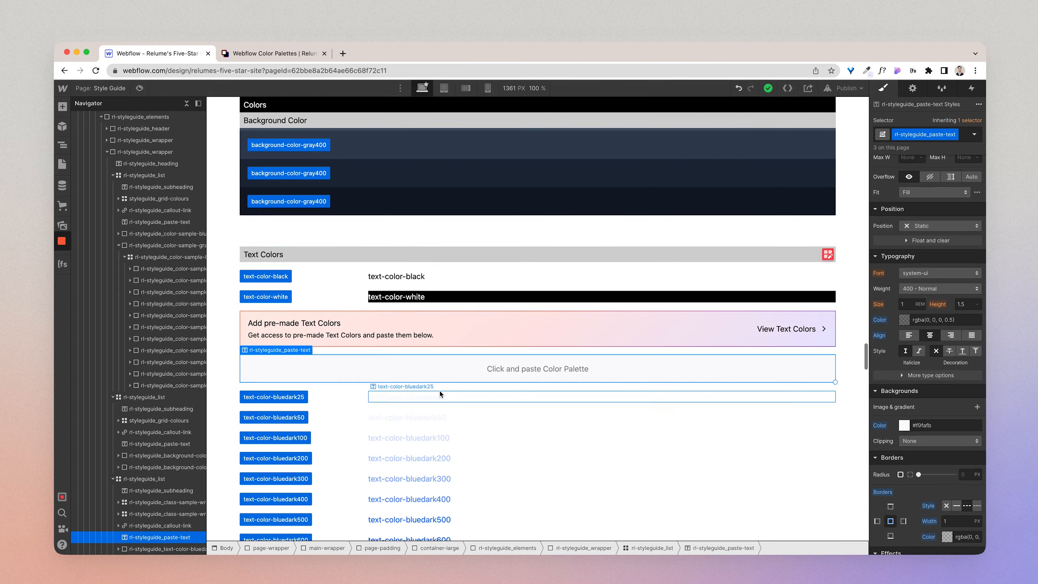
{"action": "scroll", "scroll_direction": "up", "scroll_amount": 3}
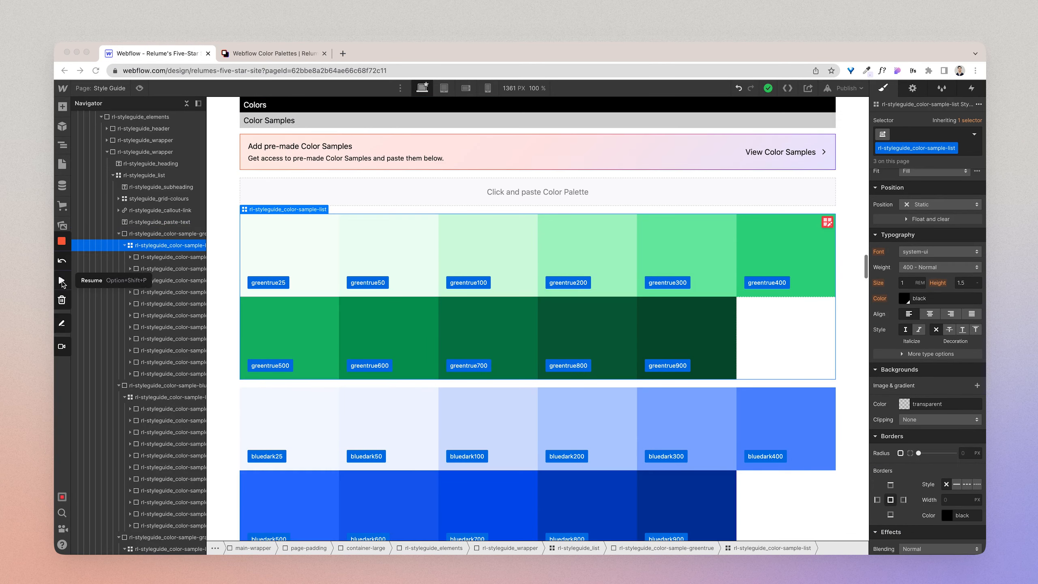
{"action": "mouse_move", "coordinate": [382, 270]}
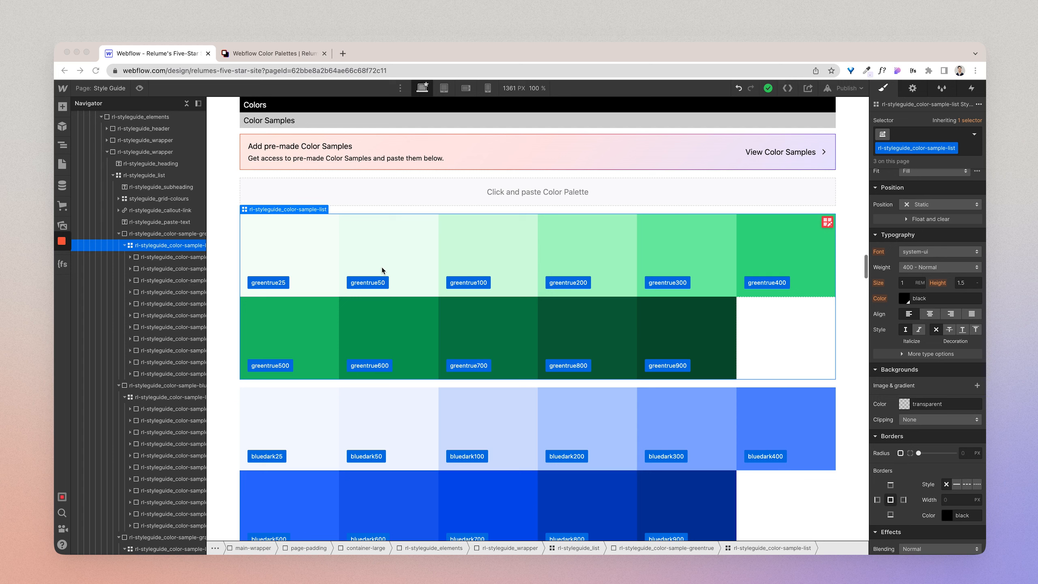
{"action": "mouse_move", "coordinate": [62, 174]}
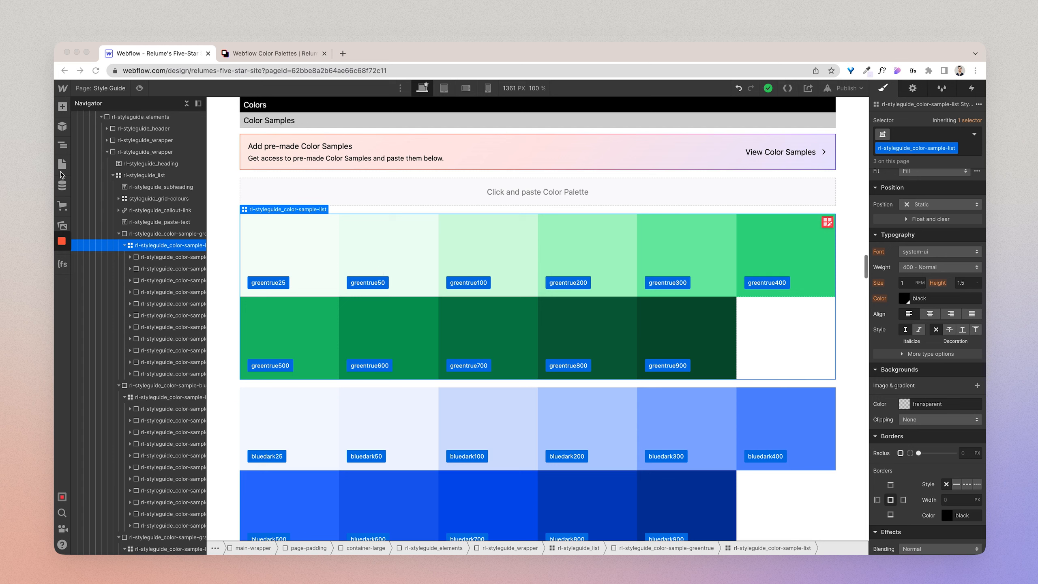
- Open the Home page, then Relume's Browse Components list filtered to Pricing Sections
{"action": "left_click", "coordinate": [62, 162]}
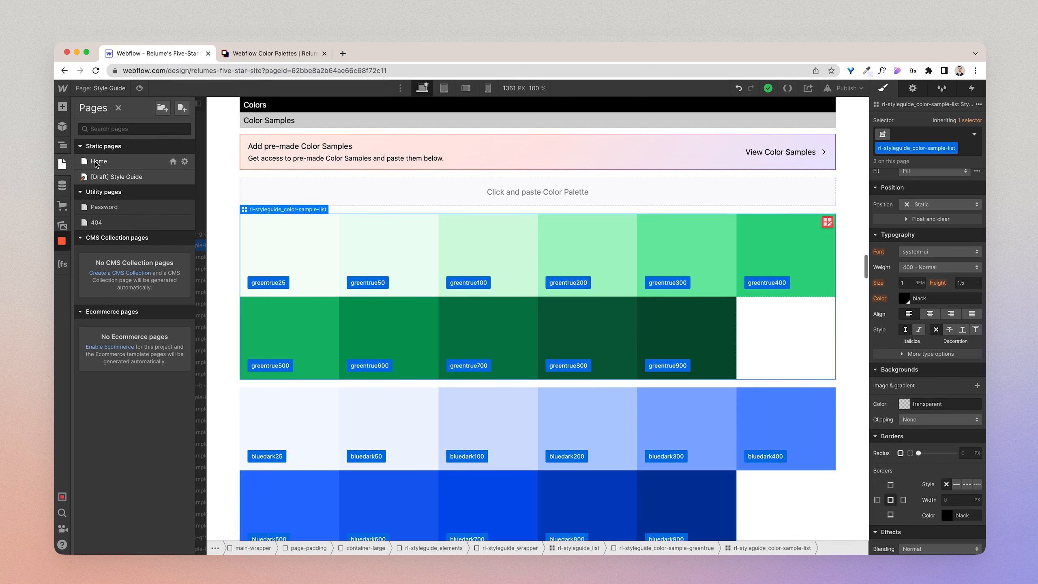
{"action": "left_click", "coordinate": [271, 53]}
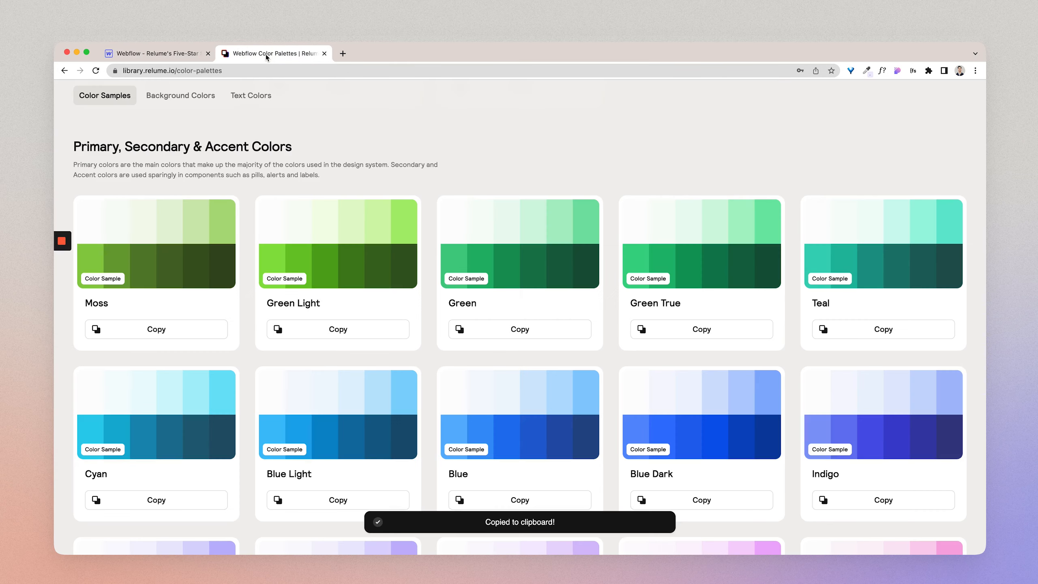
{"action": "scroll", "scroll_direction": "up", "scroll_amount": 3}
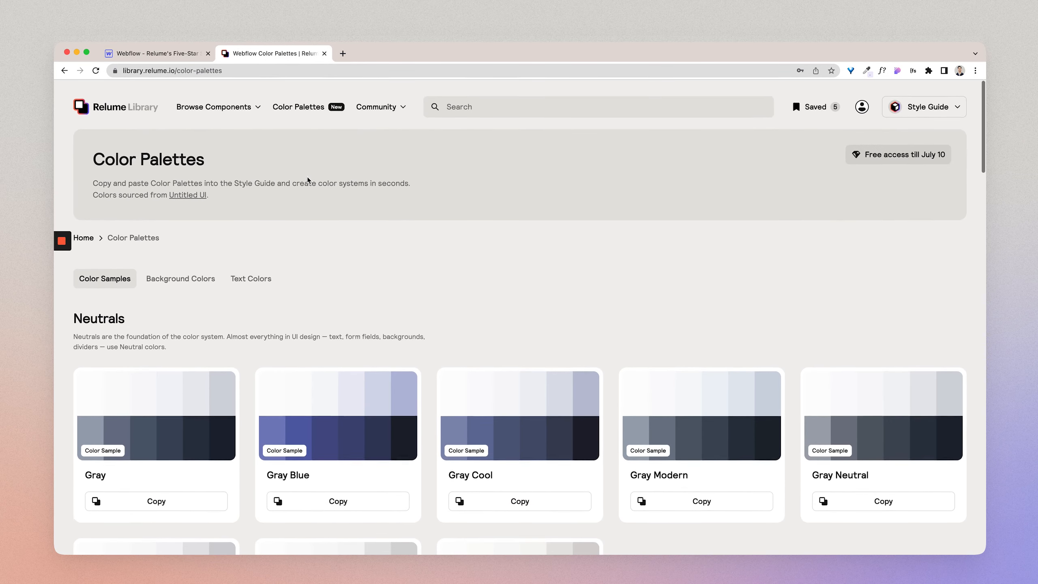
{"action": "left_click", "coordinate": [214, 107]}
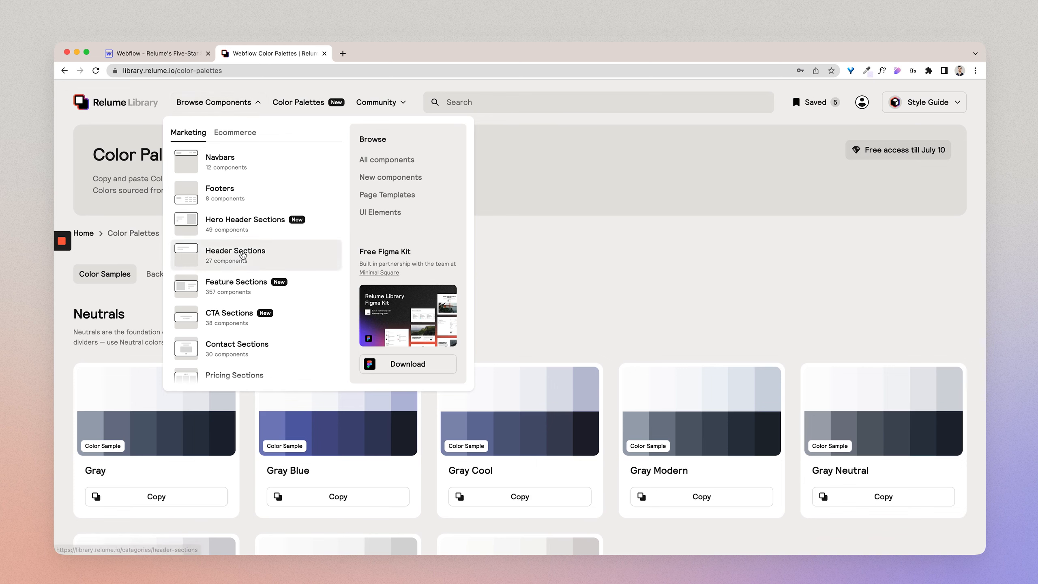
{"action": "scroll", "scroll_direction": "down", "scroll_amount": 3}
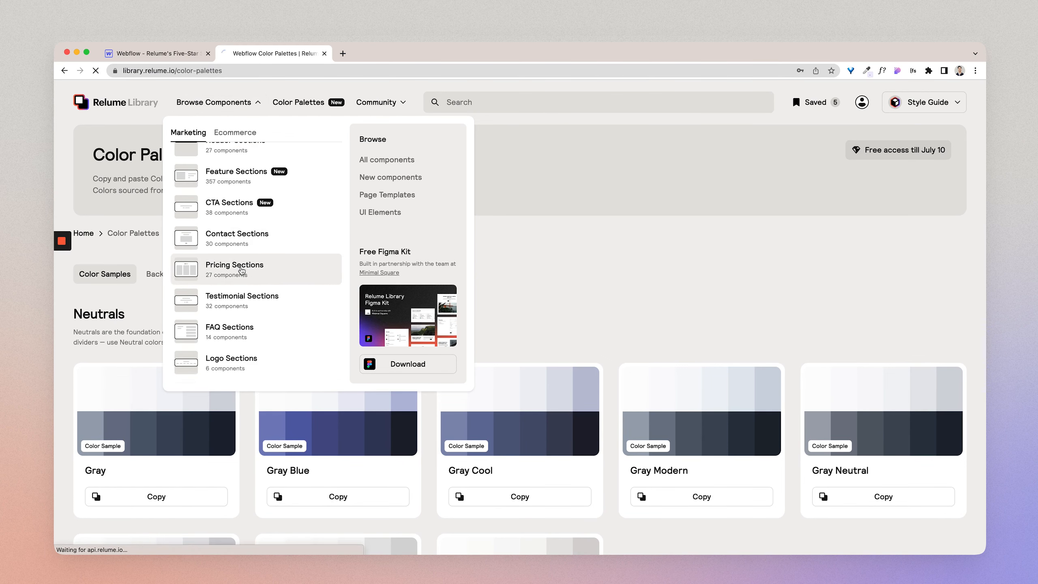
{"action": "left_click", "coordinate": [235, 265]}
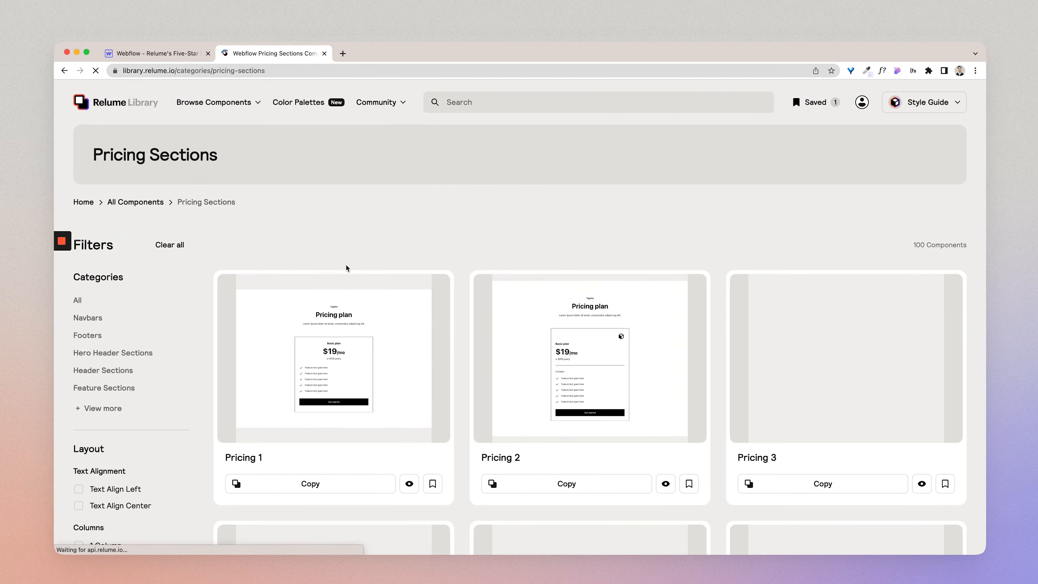
- Copy the Pricing 12 two-plan section and return to the Webflow site editor
{"action": "scroll", "scroll_direction": "down", "scroll_amount": 3}
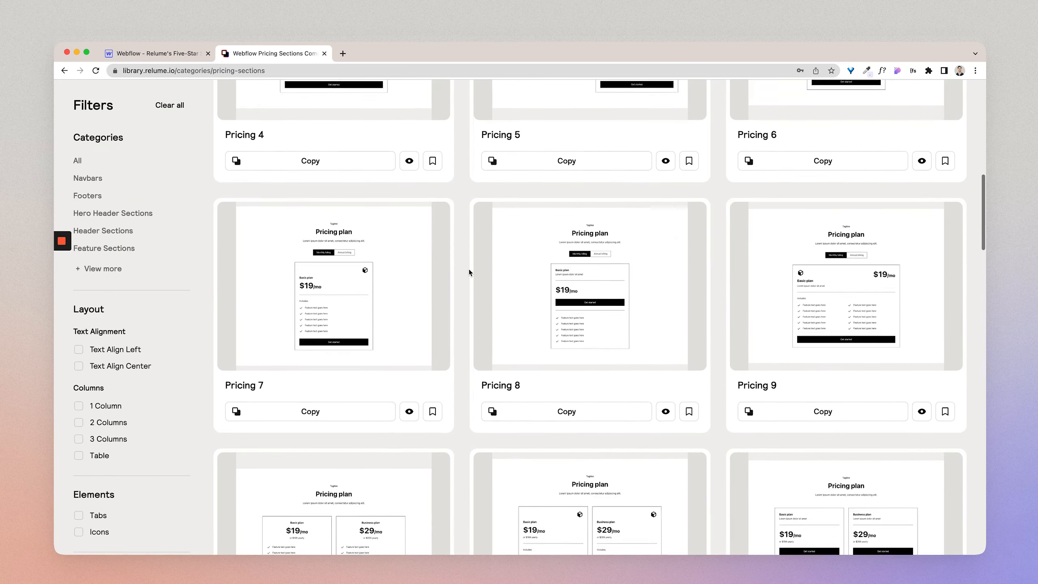
{"action": "scroll", "scroll_direction": "down", "scroll_amount": 3}
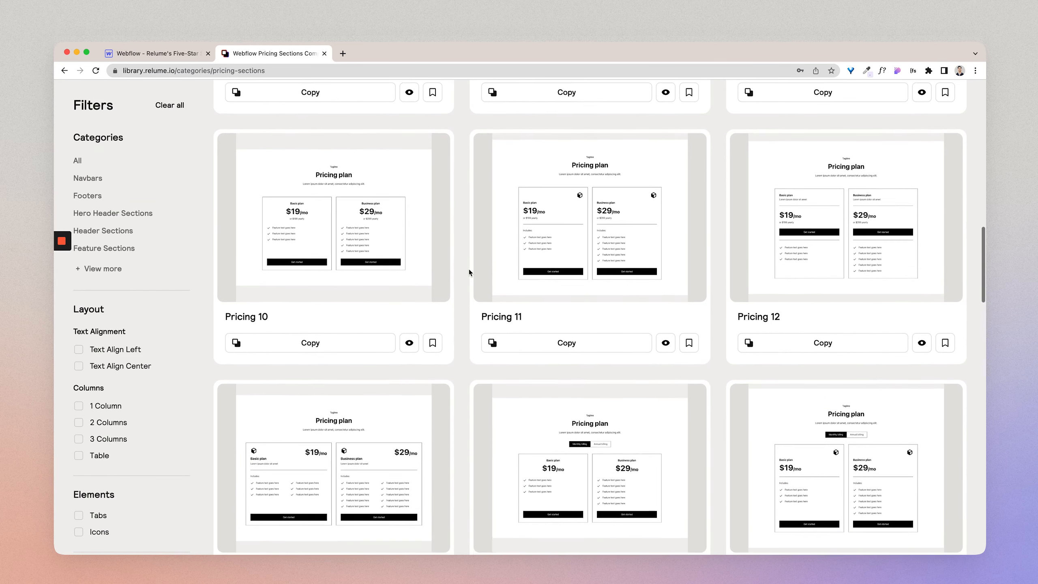
{"action": "scroll", "scroll_direction": "down", "scroll_amount": 3}
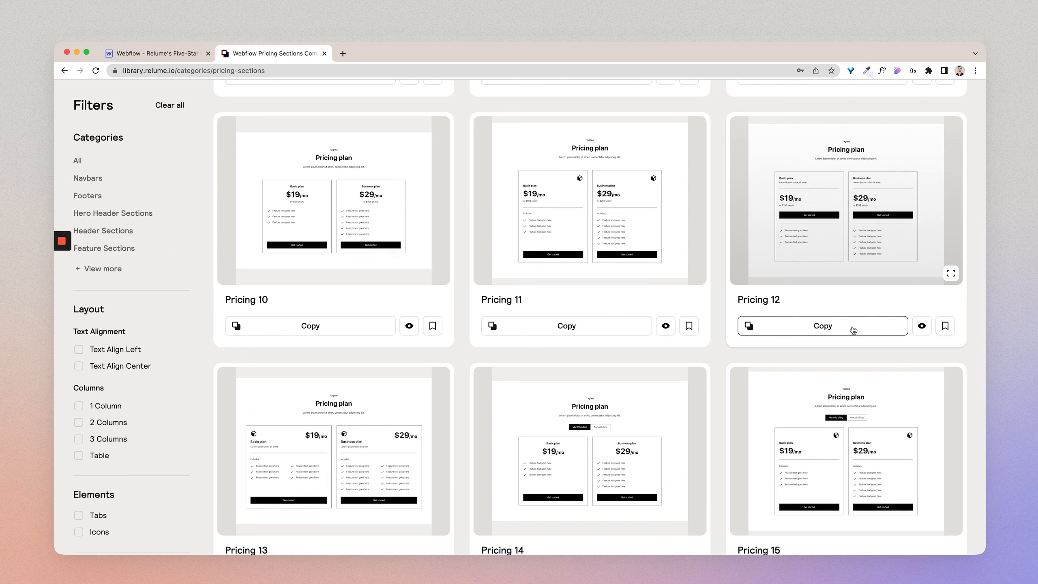
{"action": "left_click", "coordinate": [822, 326]}
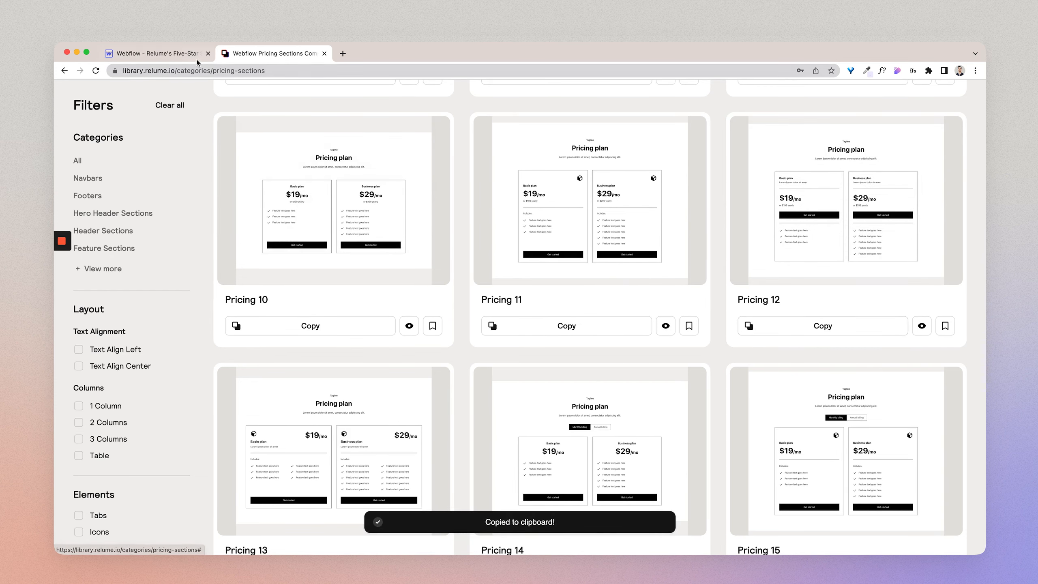
{"action": "left_click", "coordinate": [155, 53]}
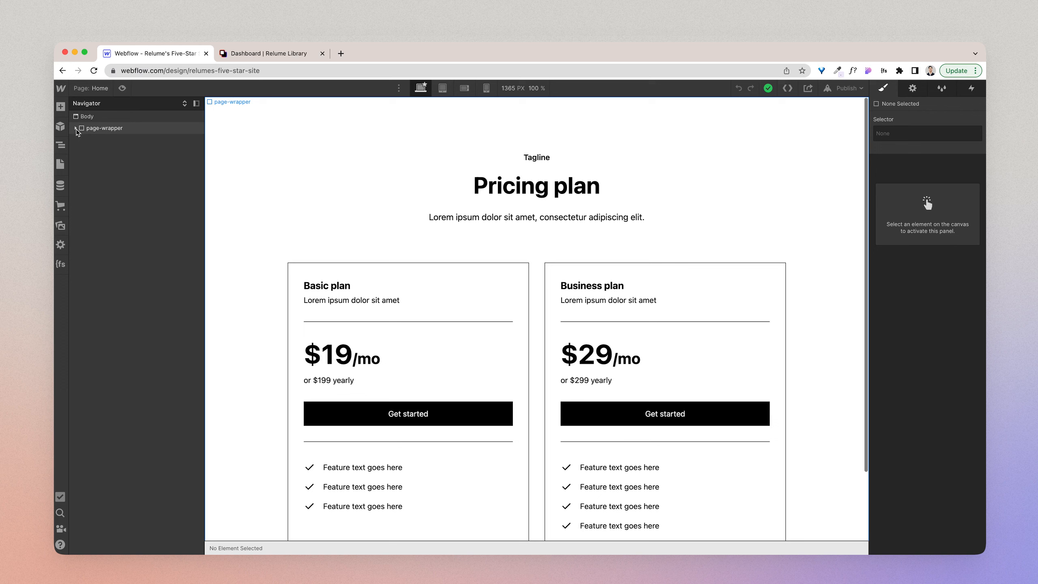
- Select section-pricing12 inside page-wrapper and give it a gray100 background colour
{"action": "left_click", "coordinate": [76, 128]}
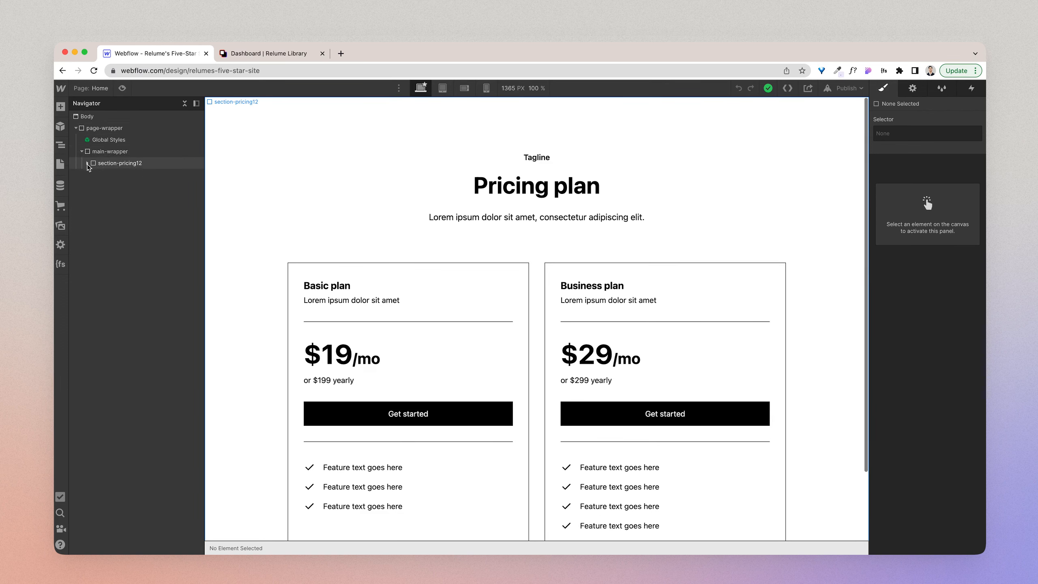
{"action": "left_click", "coordinate": [120, 163]}
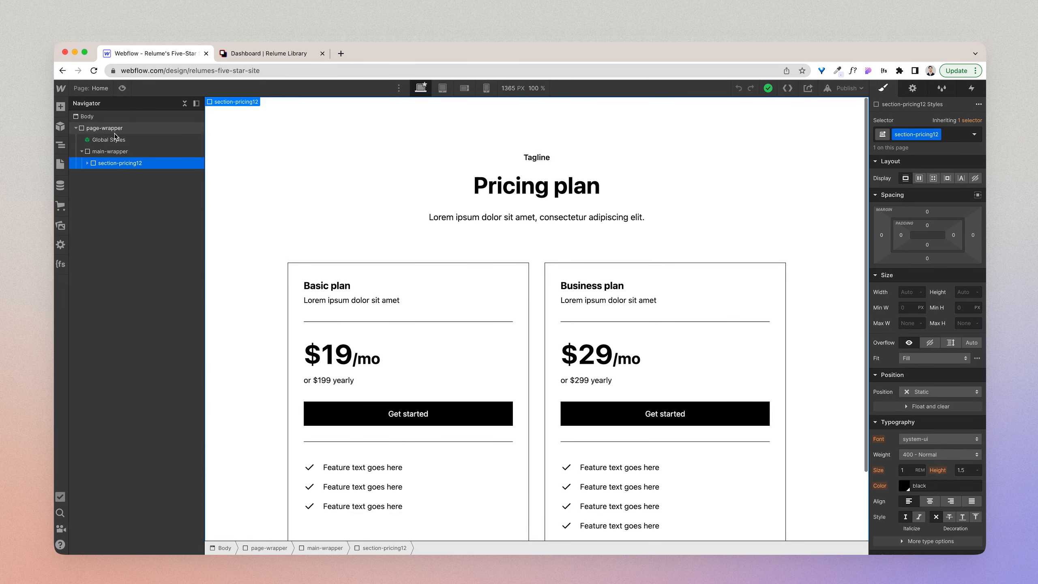
{"action": "mouse_move", "coordinate": [940, 149]}
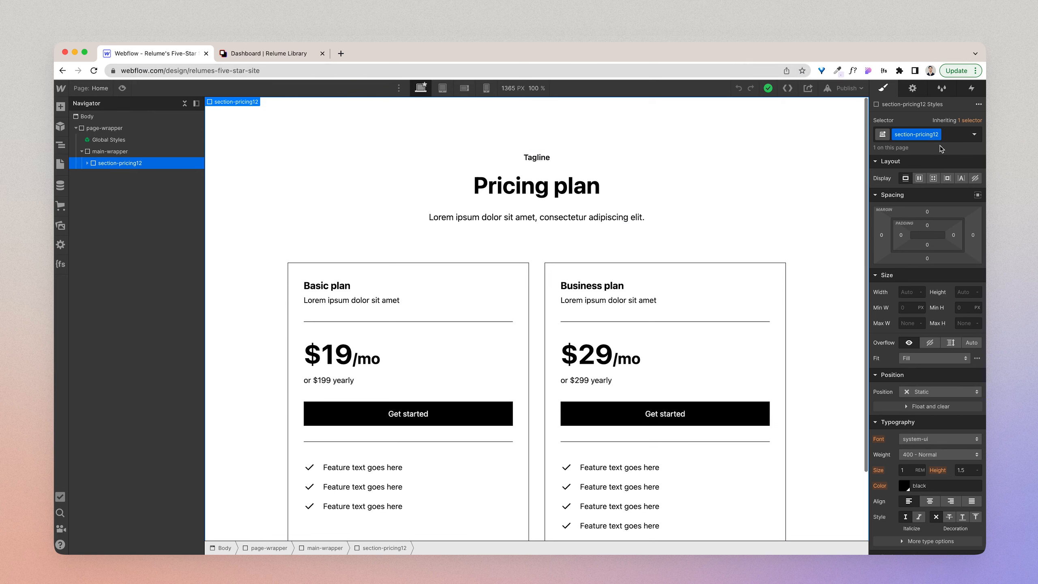
{"action": "scroll", "scroll_direction": "down", "scroll_amount": 3}
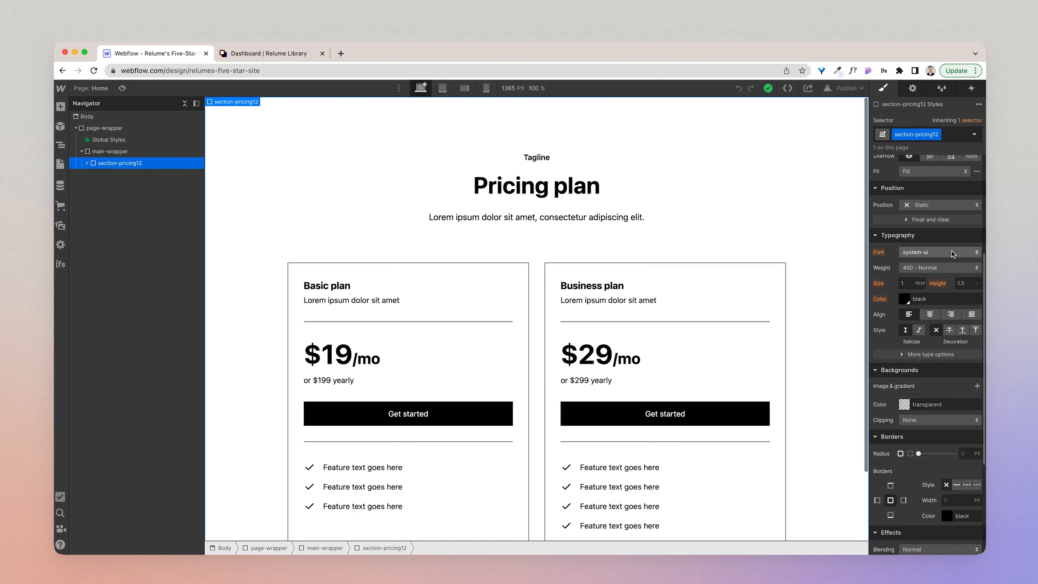
{"action": "scroll", "scroll_direction": "down", "scroll_amount": 3}
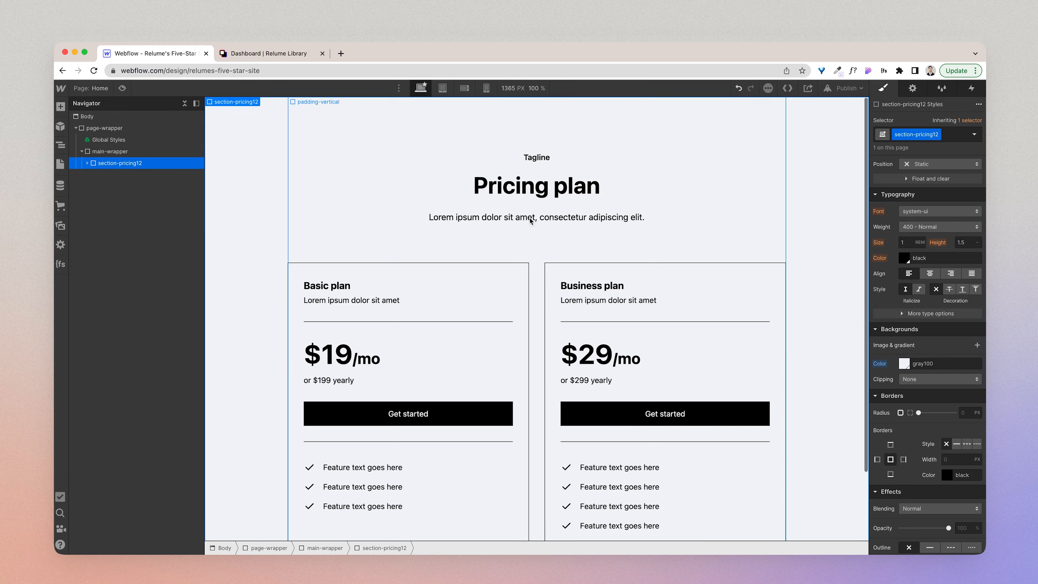
{"action": "left_click", "coordinate": [536, 156]}
{"action": "type", "text": "text-color-"}
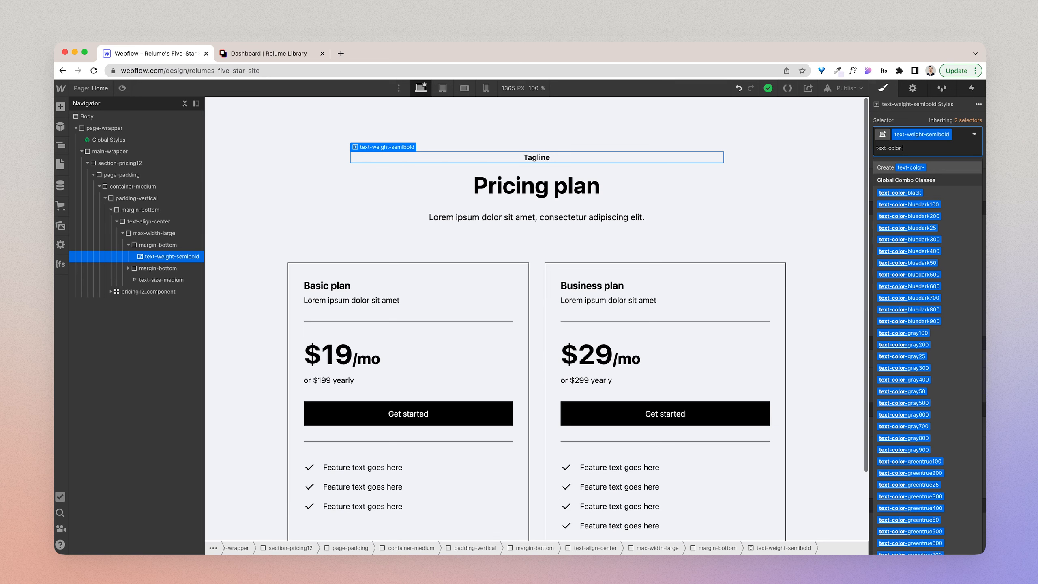
{"action": "mouse_move", "coordinate": [965, 235]}
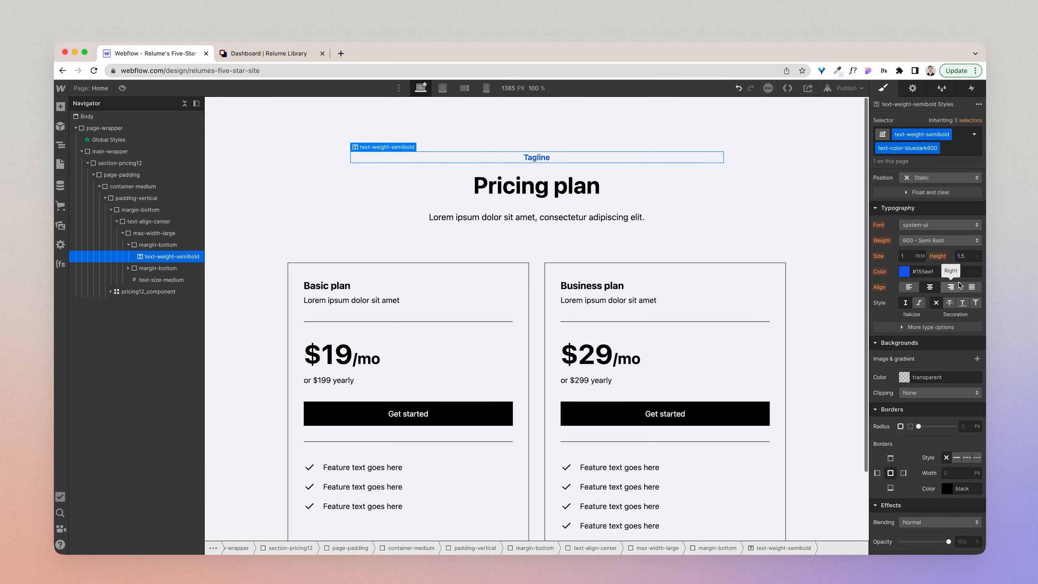
{"action": "mouse_move", "coordinate": [890, 286]}
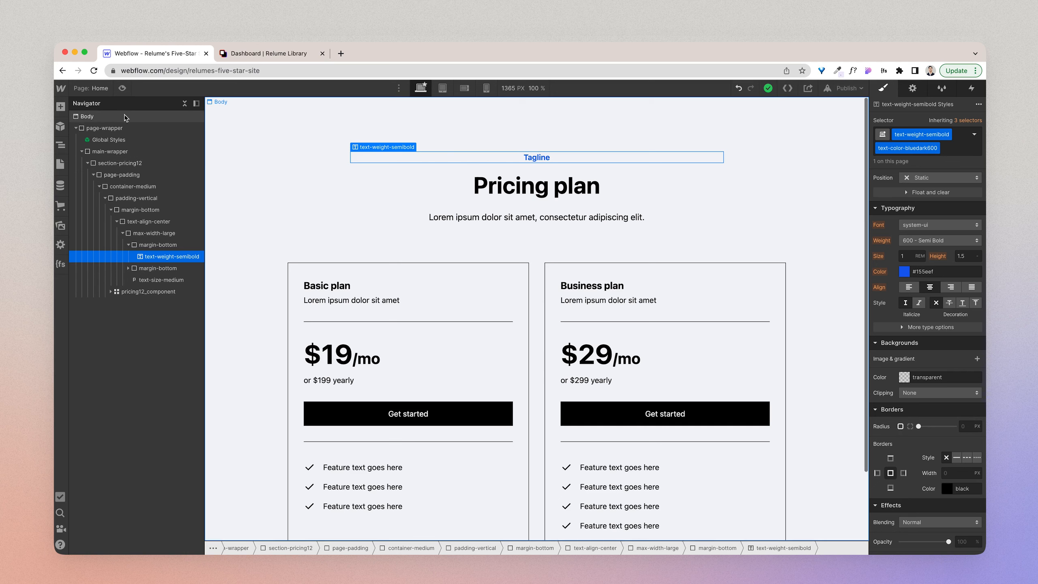
- Apply the text-color-bluedark600 combo class to the Tagline, then select the page body
{"action": "left_click", "coordinate": [86, 117]}
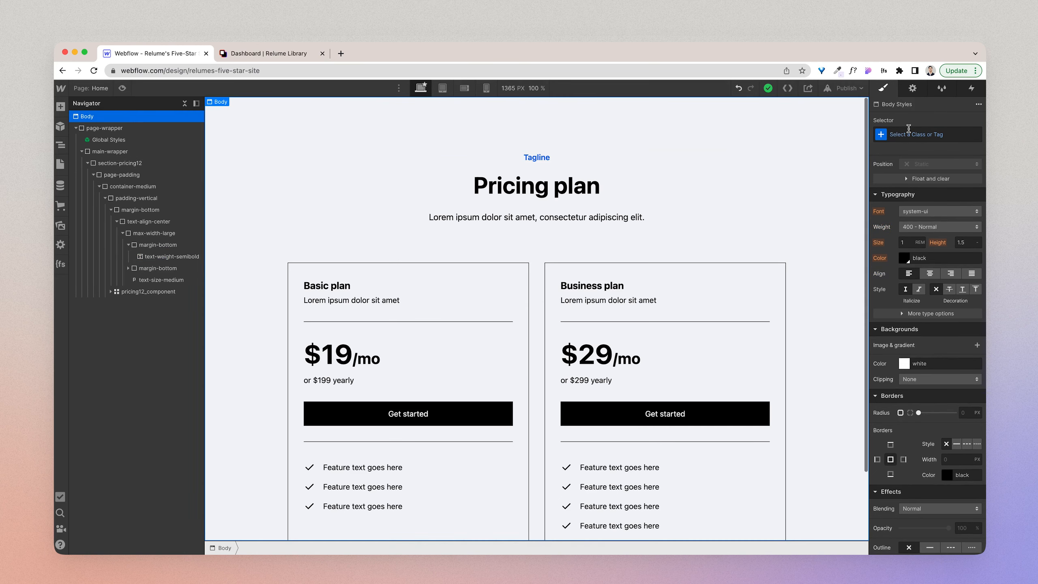
- Set the Body's Typography colour to gray700 so page text reads dark gray
{"action": "left_click", "coordinate": [927, 134]}
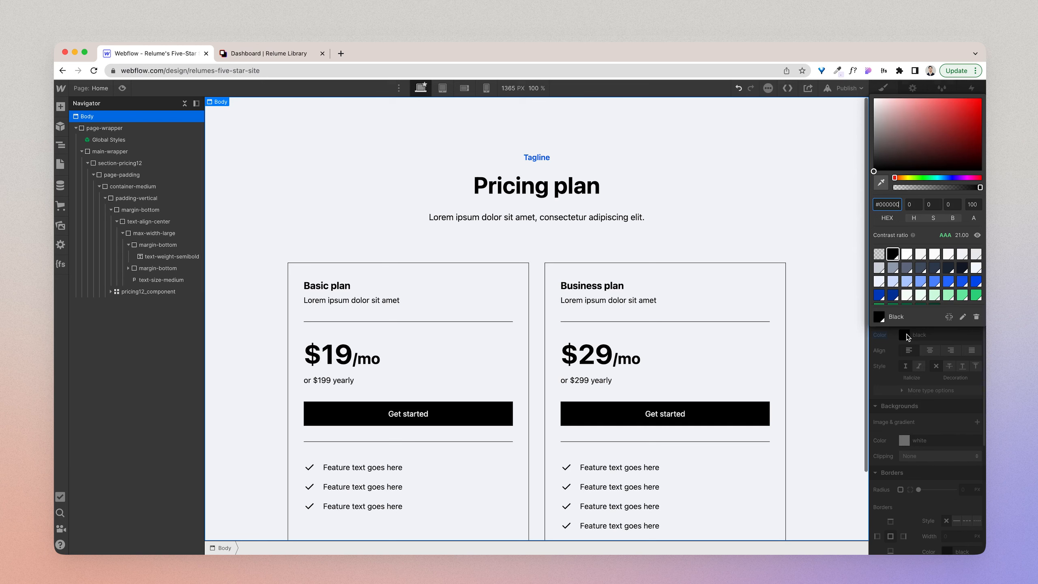
{"action": "mouse_move", "coordinate": [893, 254]}
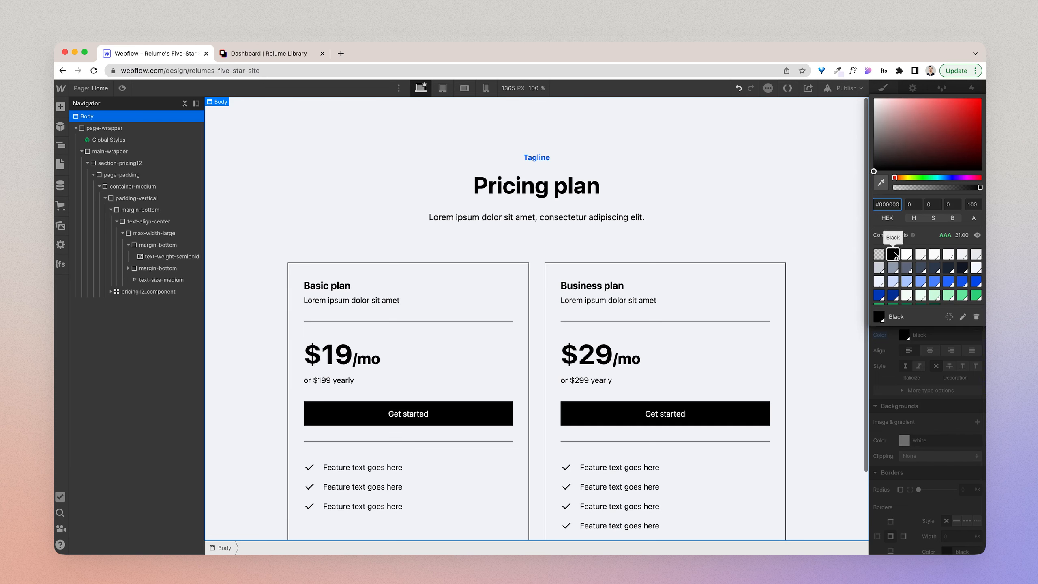
{"action": "mouse_move", "coordinate": [935, 254]}
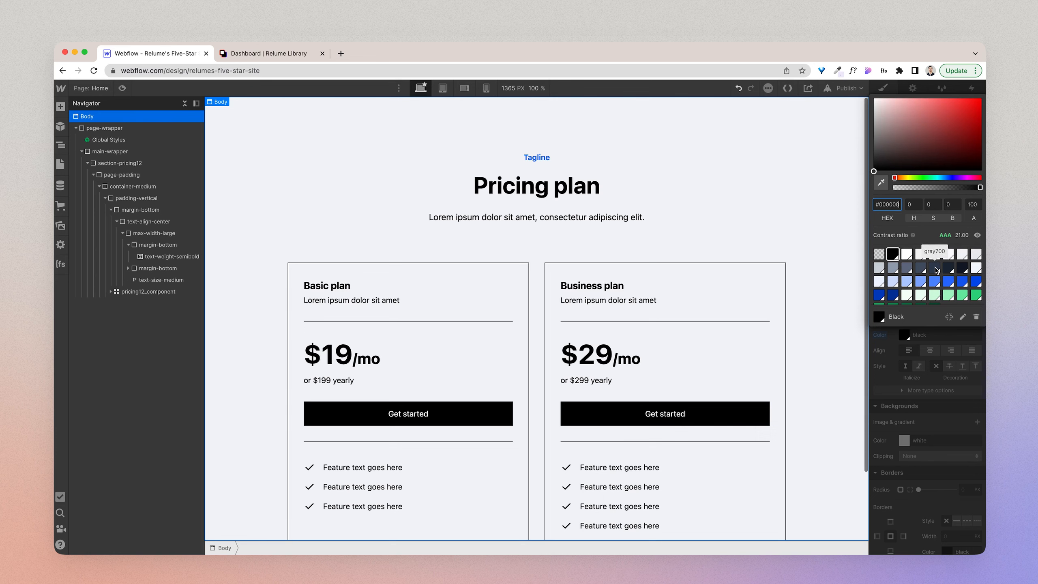
{"action": "left_click", "coordinate": [934, 267]}
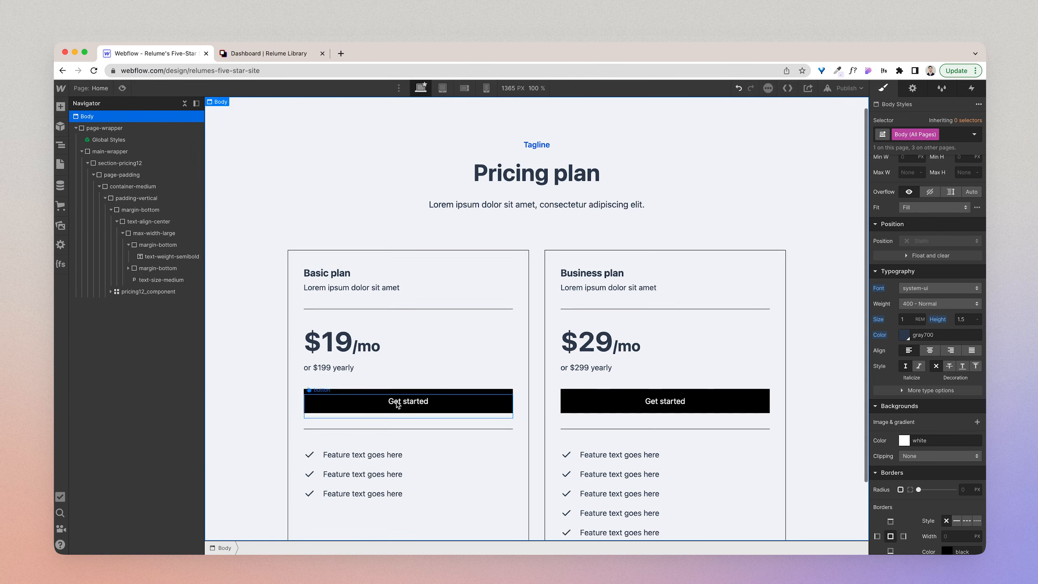
{"action": "left_click", "coordinate": [536, 210]}
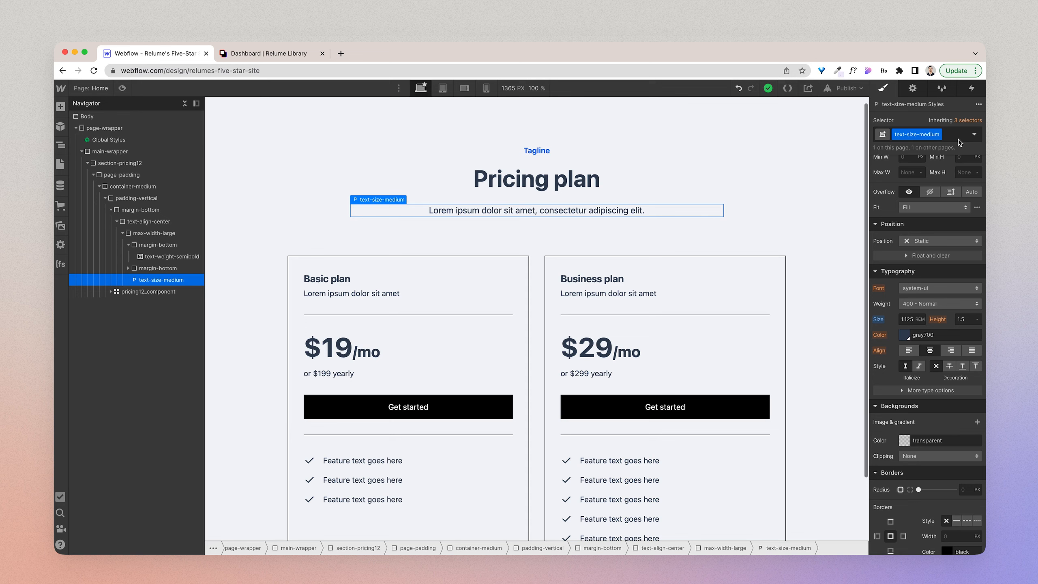
- Add text-color combo classes to the intro paragraph, Basic plan heading and Basic description (gray500)
{"action": "left_click", "coordinate": [923, 135]}
{"action": "type", "text": " text-color-gray500"}
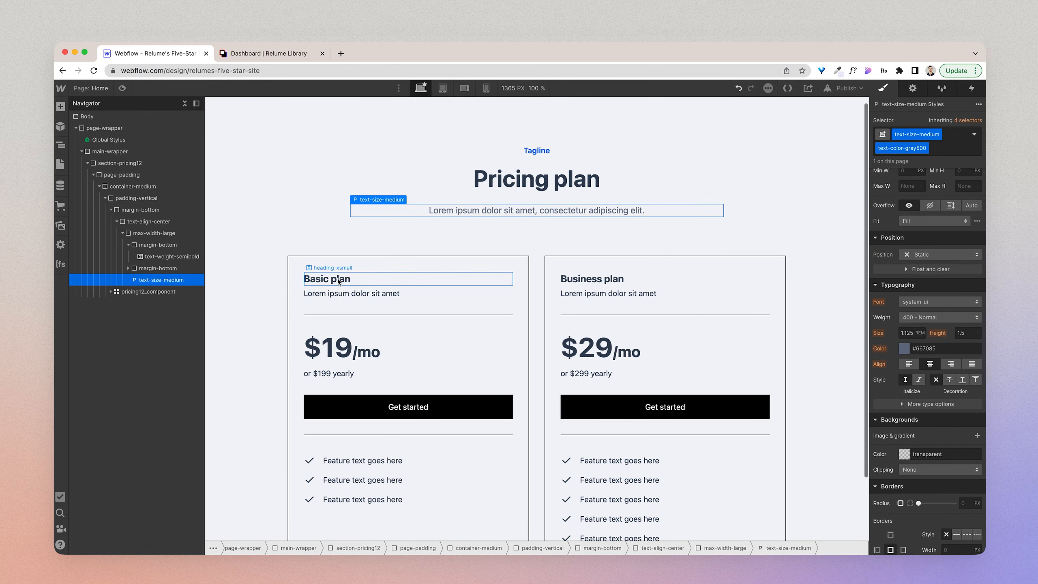
{"action": "left_click", "coordinate": [328, 278]}
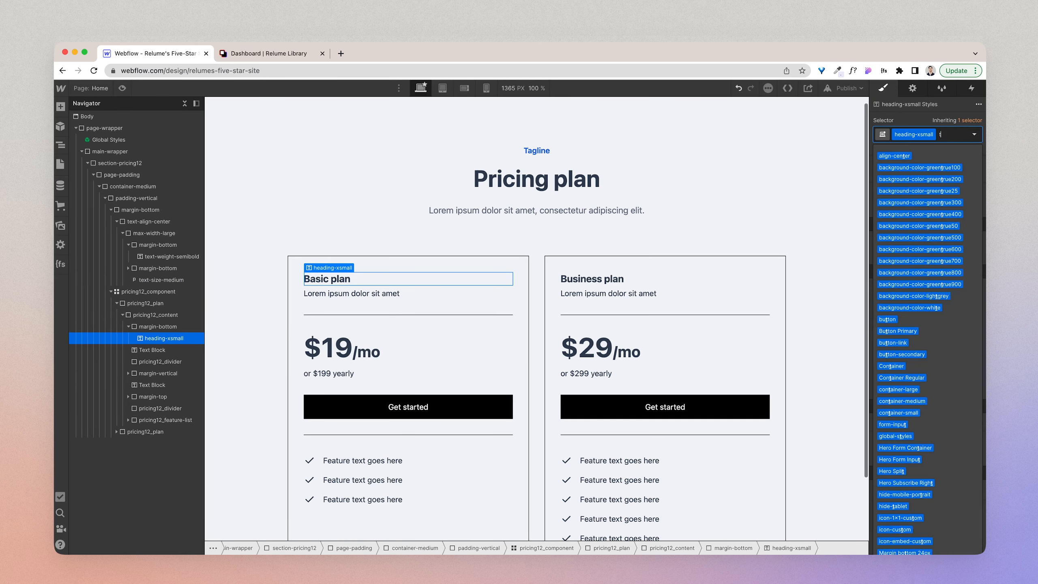
{"action": "type", "text": "text-color-bluedark600"}
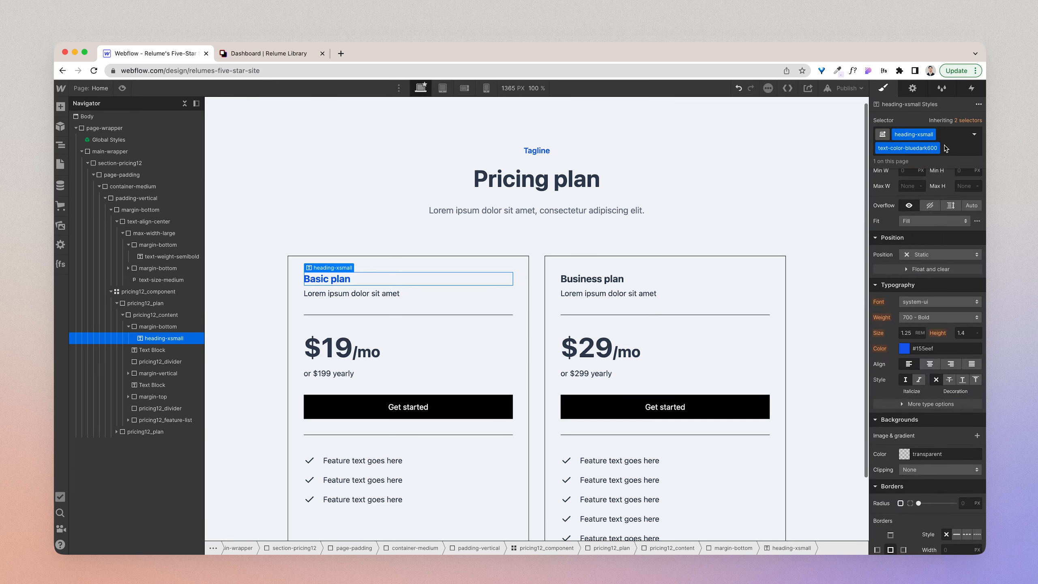
{"action": "left_click", "coordinate": [591, 279]}
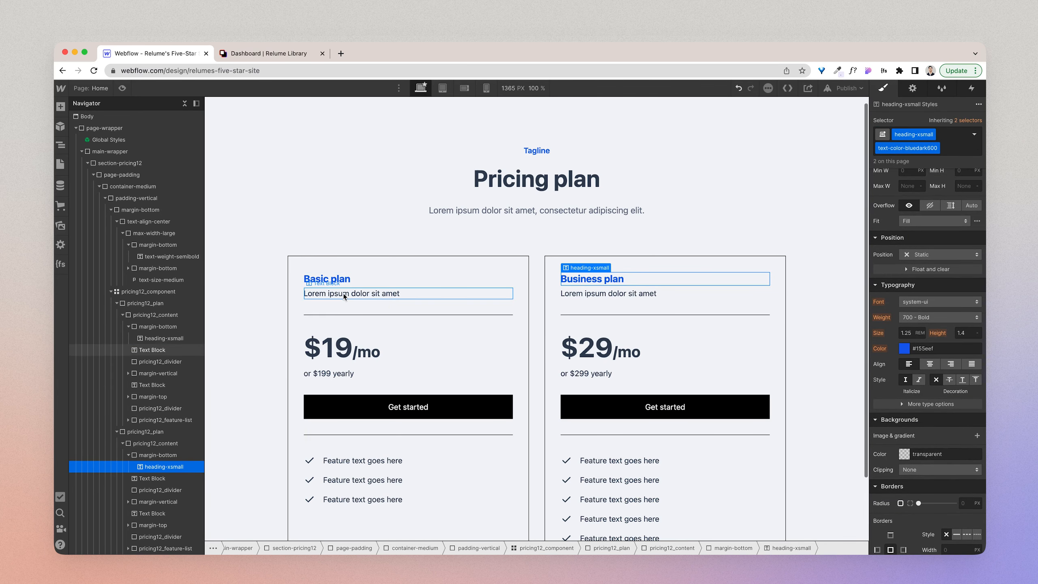
{"action": "left_click", "coordinate": [152, 350]}
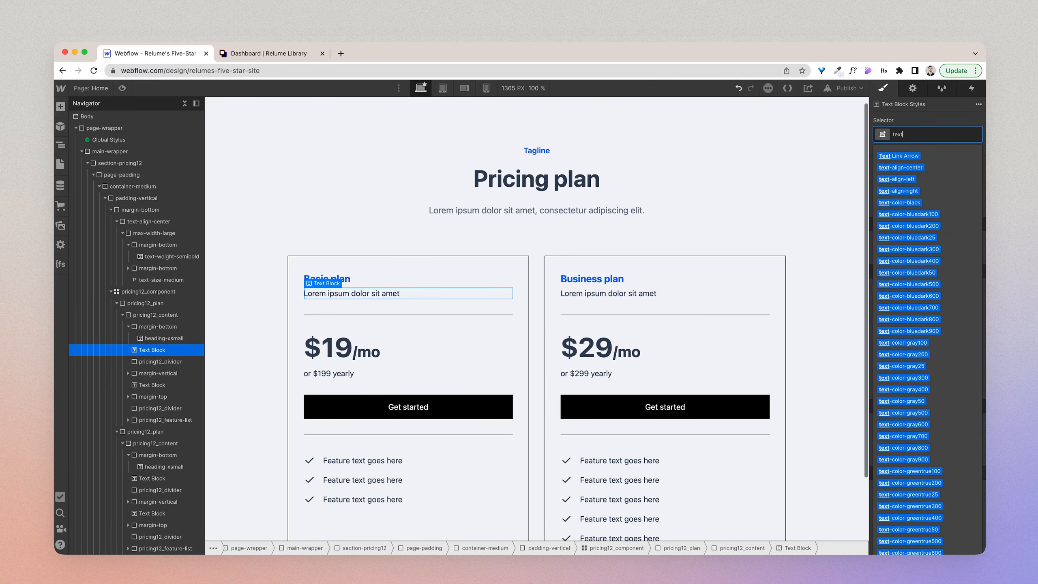
{"action": "type", "text": "text-color-gray500"}
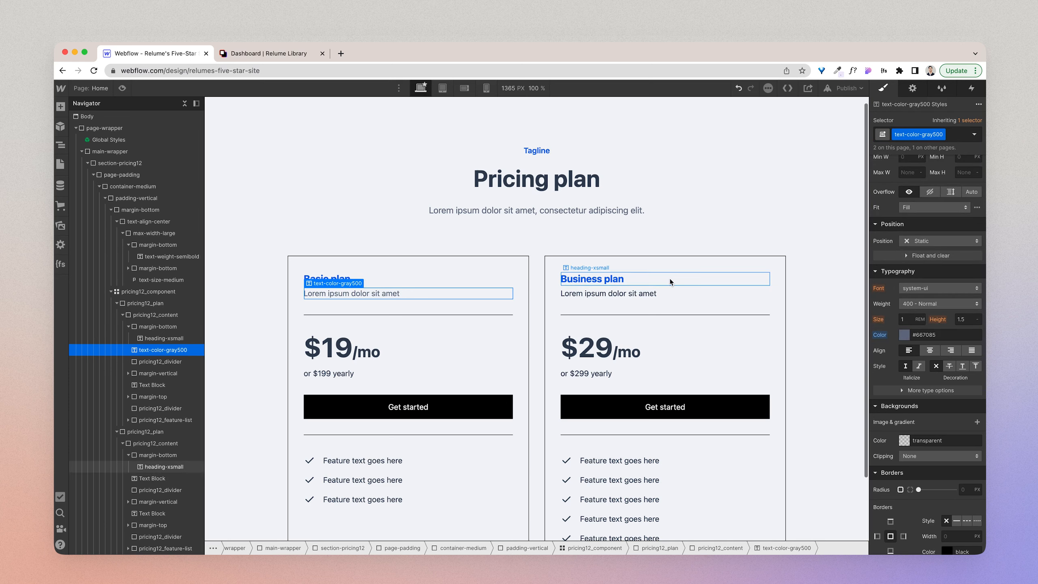
- Give the Business plan description the text-color-gray500 class, then select the pricing card
{"action": "left_click", "coordinate": [608, 293]}
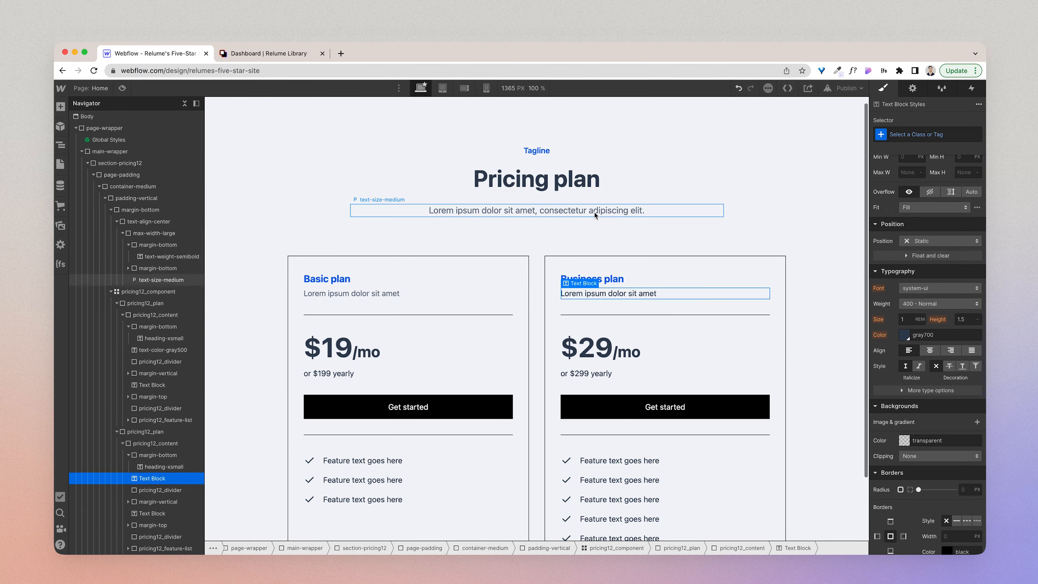
{"action": "left_click", "coordinate": [927, 135]}
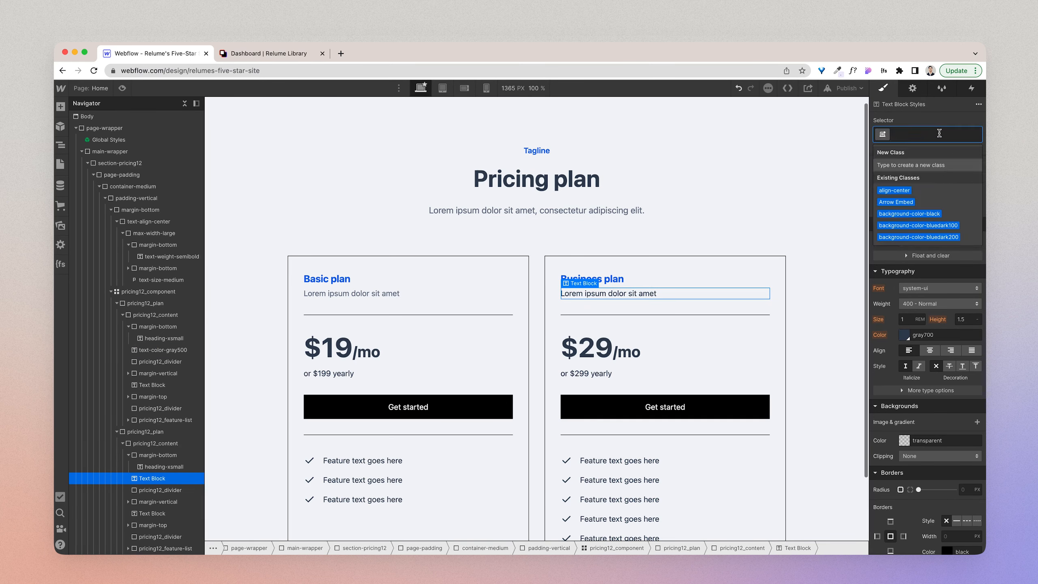
{"action": "type", "text": "text-color"}
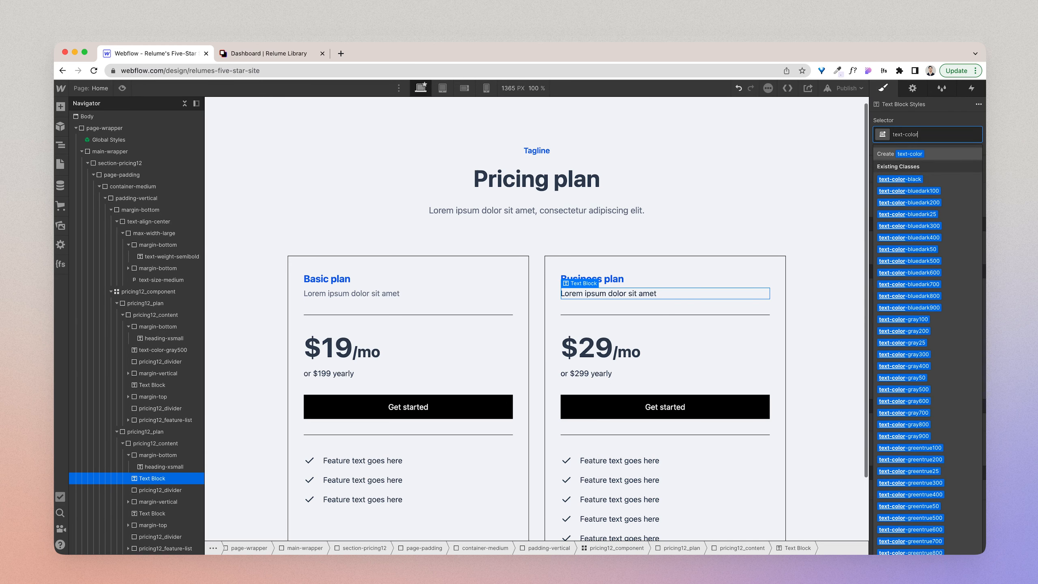
{"action": "type", "text": "-gray500"}
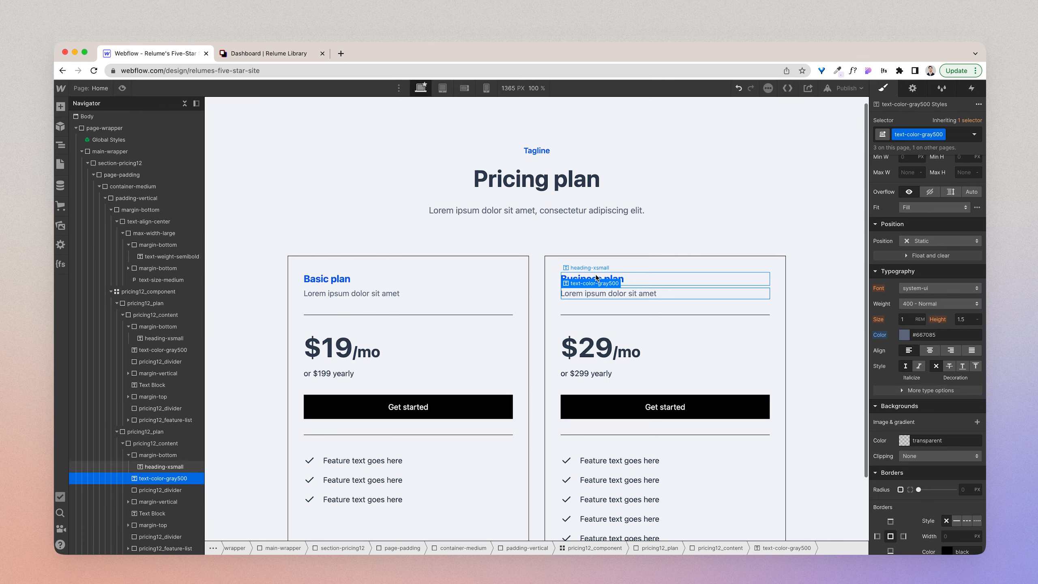
{"action": "scroll", "scroll_direction": "up", "scroll_amount": 3}
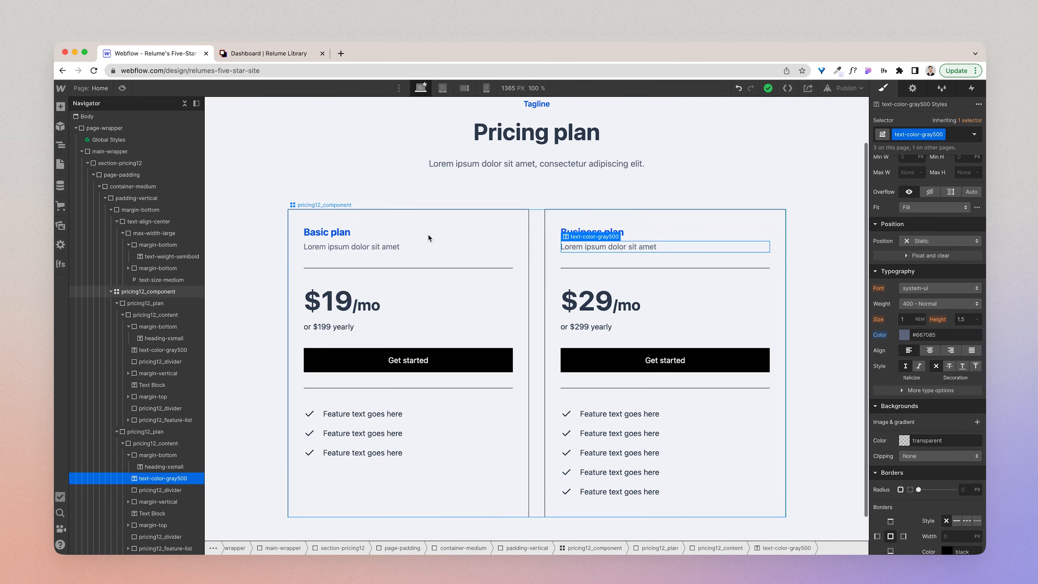
{"action": "mouse_move", "coordinate": [366, 305]}
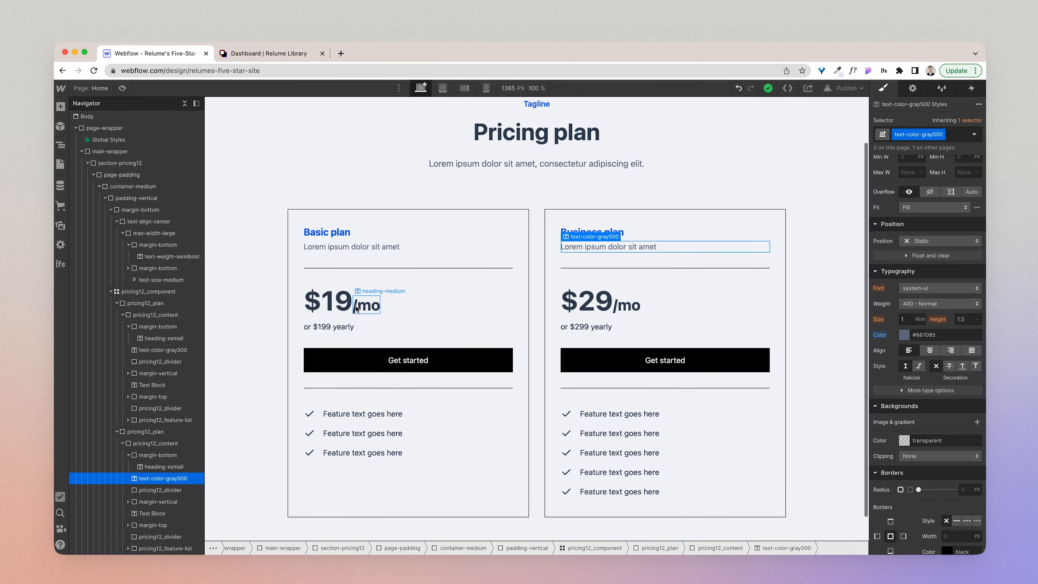
{"action": "left_click", "coordinate": [153, 303]}
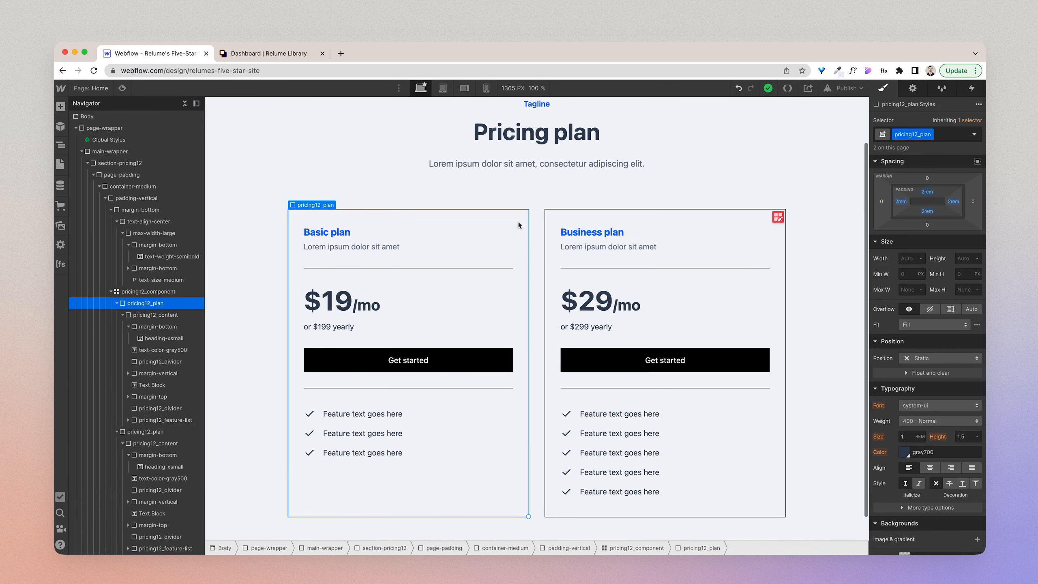
- Make pricing12_plan cards white with a gray300 border colour
{"action": "scroll", "scroll_direction": "down", "scroll_amount": 3}
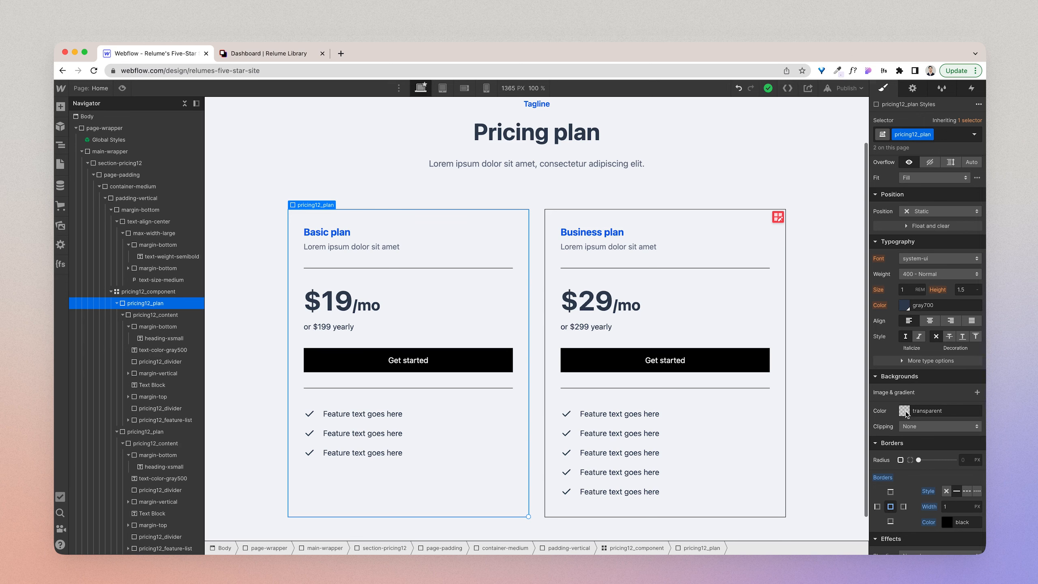
{"action": "left_click", "coordinate": [903, 410]}
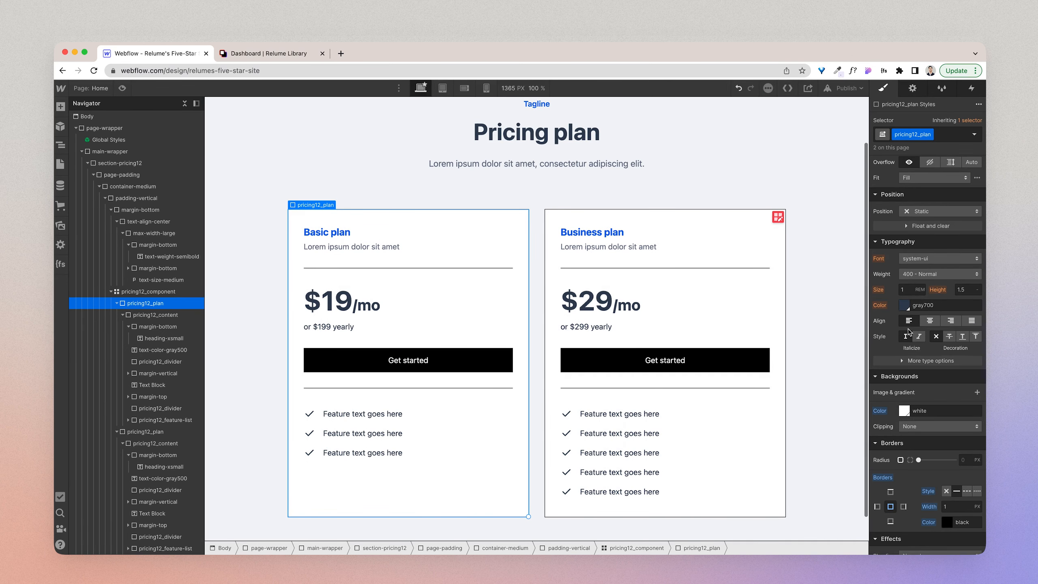
{"action": "scroll", "scroll_direction": "down", "scroll_amount": 3}
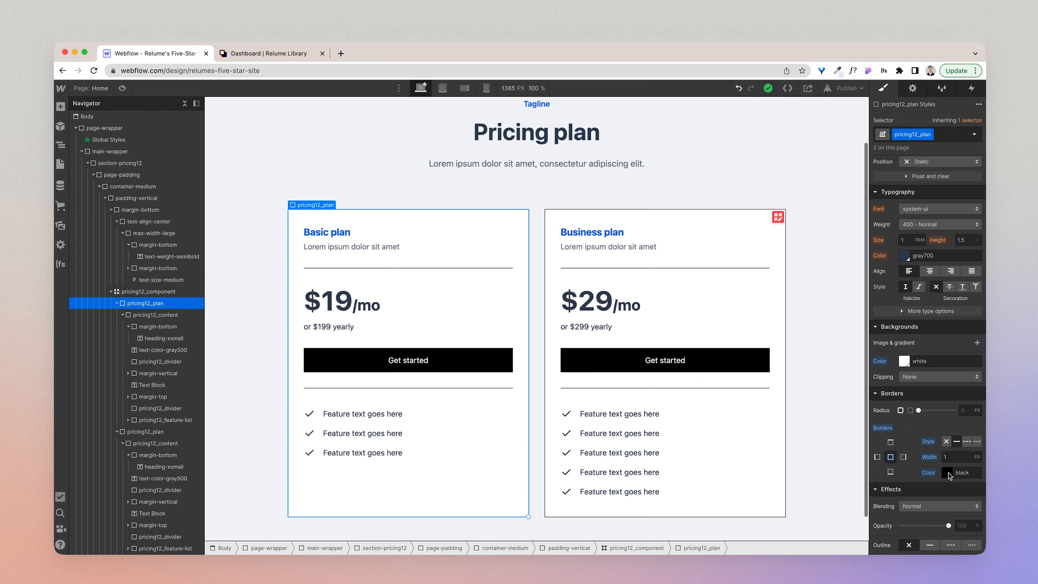
{"action": "left_click", "coordinate": [942, 472]}
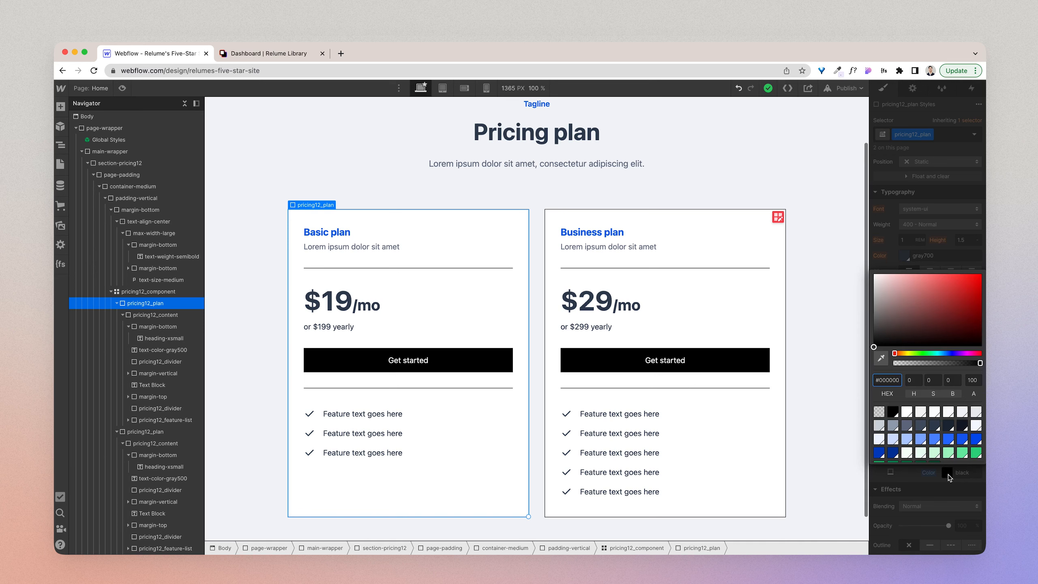
{"action": "mouse_move", "coordinate": [982, 421]}
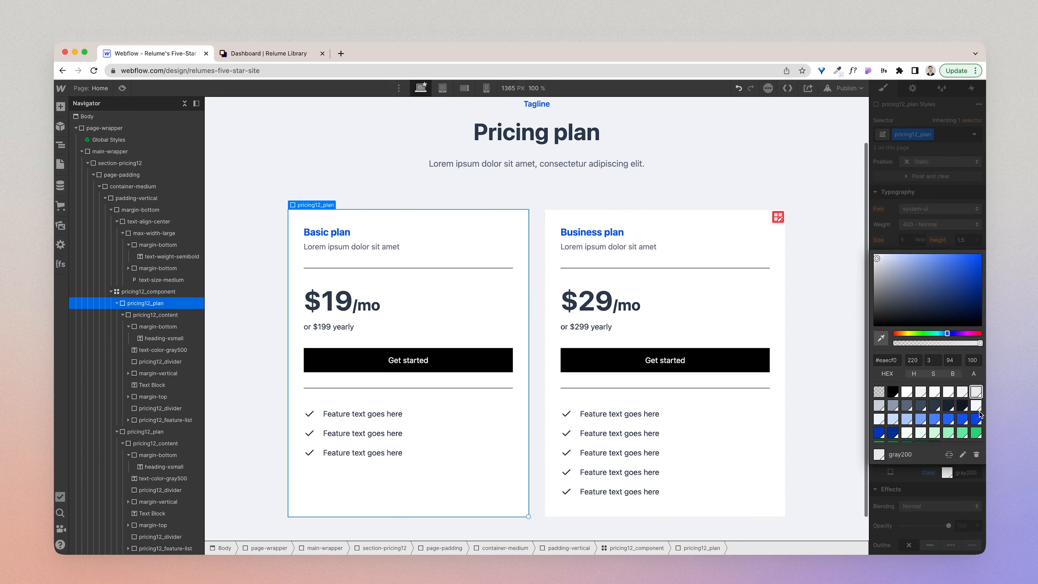
{"action": "mouse_move", "coordinate": [956, 225]}
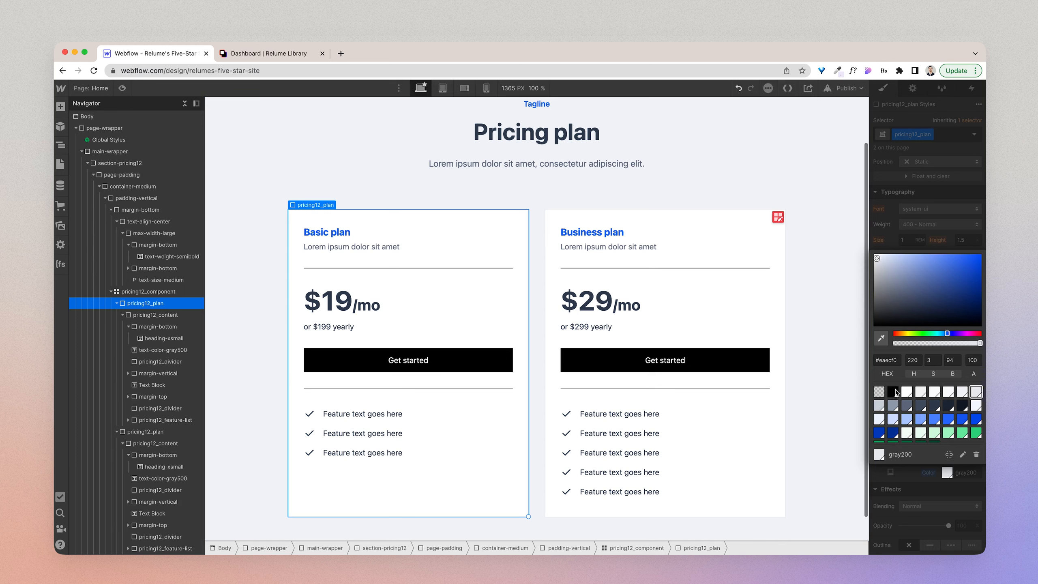
{"action": "left_click", "coordinate": [879, 406]}
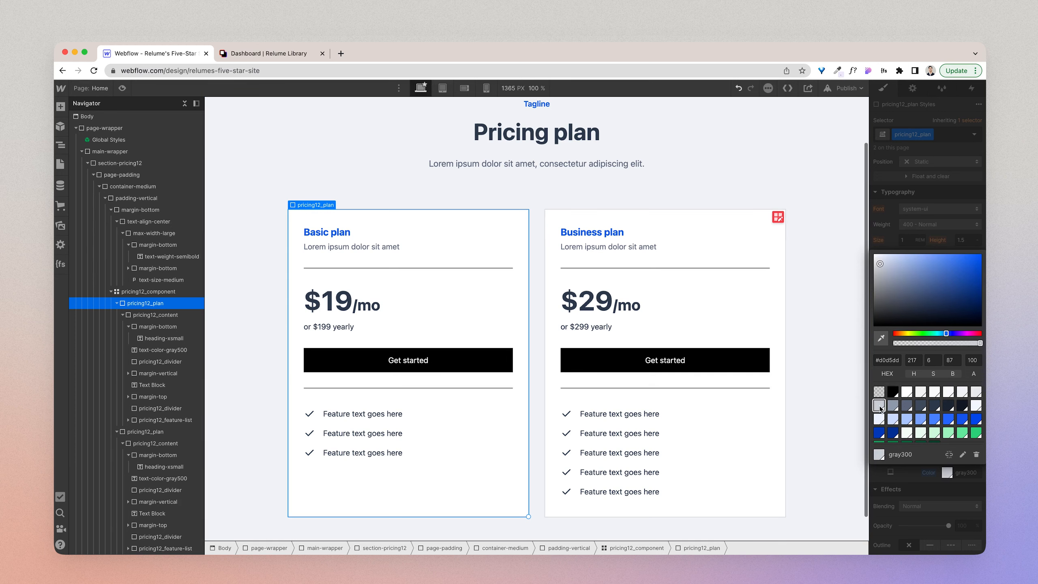
{"action": "mouse_move", "coordinate": [947, 187]}
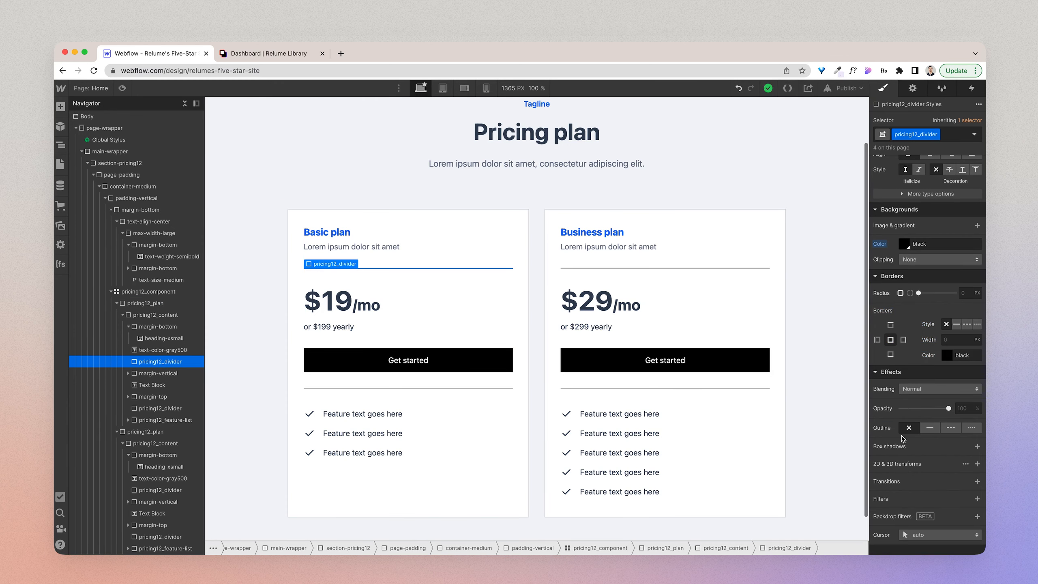
- Set the pricing12_divider background colour to gray300
{"action": "left_click", "coordinate": [905, 243]}
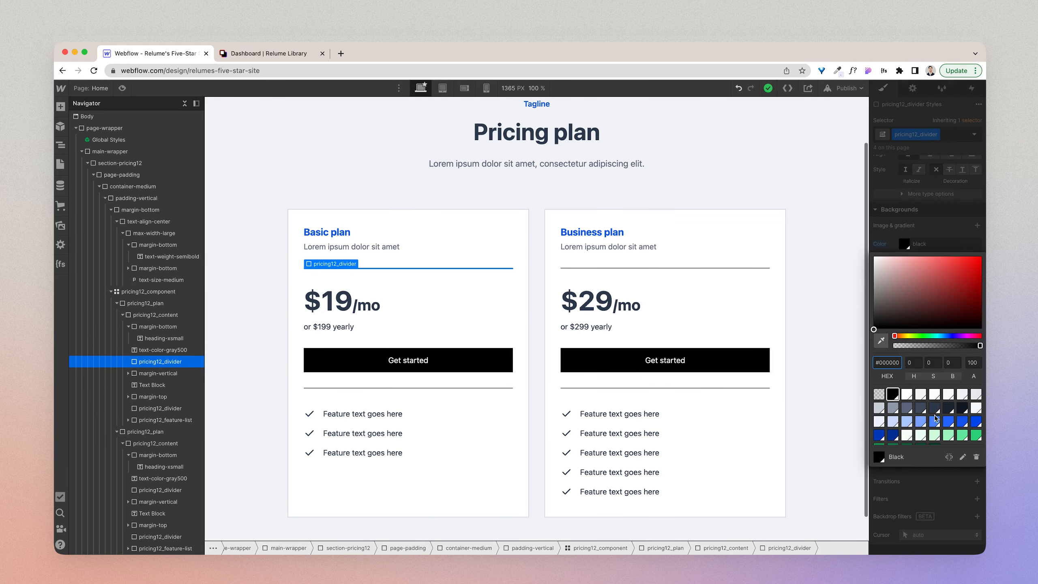
{"action": "mouse_move", "coordinate": [882, 411]}
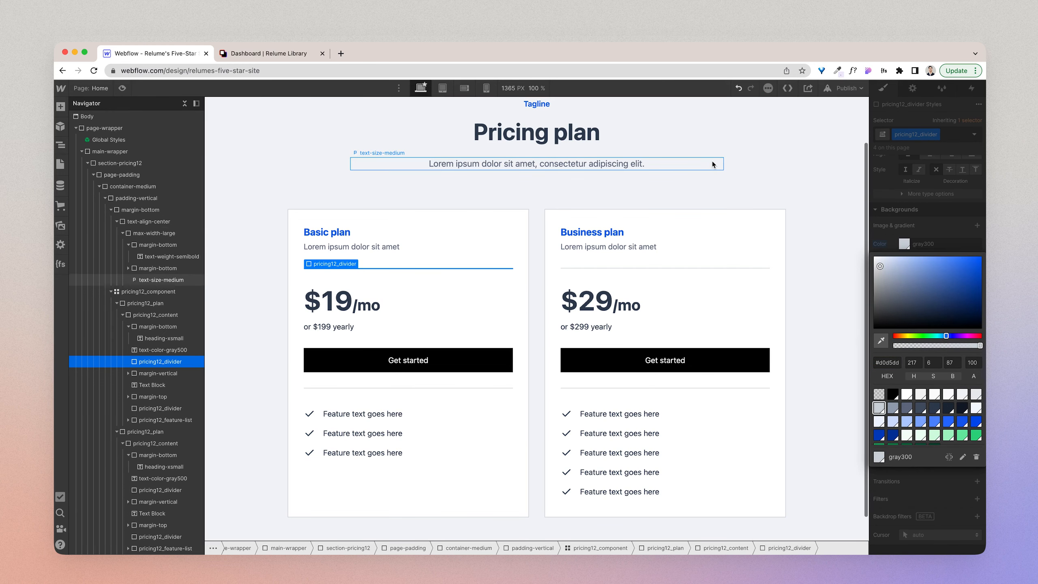
{"action": "left_click", "coordinate": [536, 164]}
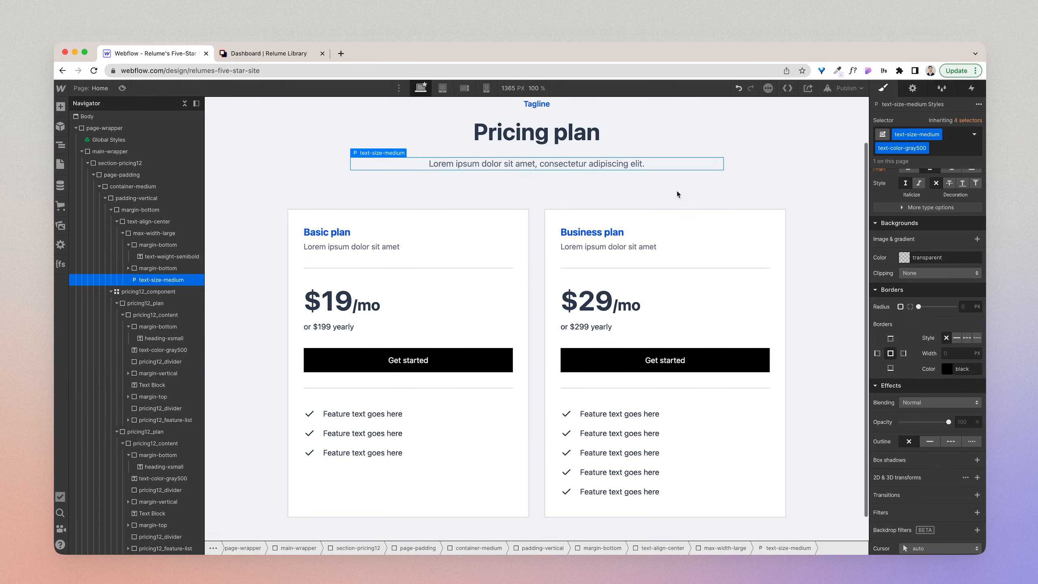
- Edit the shared Button class and give it a blue600 background
{"action": "left_click", "coordinate": [407, 359]}
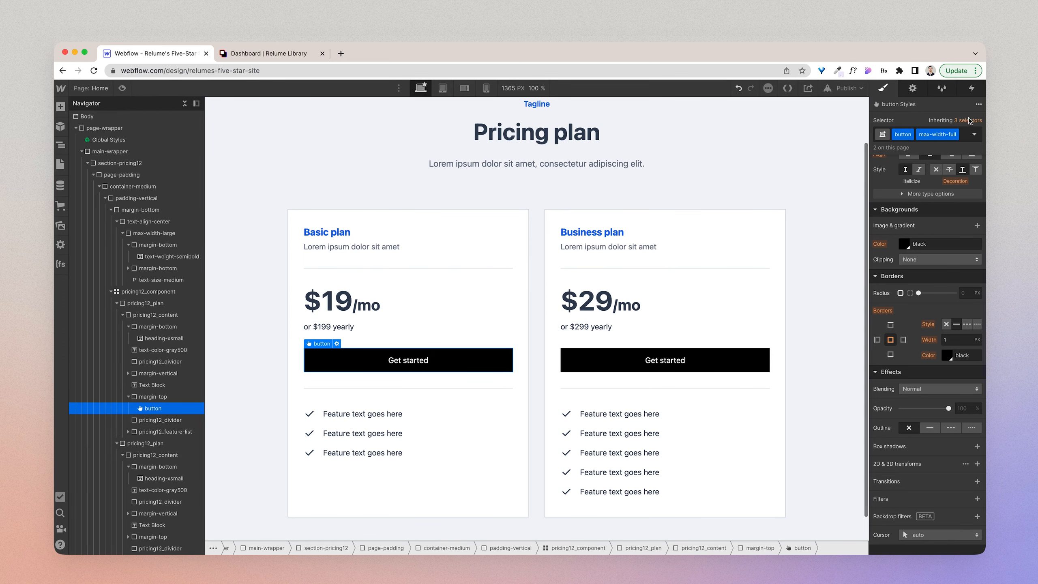
{"action": "left_click", "coordinate": [955, 120]}
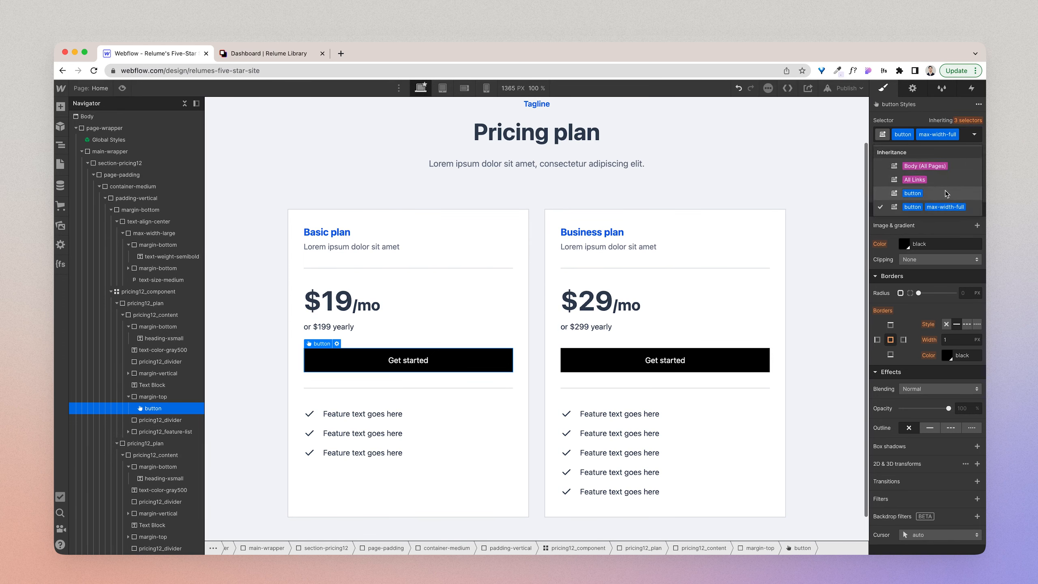
{"action": "left_click", "coordinate": [911, 193]}
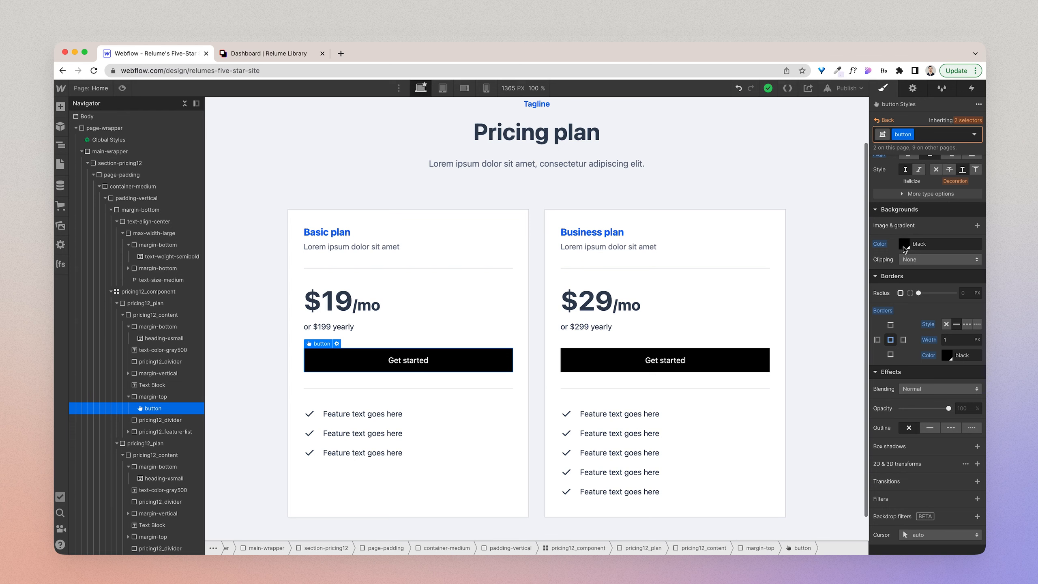
{"action": "left_click", "coordinate": [902, 243]}
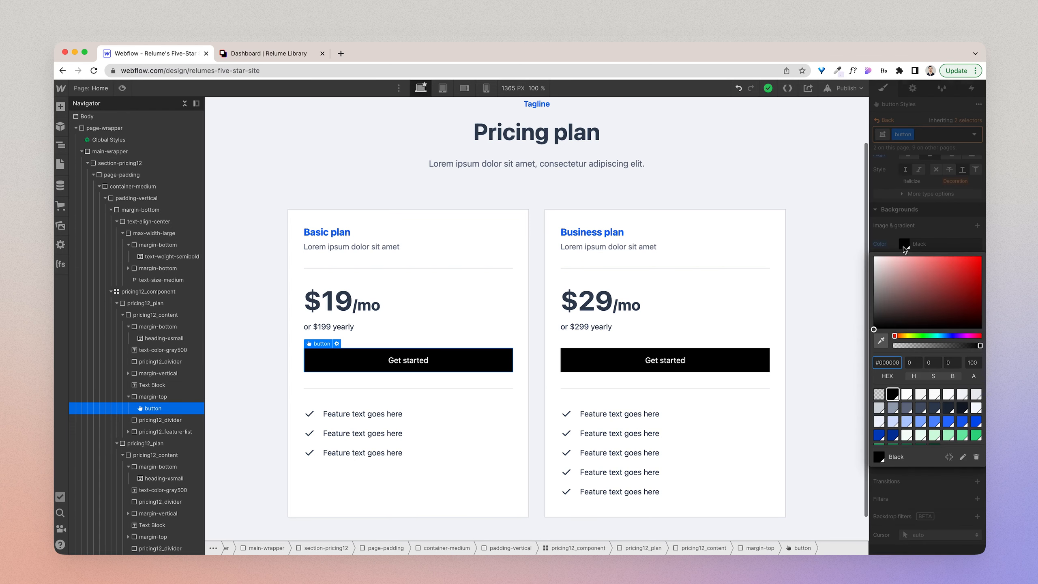
{"action": "mouse_move", "coordinate": [972, 424]}
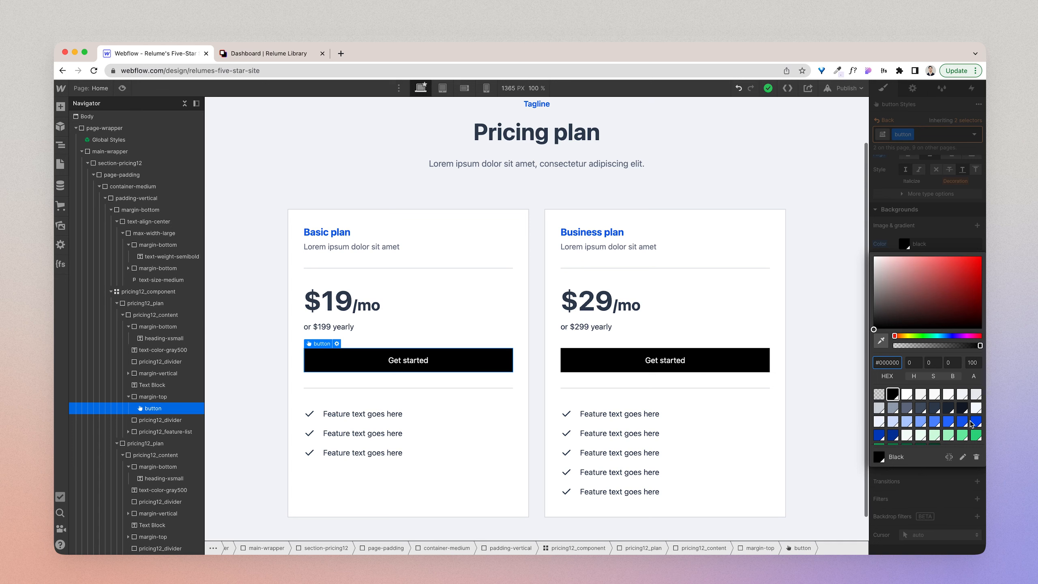
{"action": "mouse_move", "coordinate": [969, 425]}
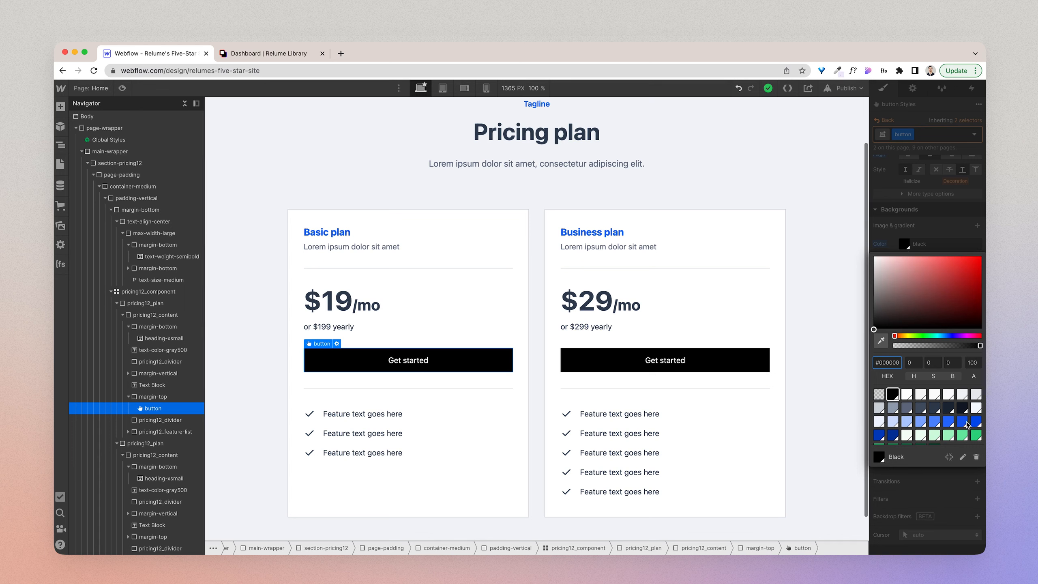
{"action": "left_click", "coordinate": [961, 420]}
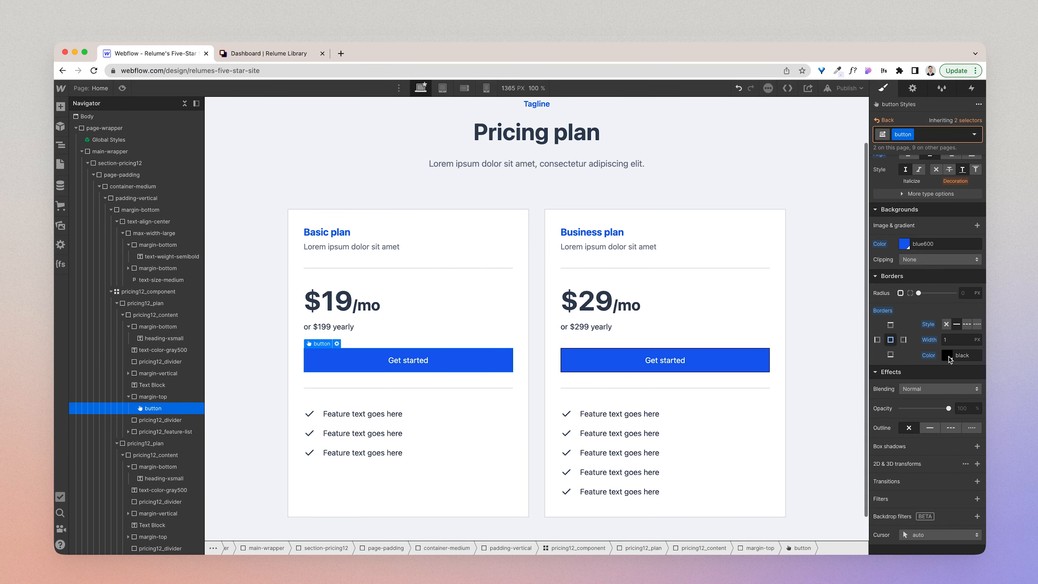
- Try several blues for the button border and settle on a matching blue border
{"action": "left_click", "coordinate": [957, 355]}
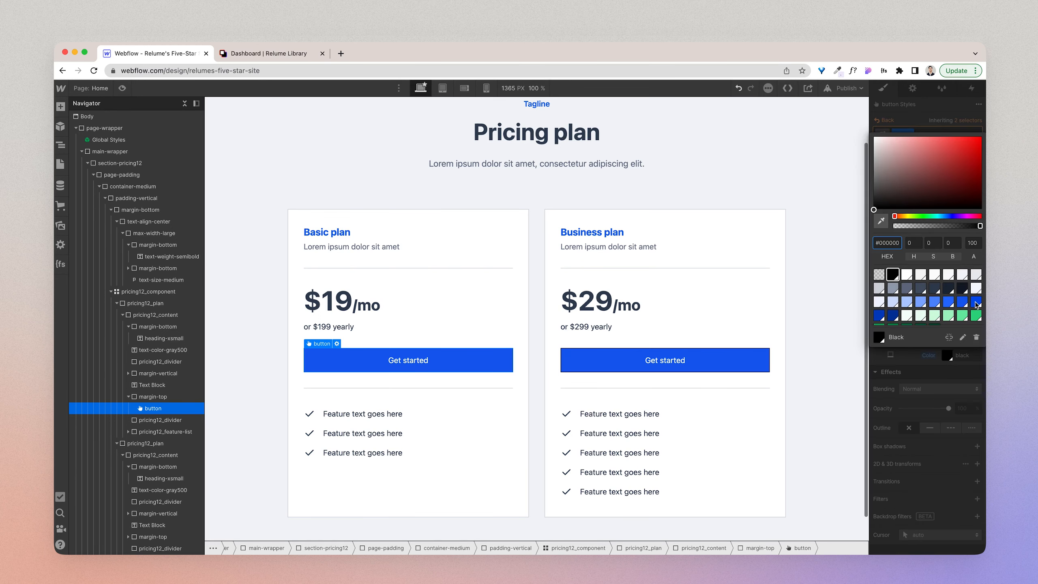
{"action": "mouse_move", "coordinate": [974, 305]}
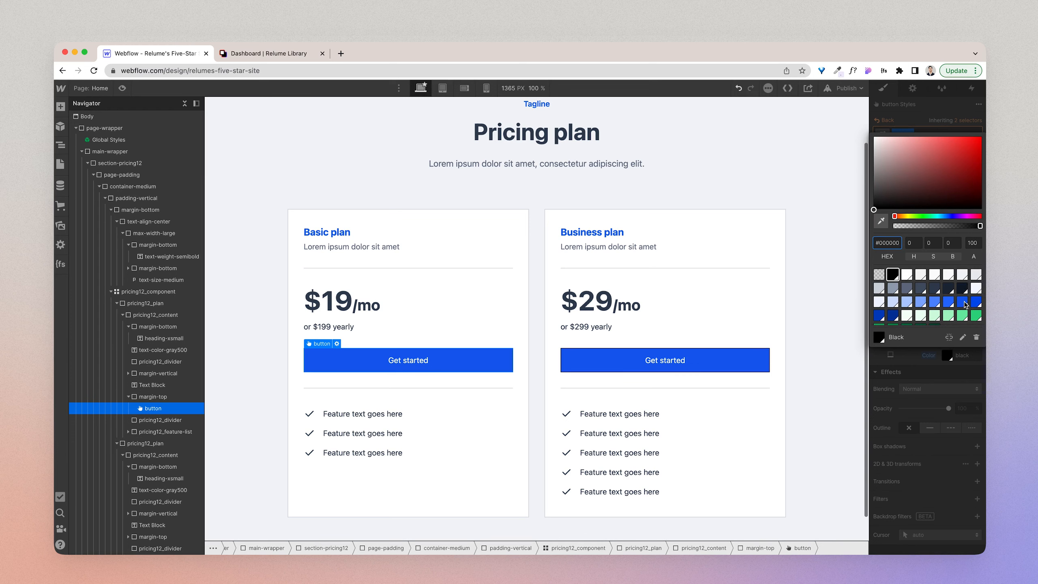
{"action": "left_click", "coordinate": [963, 302]}
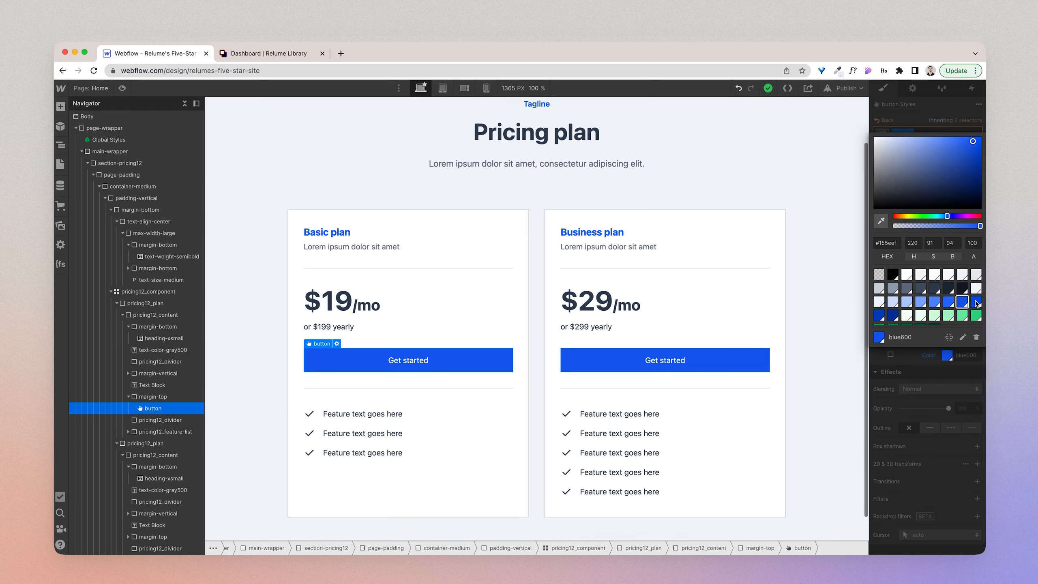
{"action": "left_click", "coordinate": [976, 303]}
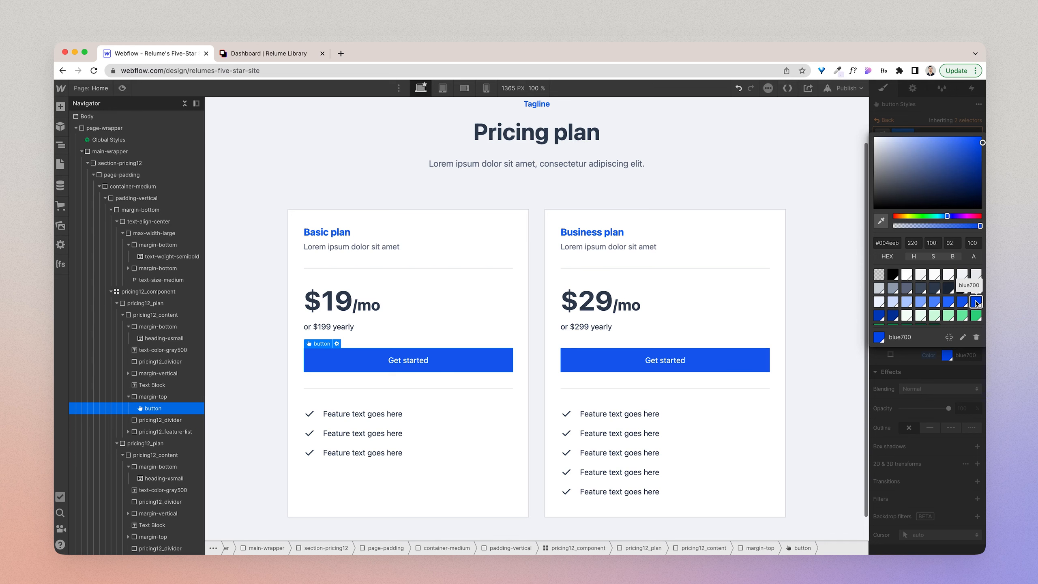
{"action": "left_click", "coordinate": [880, 315]}
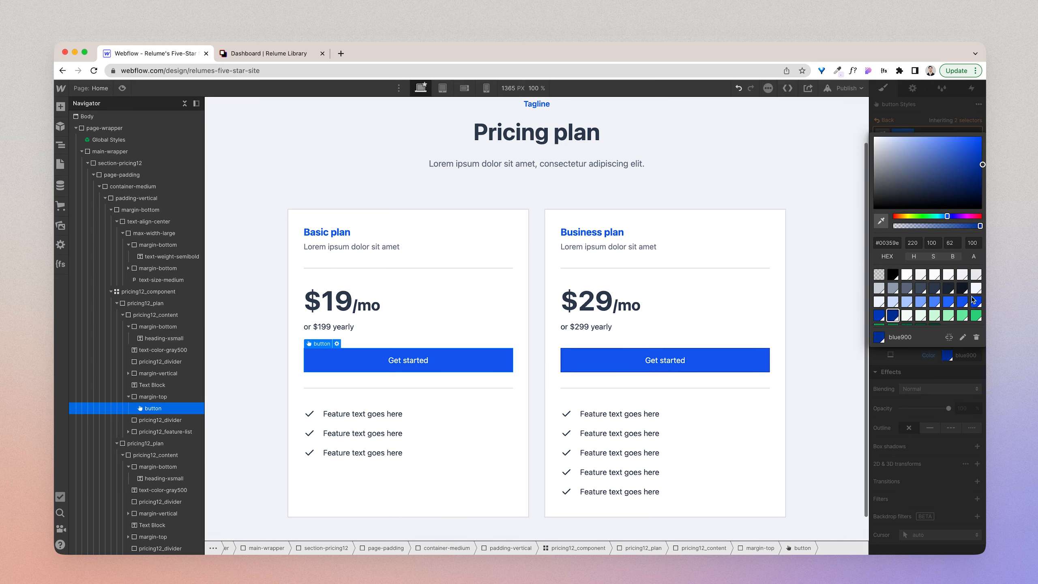
{"action": "left_click", "coordinate": [975, 303]}
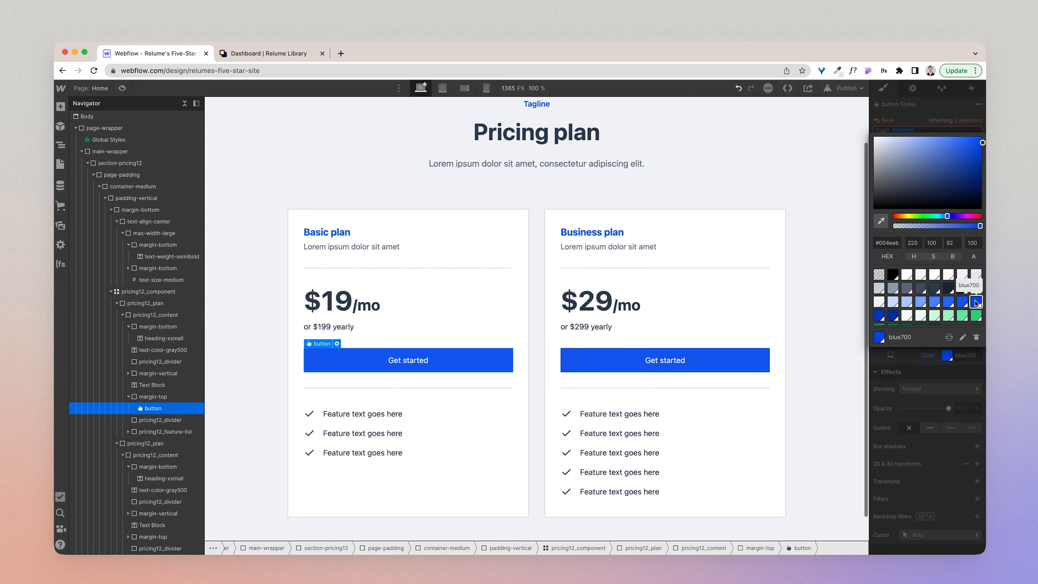
{"action": "left_click", "coordinate": [974, 302]}
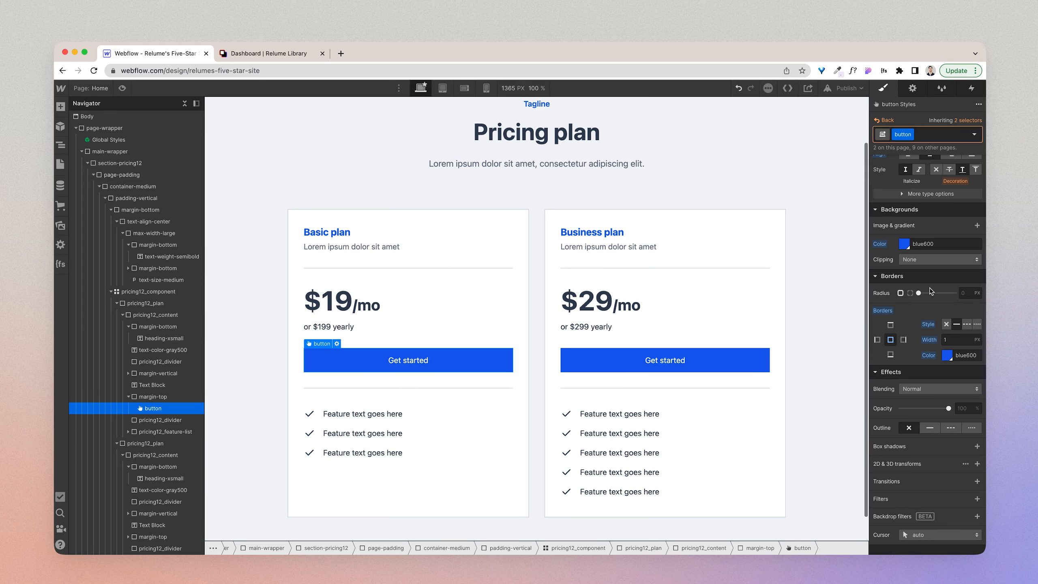
- Give the button's Hover state a blue800 background and return to the None state
{"action": "left_click", "coordinate": [975, 135]}
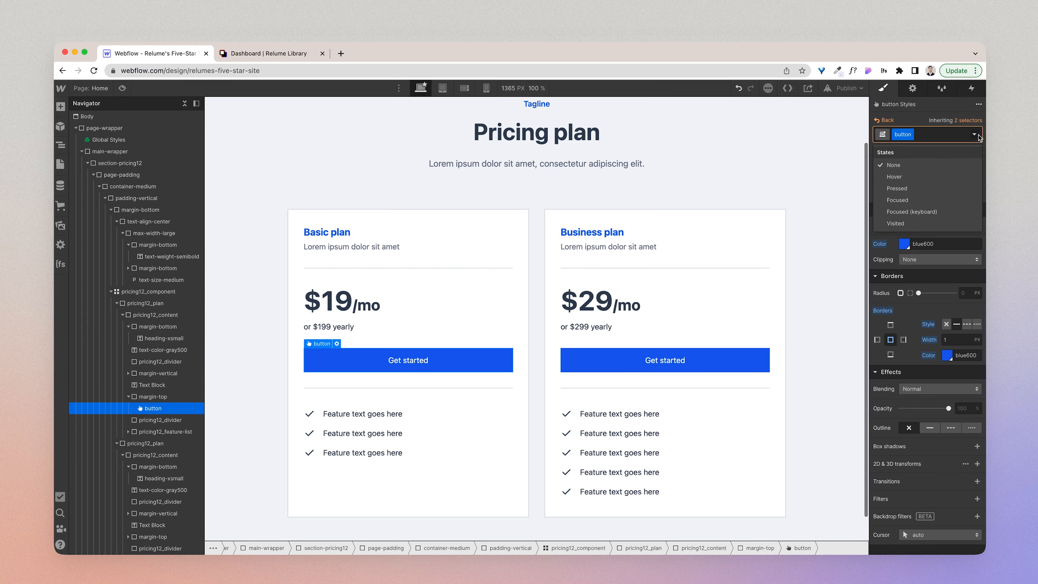
{"action": "left_click", "coordinate": [894, 176]}
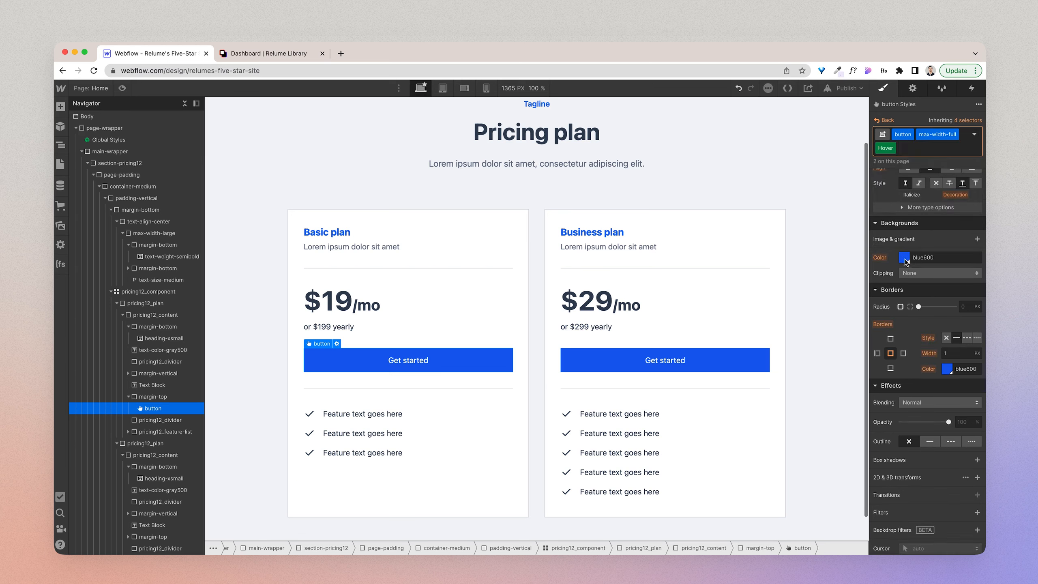
{"action": "left_click", "coordinate": [892, 258]}
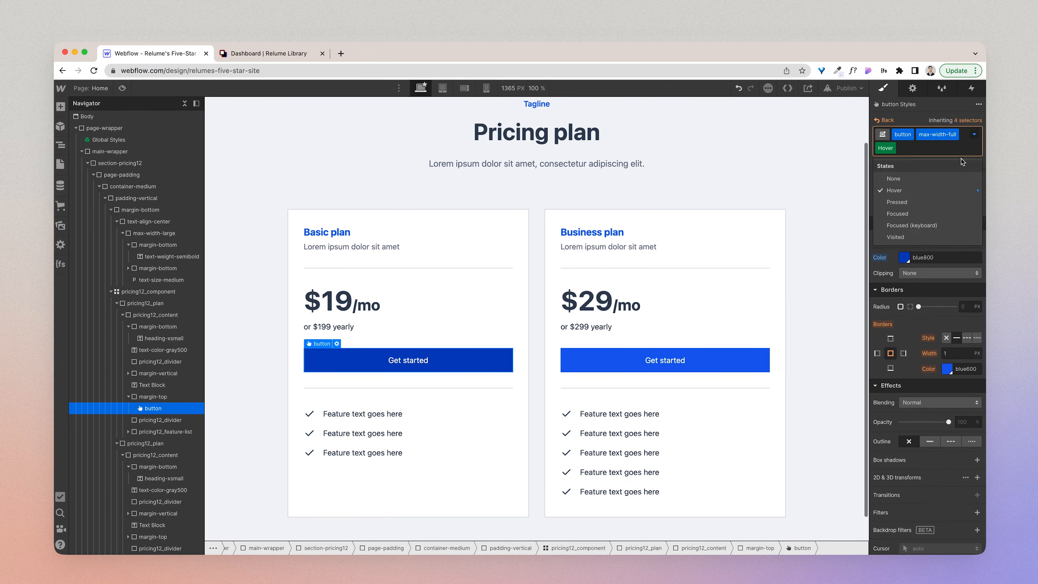
{"action": "left_click", "coordinate": [977, 495]}
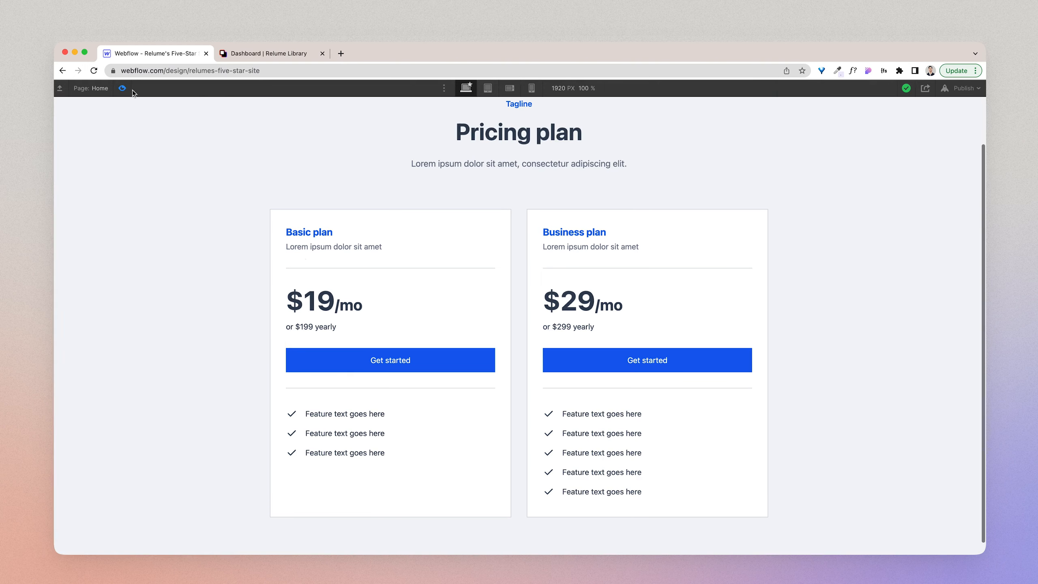
{"action": "mouse_move", "coordinate": [616, 365]}
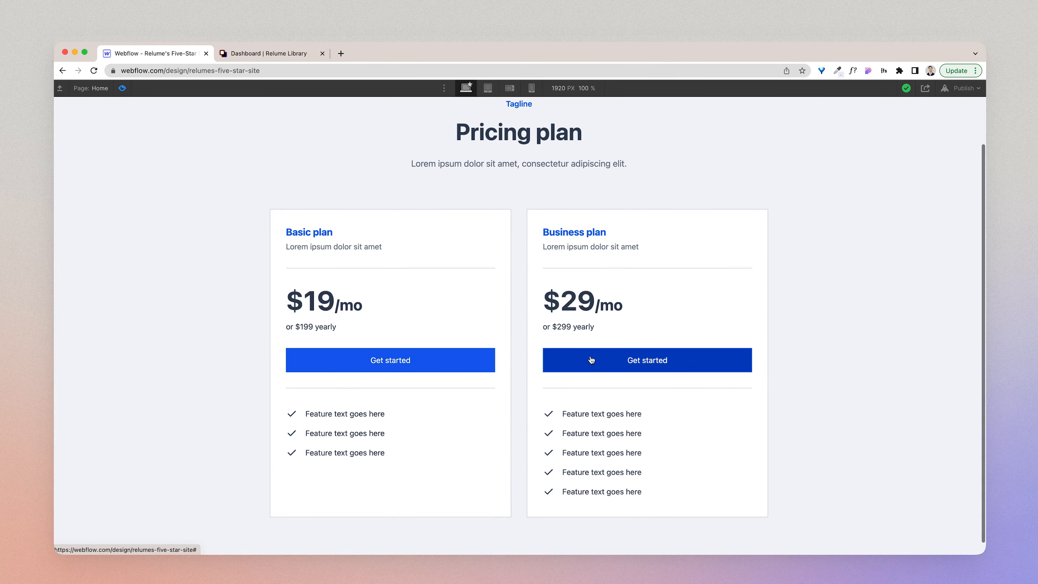
{"action": "mouse_move", "coordinate": [578, 367]}
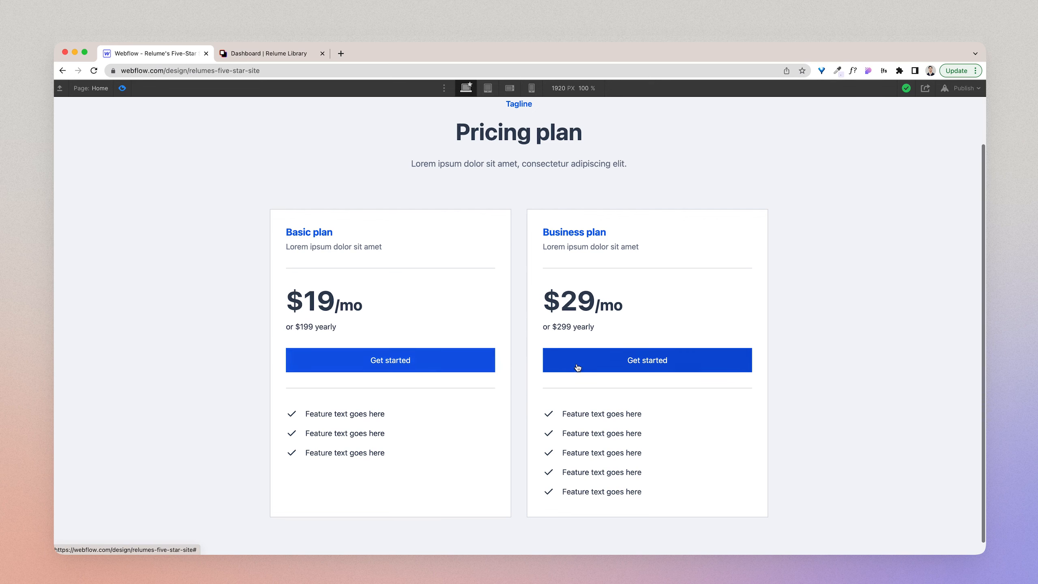
{"action": "mouse_move", "coordinate": [117, 77]}
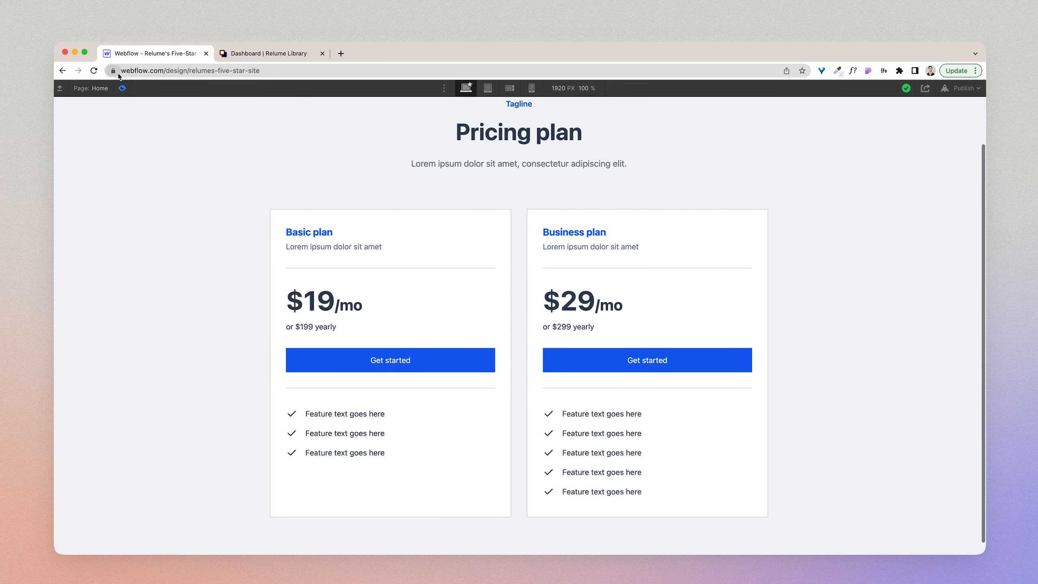
- Exit preview, select pricing12_icon-wrapper and make the check icons green600
{"action": "left_click", "coordinate": [389, 359]}
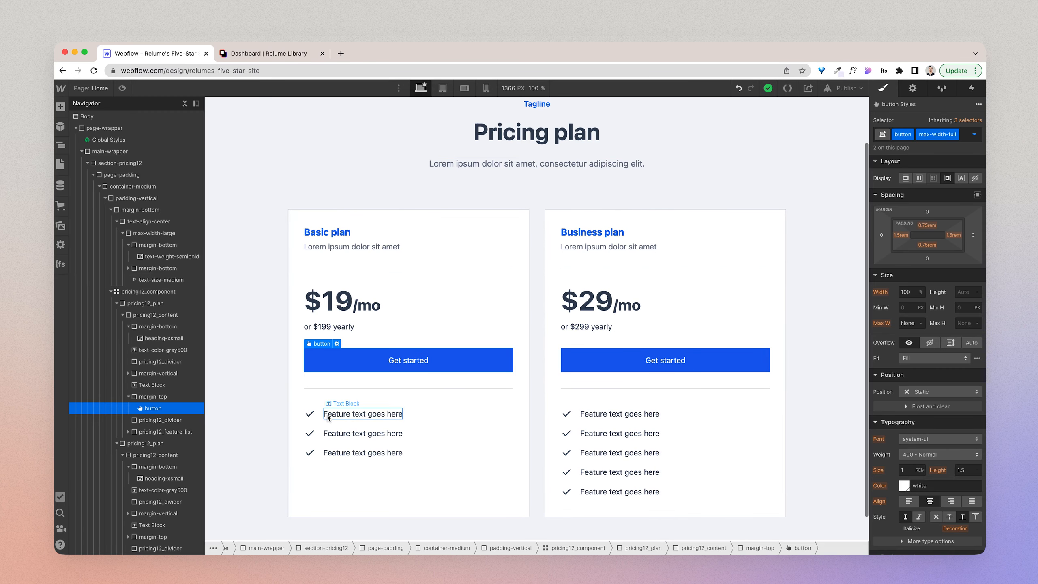
{"action": "left_click", "coordinate": [310, 413]}
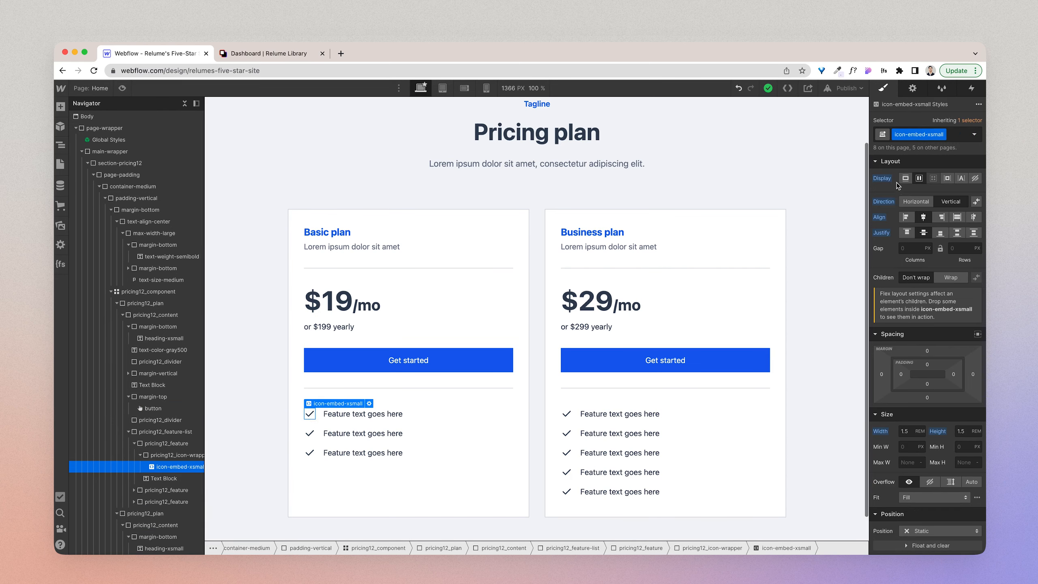
{"action": "left_click", "coordinate": [175, 455]}
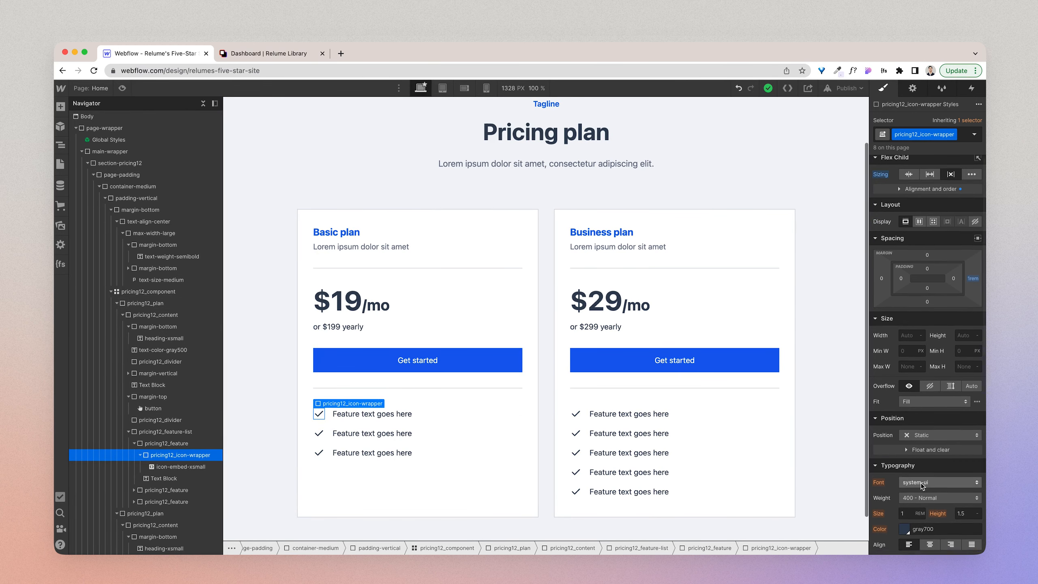
{"action": "left_click", "coordinate": [879, 528]}
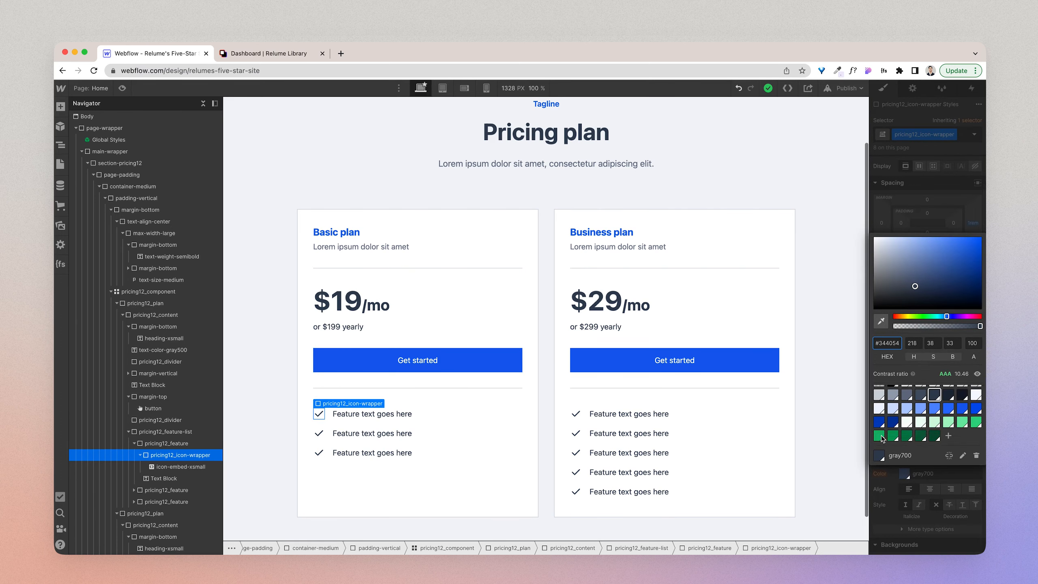
{"action": "left_click", "coordinate": [880, 435]}
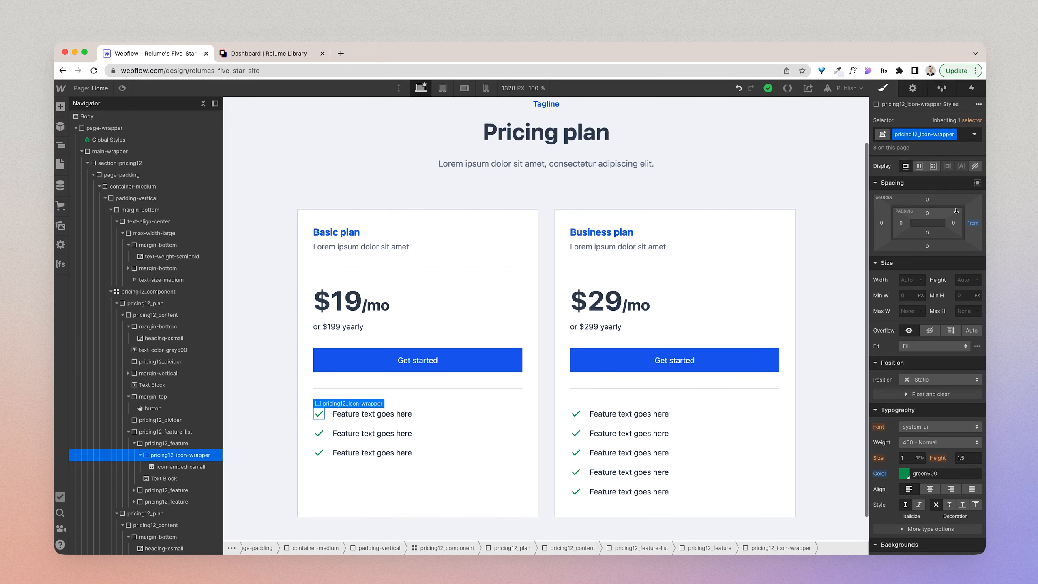
- Give the icon wrapper a green50 background with 100% border radius for round badges
{"action": "scroll", "scroll_direction": "down", "scroll_amount": 3}
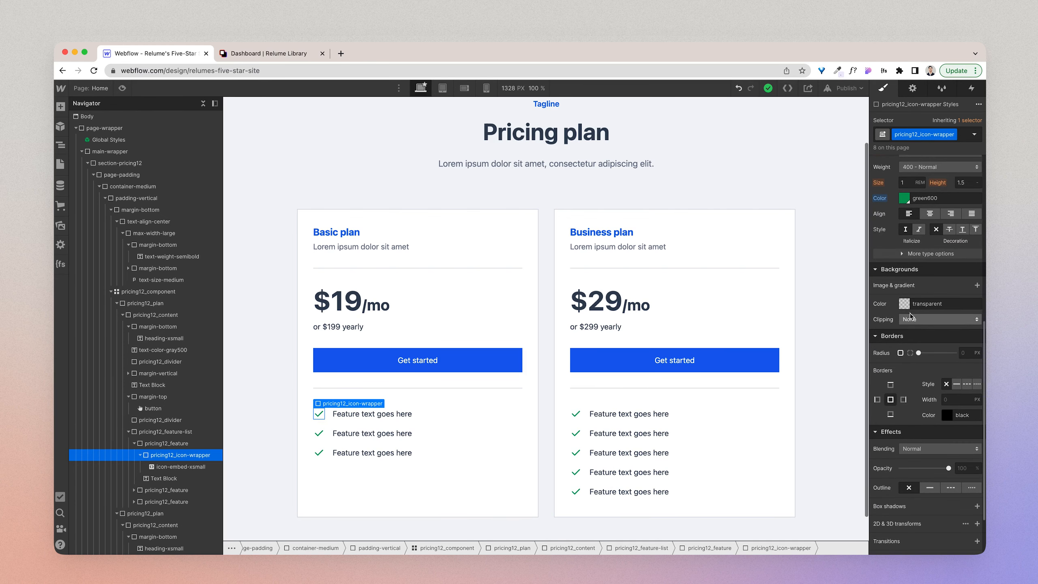
{"action": "left_click", "coordinate": [905, 304]}
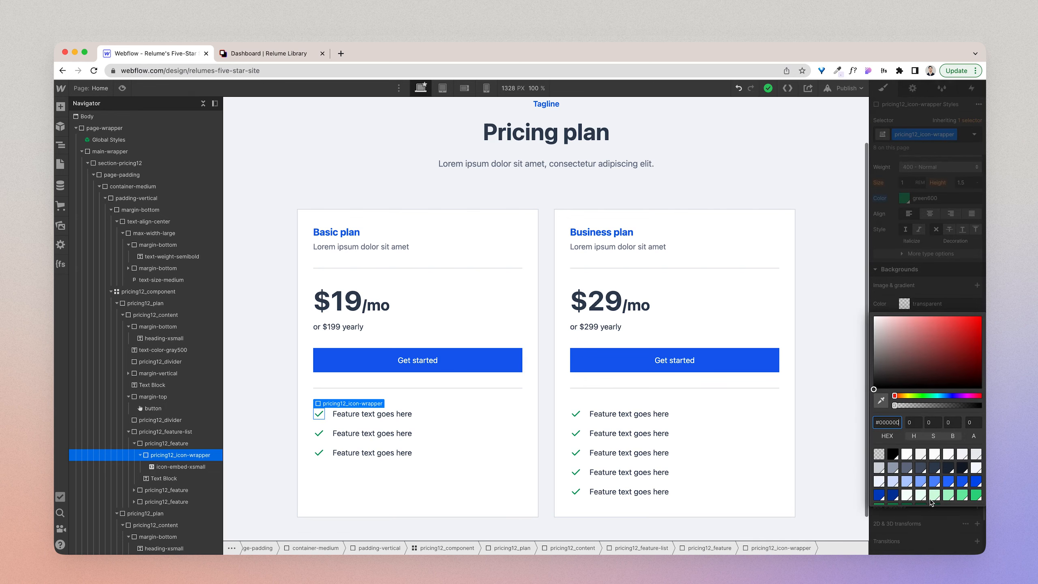
{"action": "left_click", "coordinate": [920, 496]}
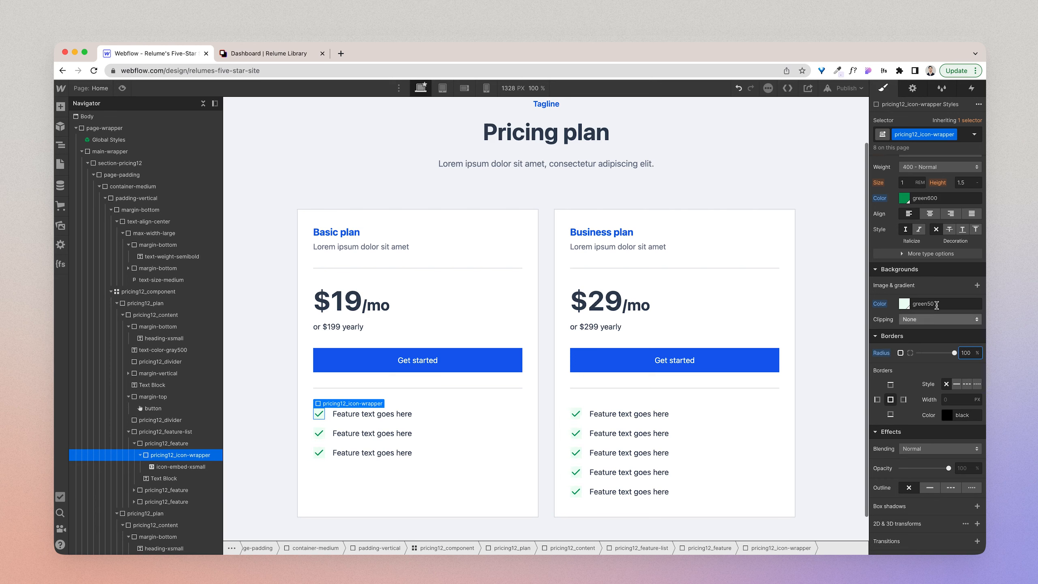
{"action": "scroll", "scroll_direction": "up", "scroll_amount": 3}
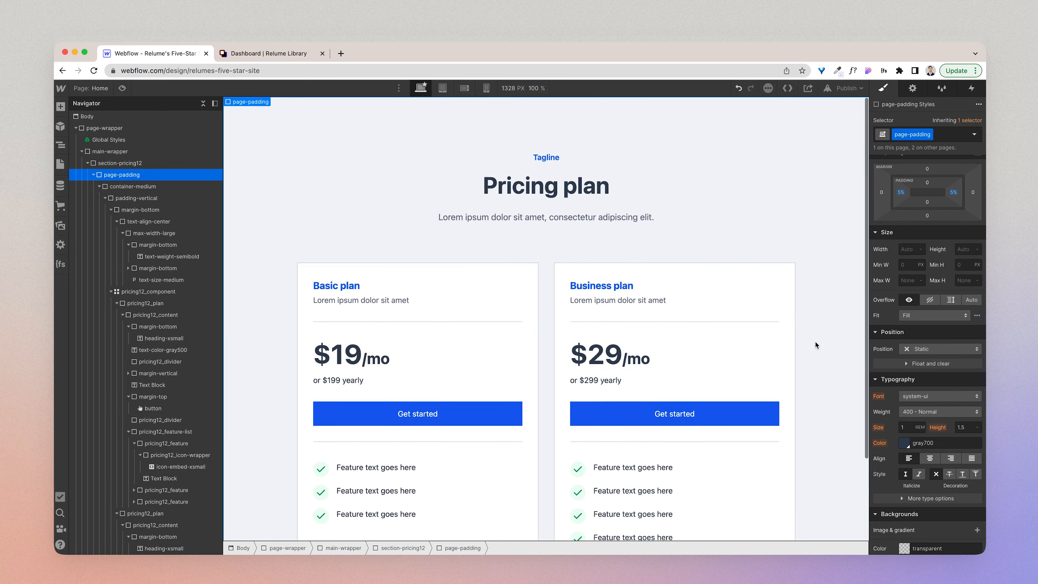
- Apply shadow-xlarge with 0.5 rem radius to both pricing12_plan cards and preview the section
{"action": "scroll", "scroll_direction": "up", "scroll_amount": 3}
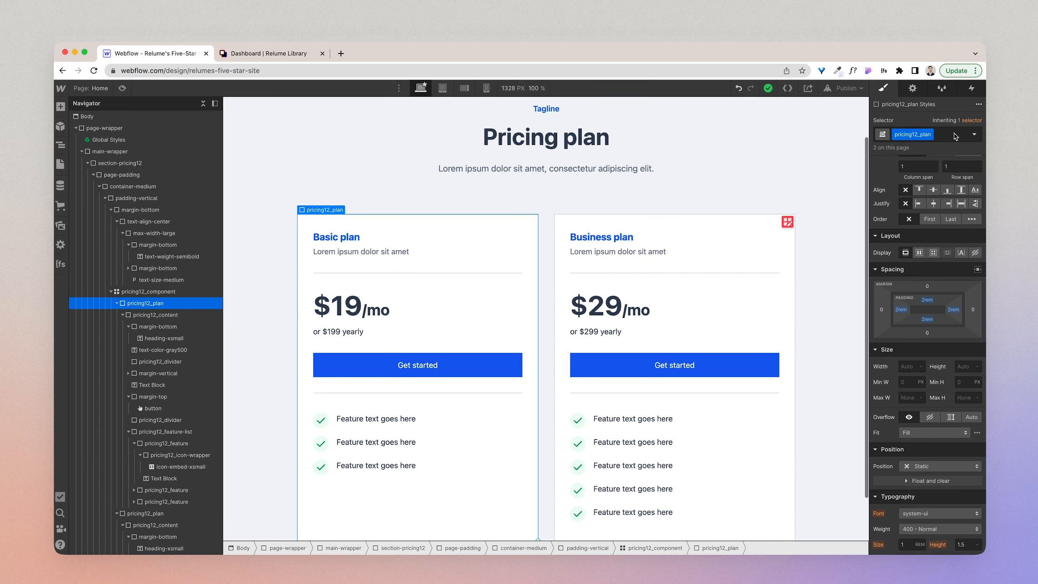
{"action": "left_click", "coordinate": [913, 134]}
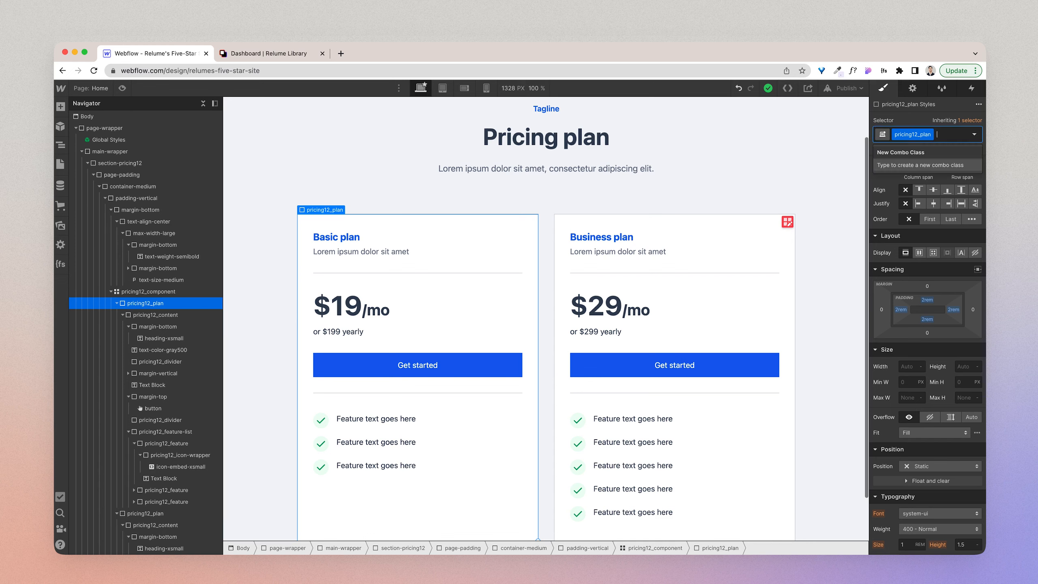
{"action": "type", "text": "shadow"}
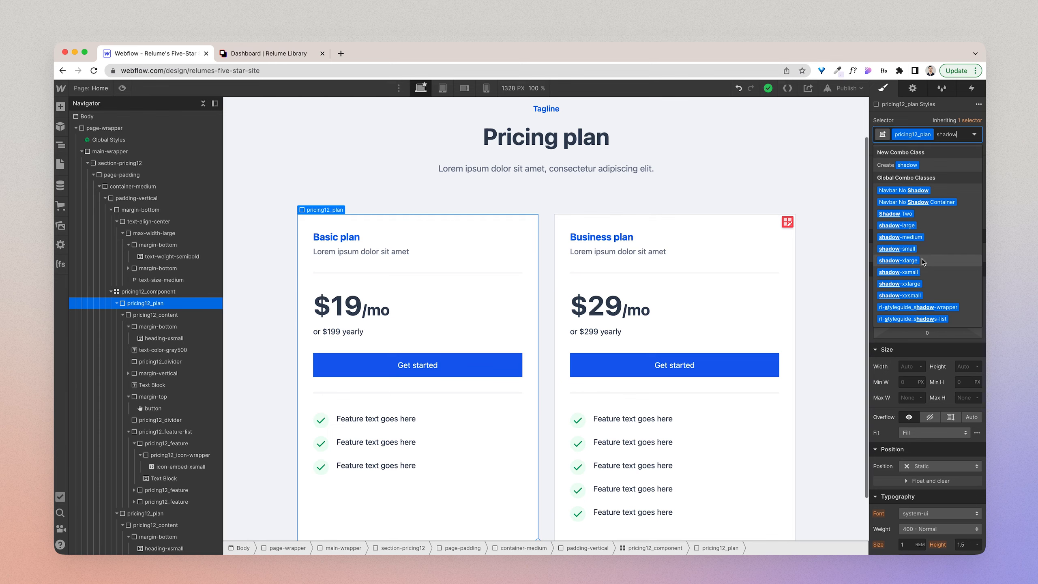
{"action": "left_click", "coordinate": [899, 261]}
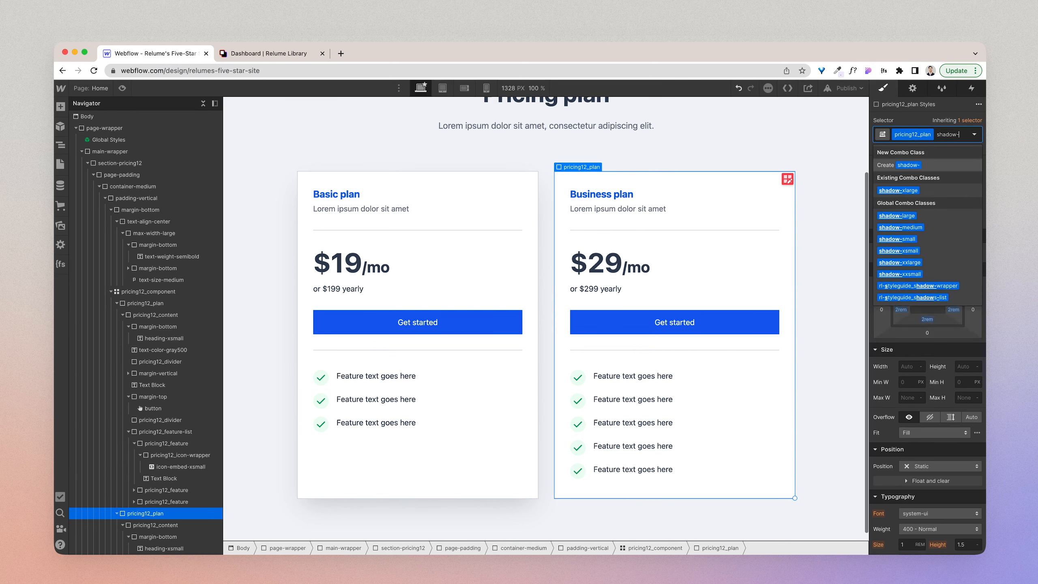
{"action": "left_click", "coordinate": [898, 190]}
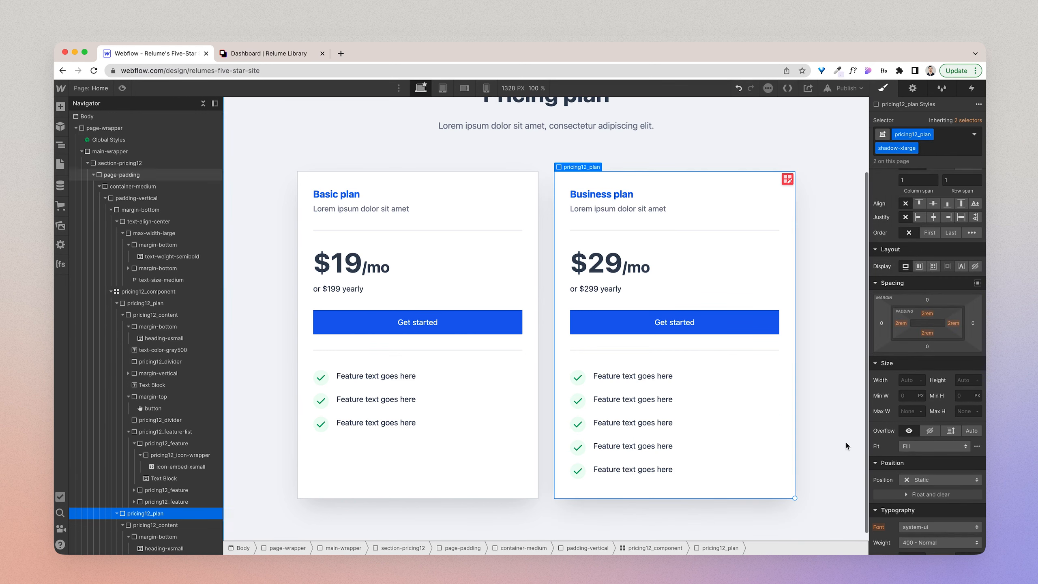
{"action": "left_click", "coordinate": [150, 198]}
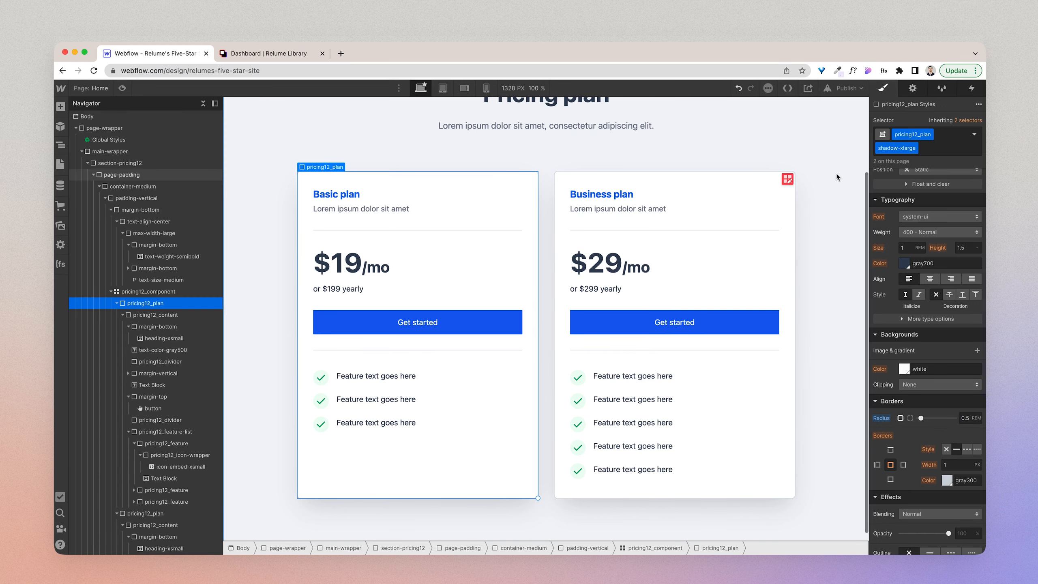
{"action": "left_click", "coordinate": [124, 174]}
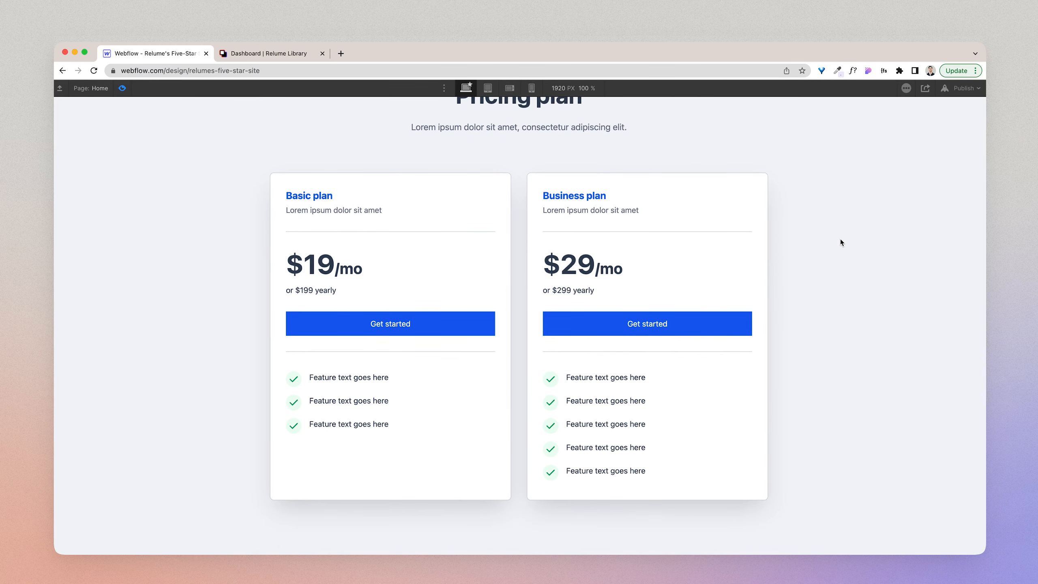
{"action": "scroll", "scroll_direction": "up", "scroll_amount": 3}
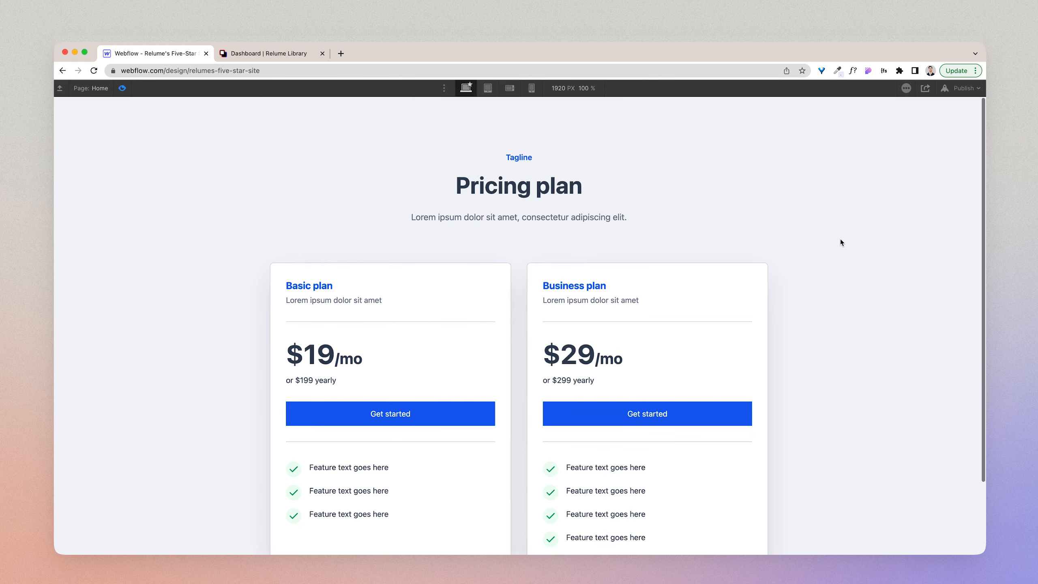
{"action": "scroll", "scroll_direction": "down", "scroll_amount": 3}
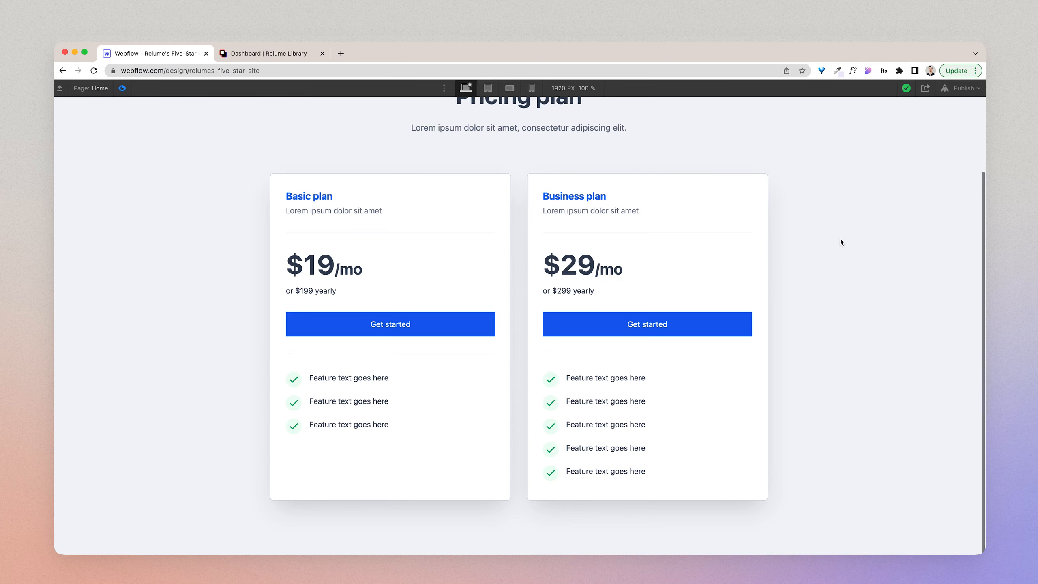
{"action": "scroll", "scroll_direction": "up", "scroll_amount": 3}
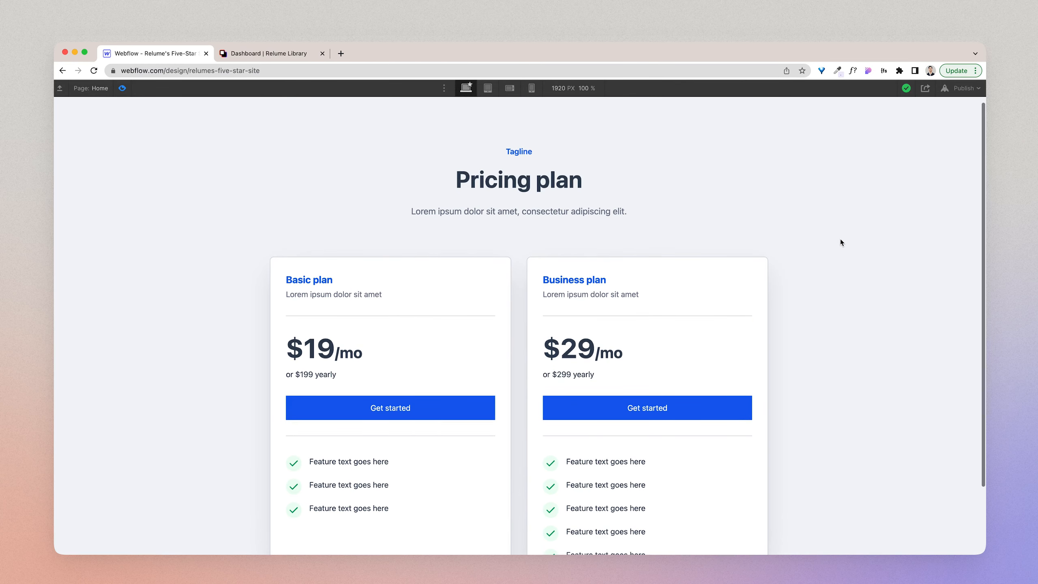